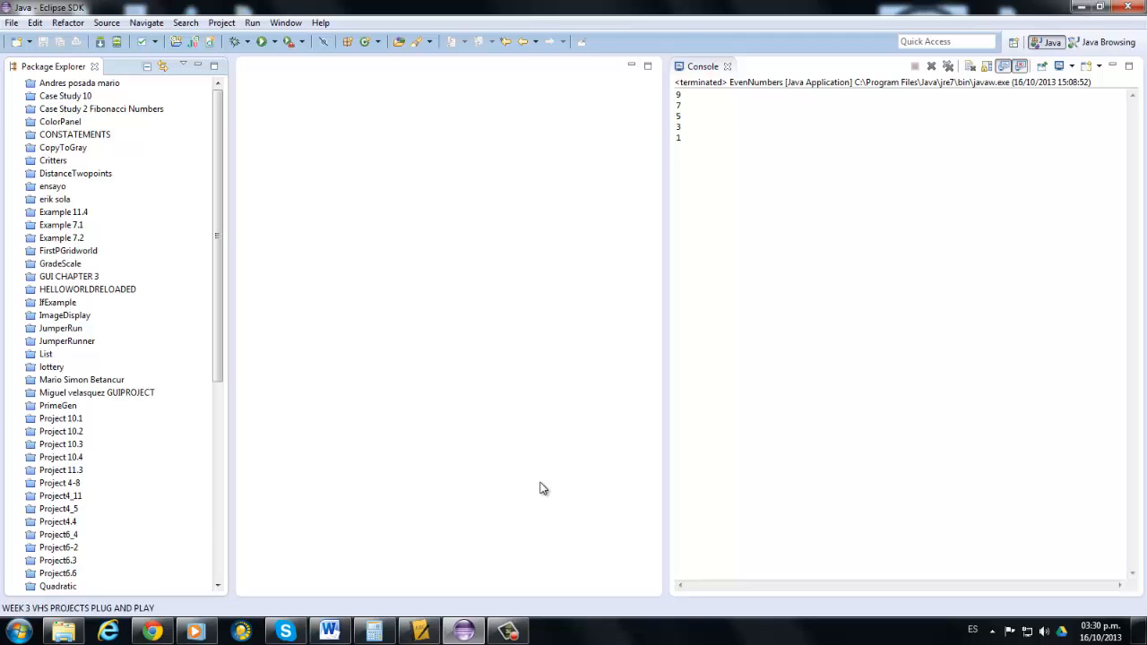
pyautogui.moveTo(512, 410)
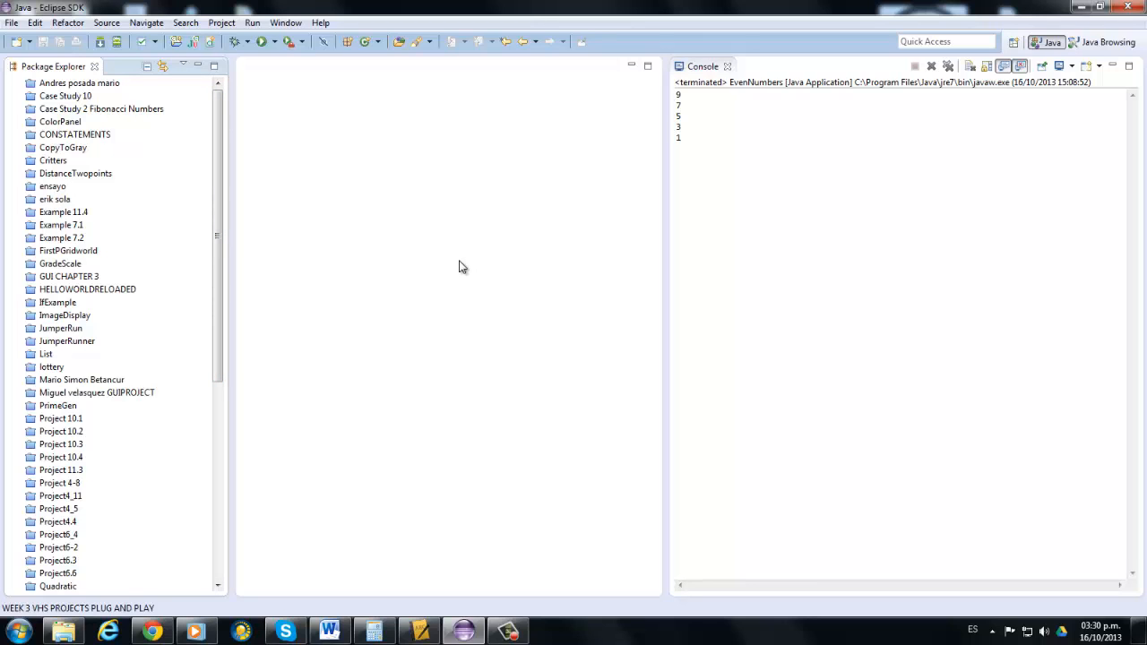
pyautogui.moveTo(283, 204)
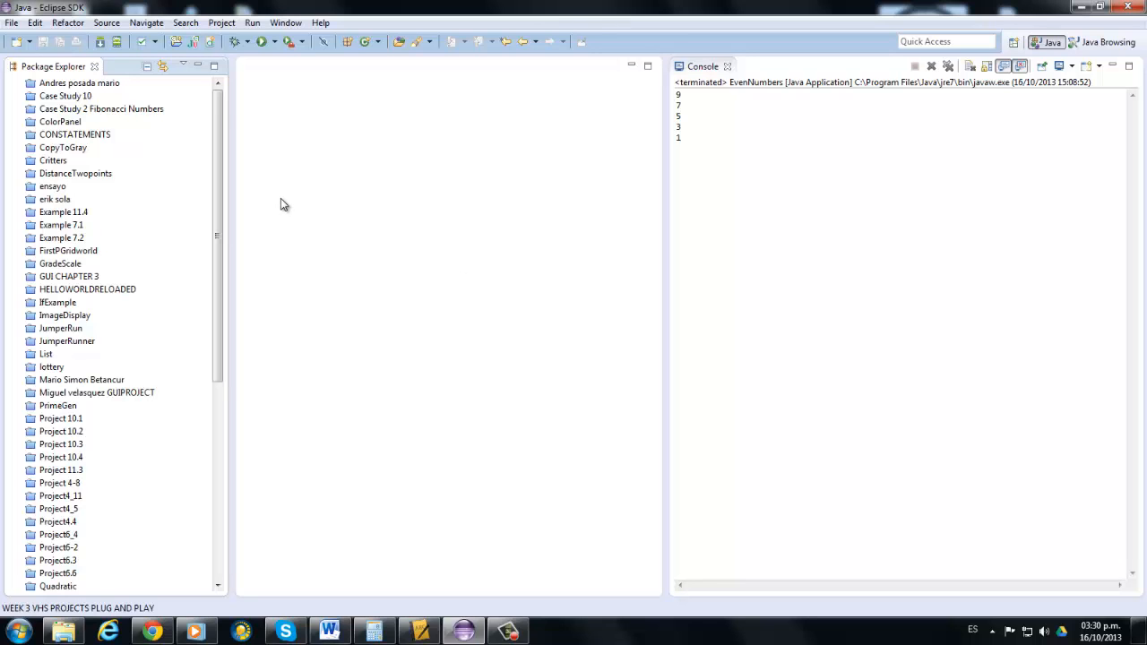
# - Start a new Java project from File > New and begin naming it AddNumbers
pyautogui.click(10, 22)
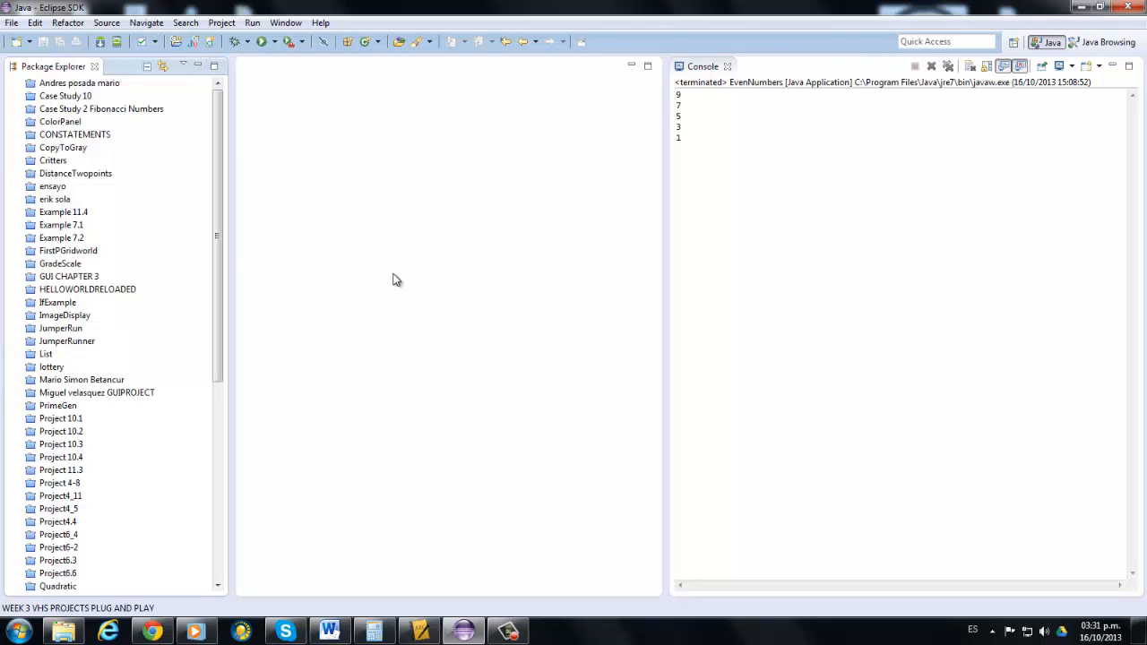
pyautogui.moveTo(451, 319)
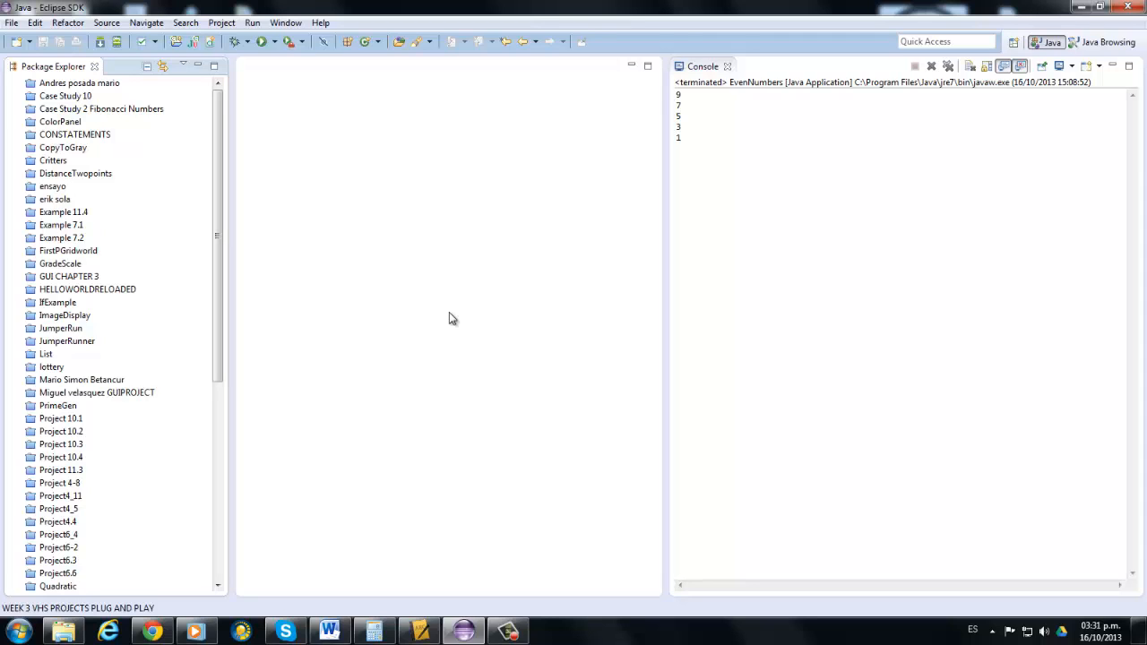
pyautogui.moveTo(433, 242)
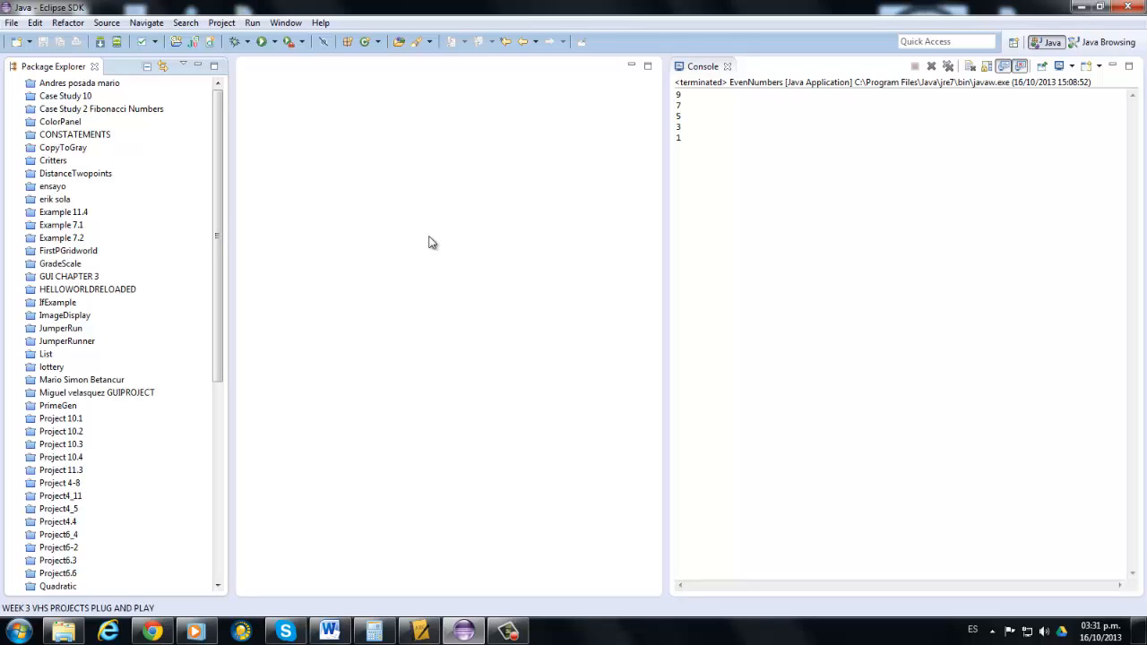
pyautogui.moveTo(476, 329)
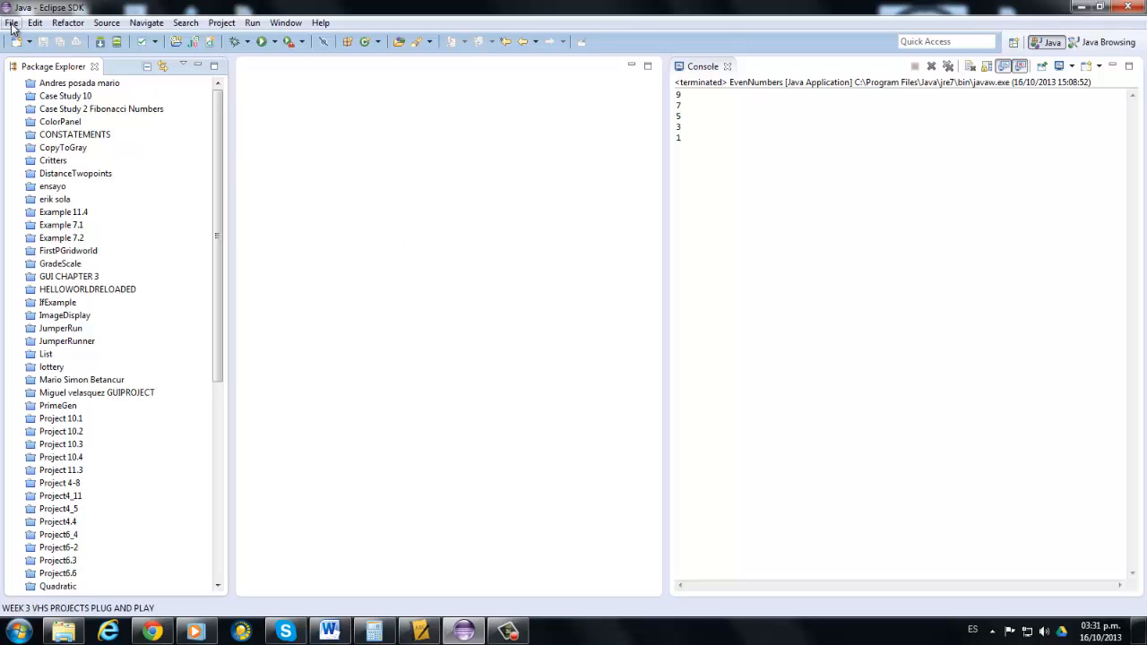
pyautogui.click(11, 21)
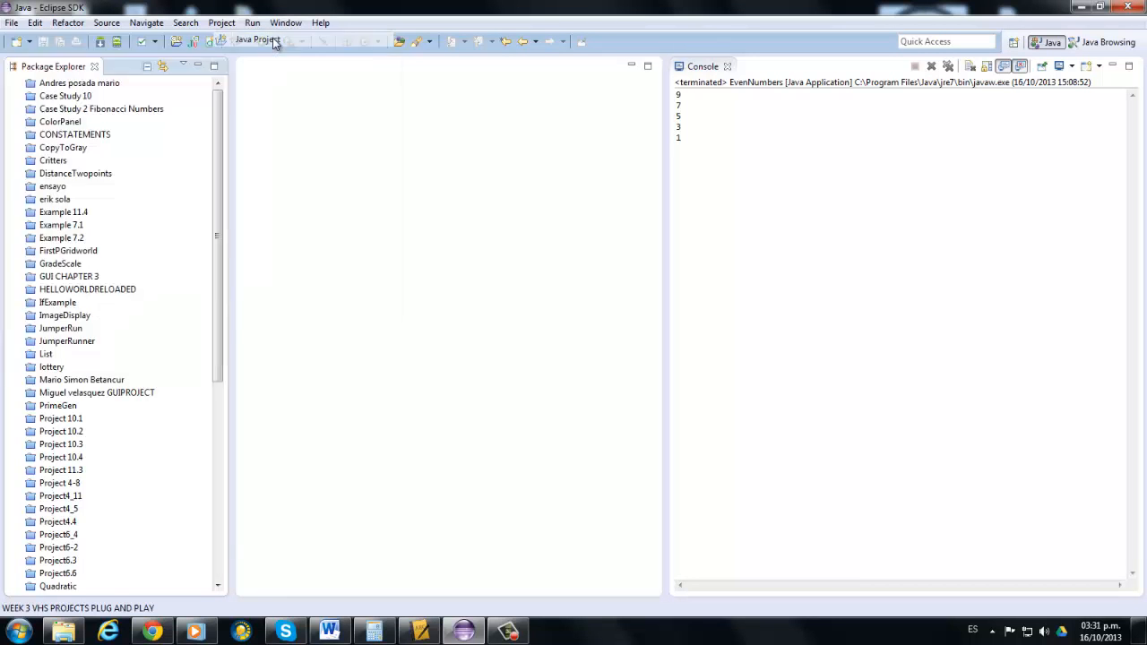
pyautogui.click(258, 40)
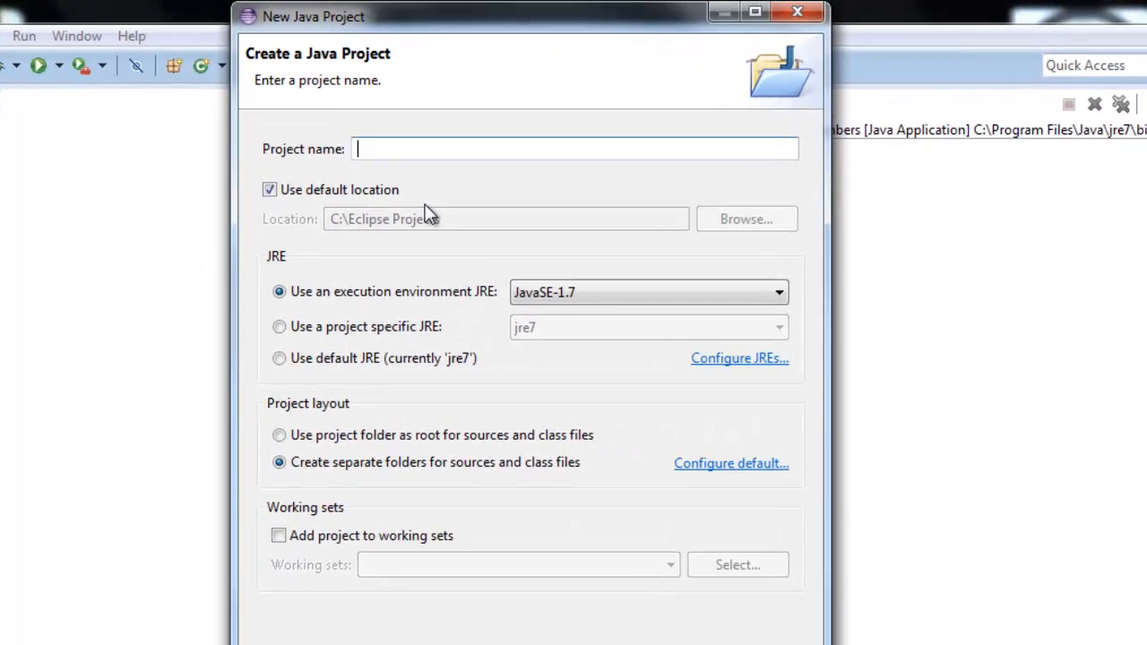
pyautogui.write('A')
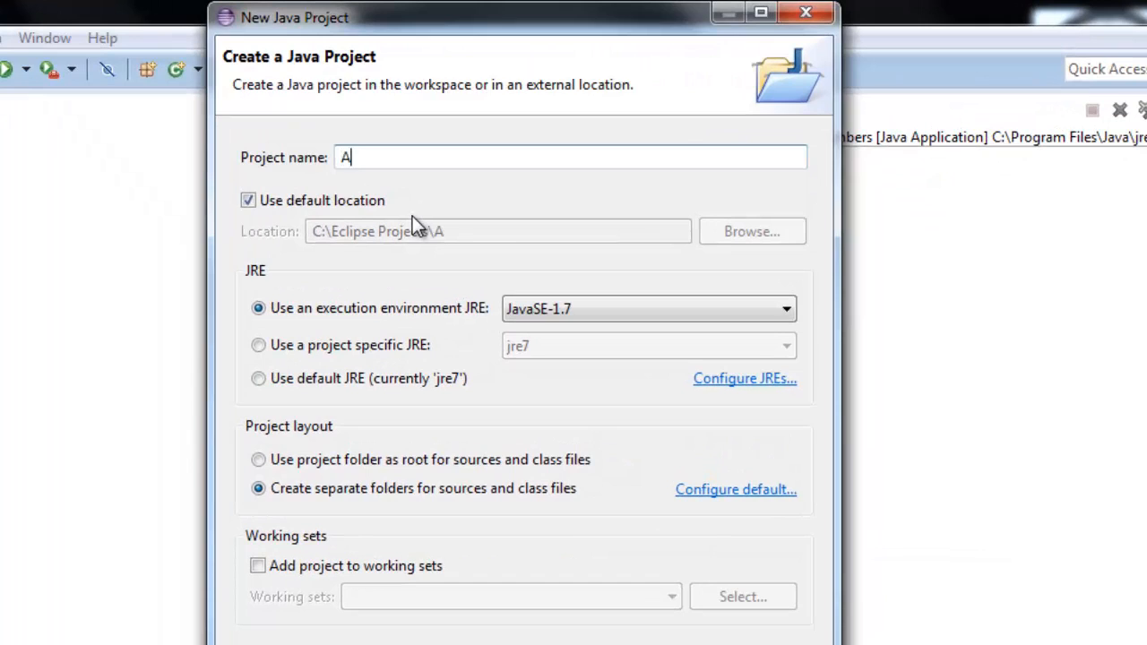
pyautogui.write('dd')
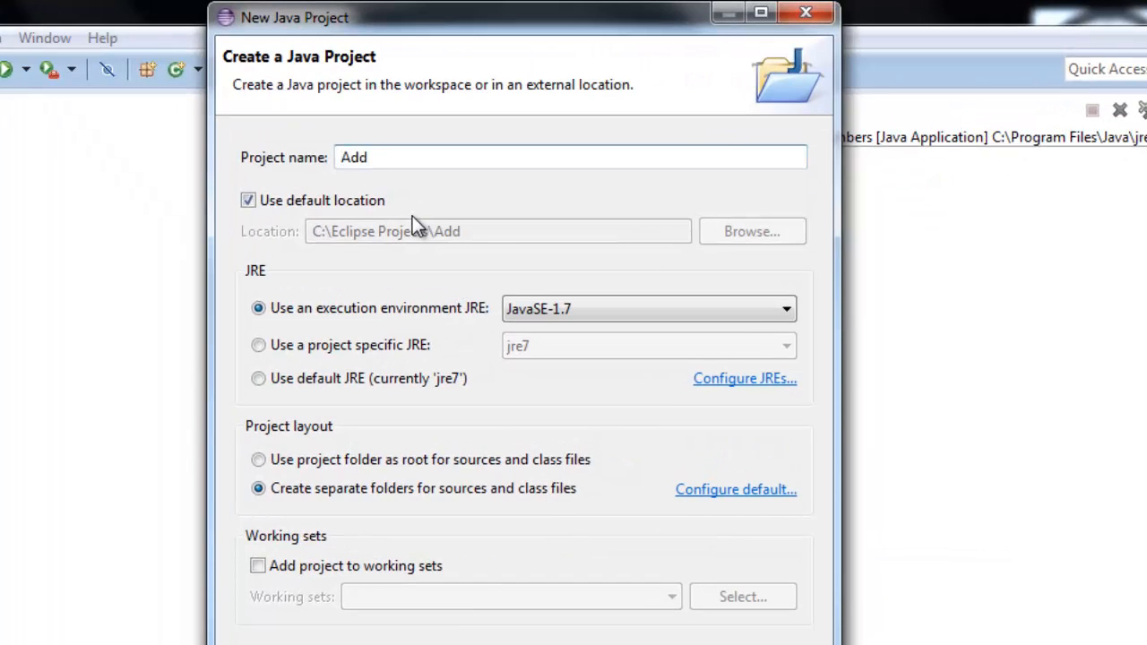
pyautogui.write('N')
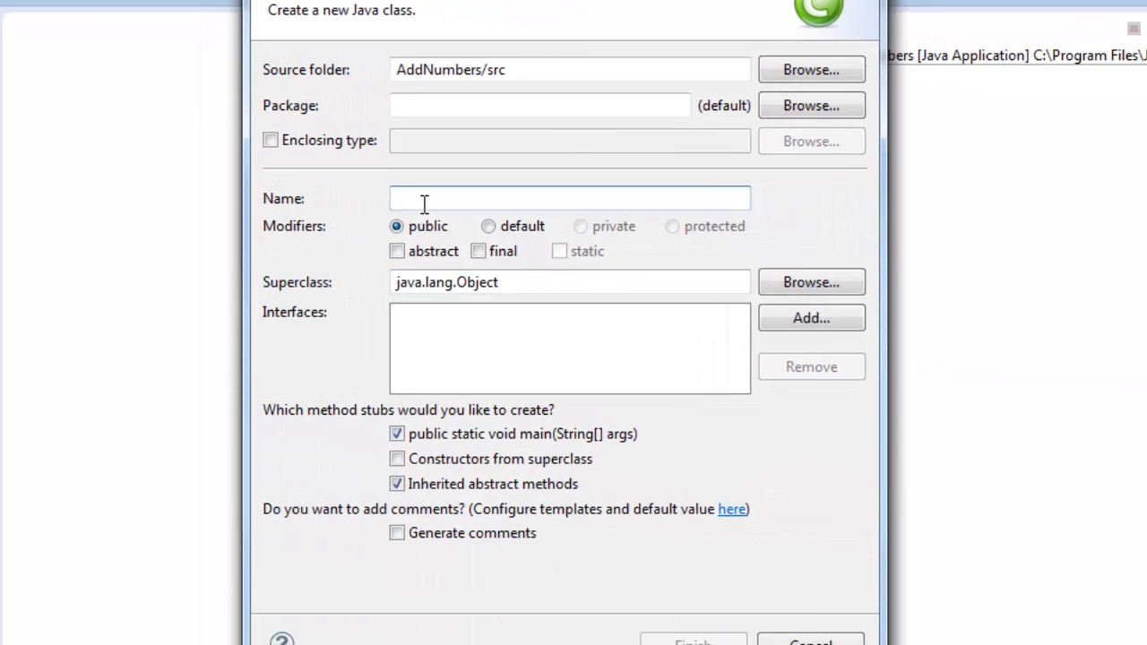
# - Name the new class AddingNumbers, keep the main stub option, and finish
pyautogui.write('AddingNumbers')
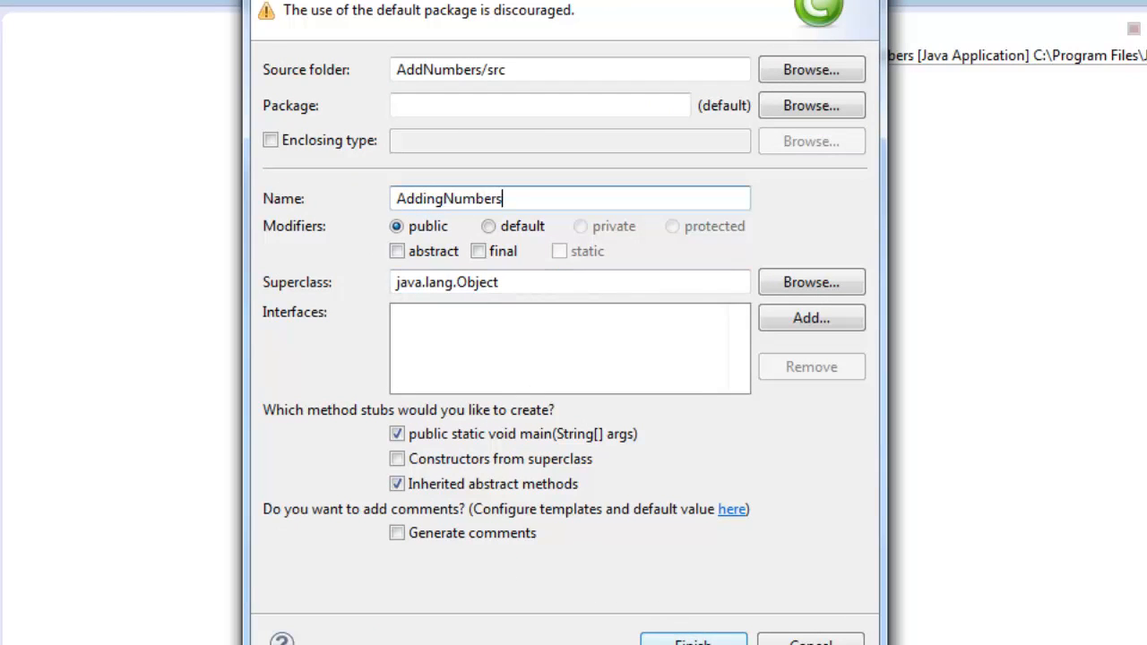
pyautogui.click(691, 642)
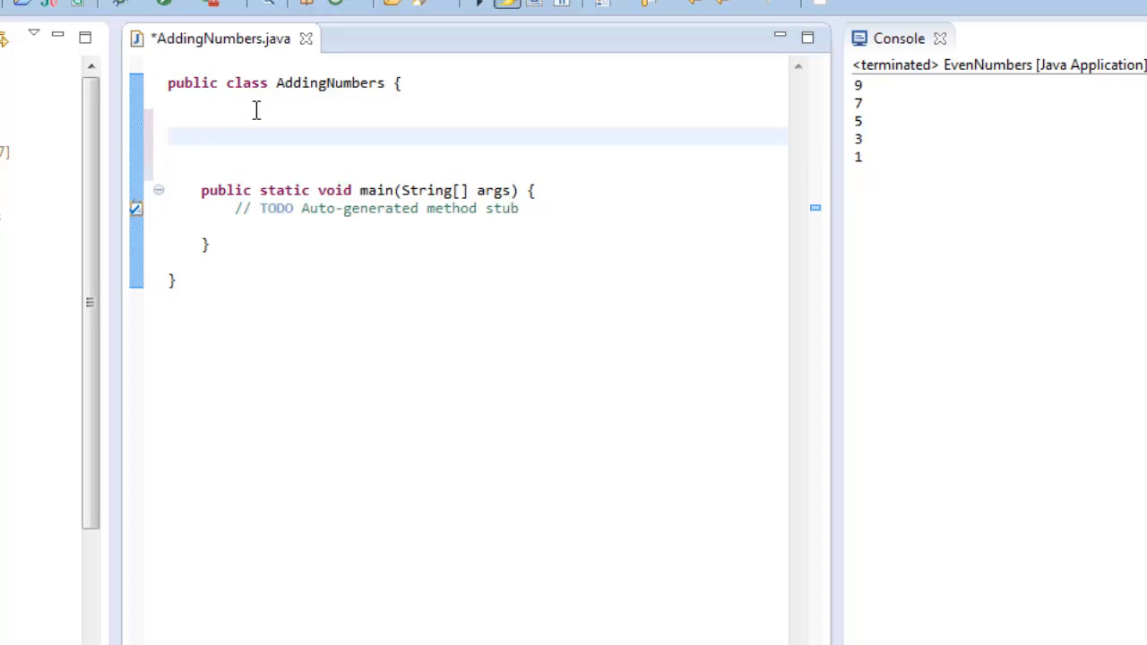
pyautogui.moveTo(344, 106)
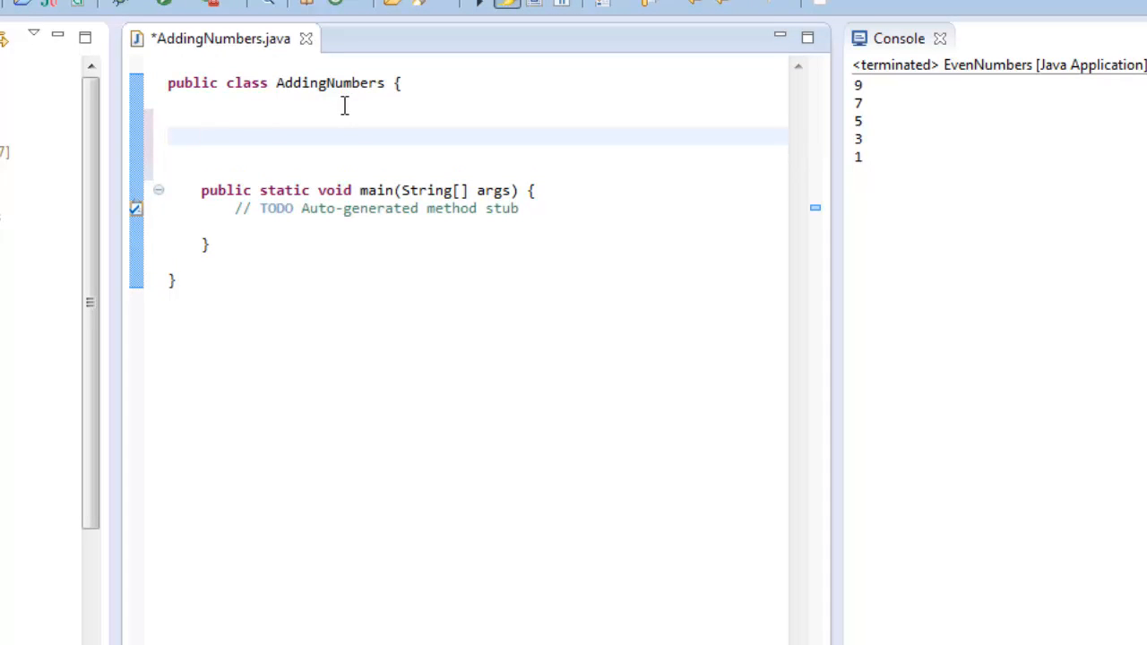
pyautogui.moveTo(387, 215)
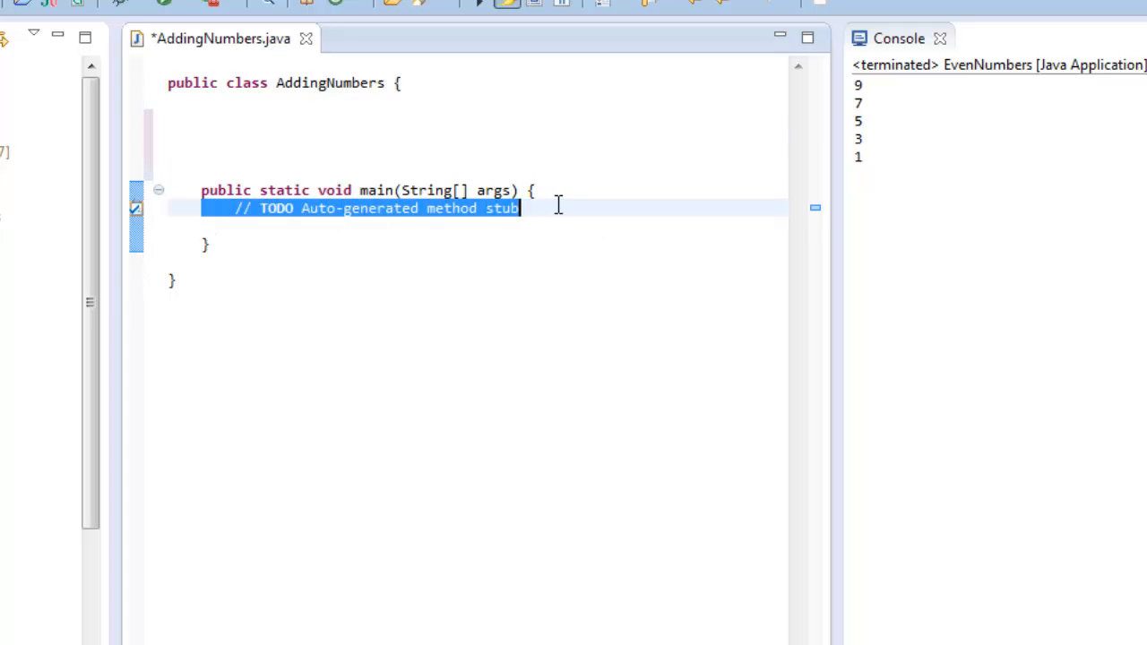
# - Delete the TODO comment in main and put its opening brace on its own line
pyautogui.press('Delete')
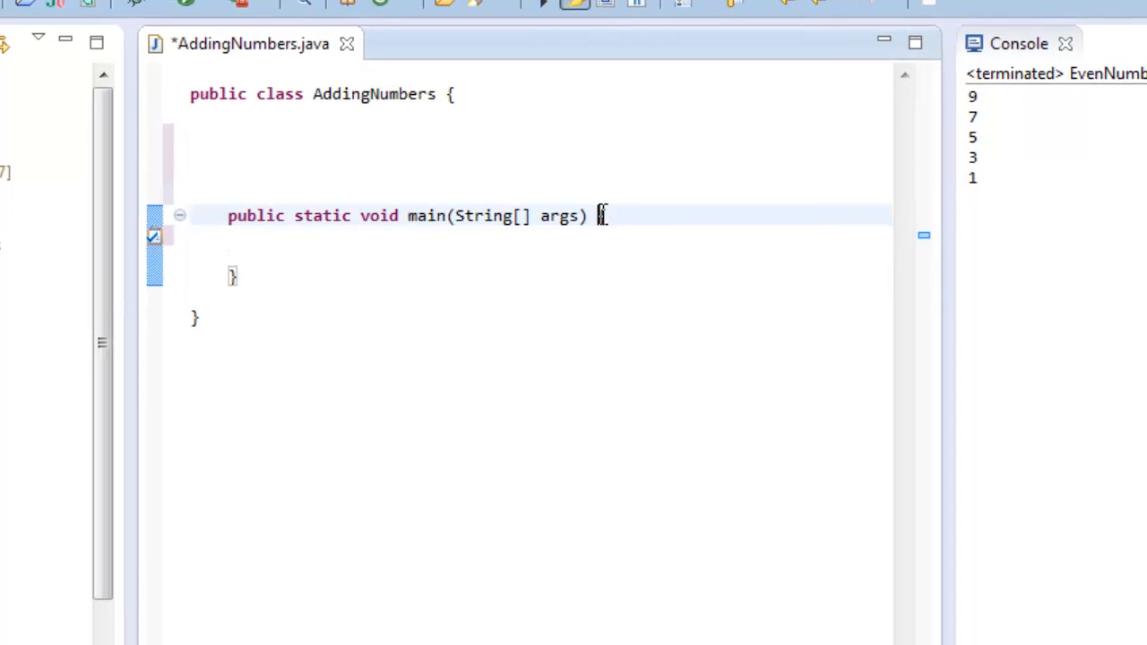
pyautogui.press('Enter')
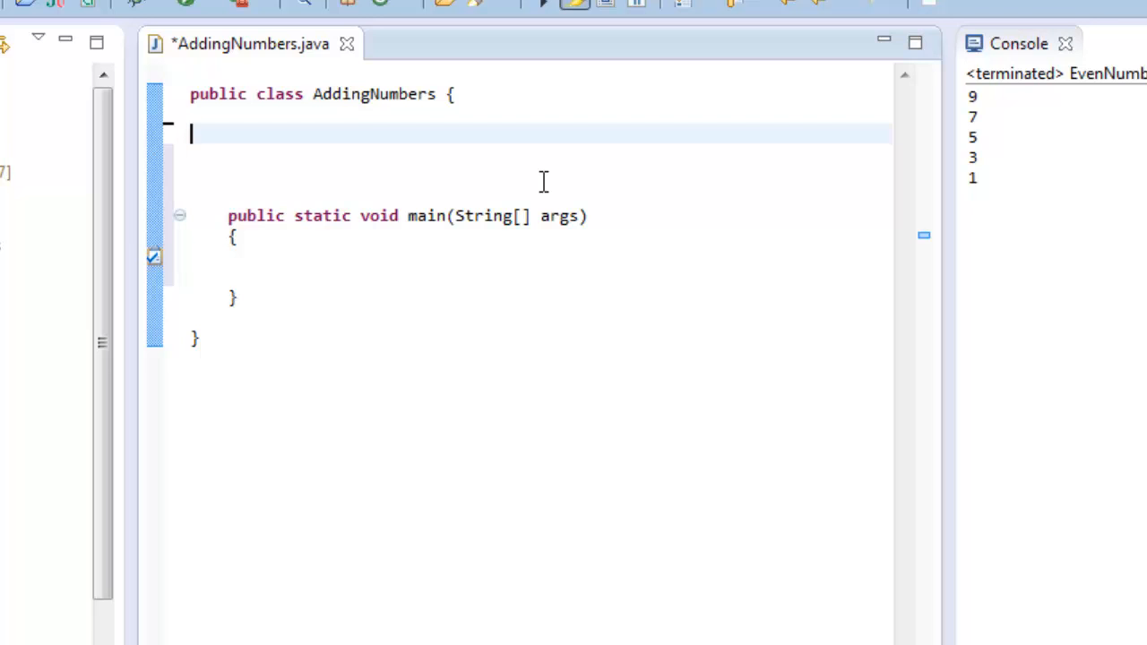
pyautogui.moveTo(516, 76)
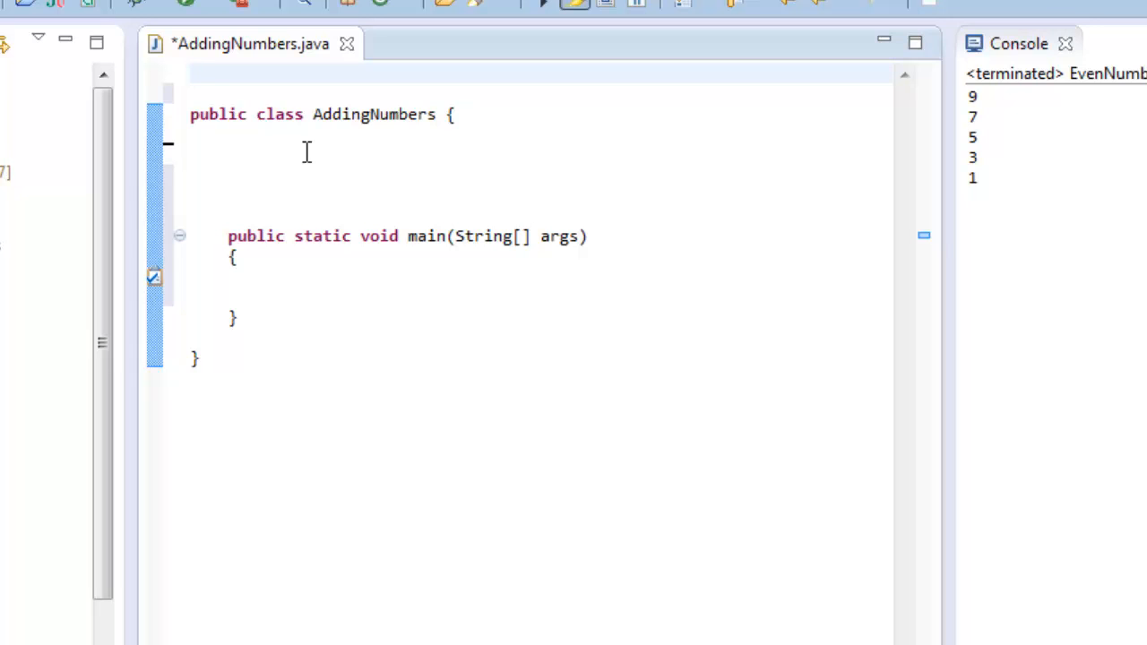
# - Add import java.util.*; on the first line using the Content Assist proposal
pyautogui.write('import jav')
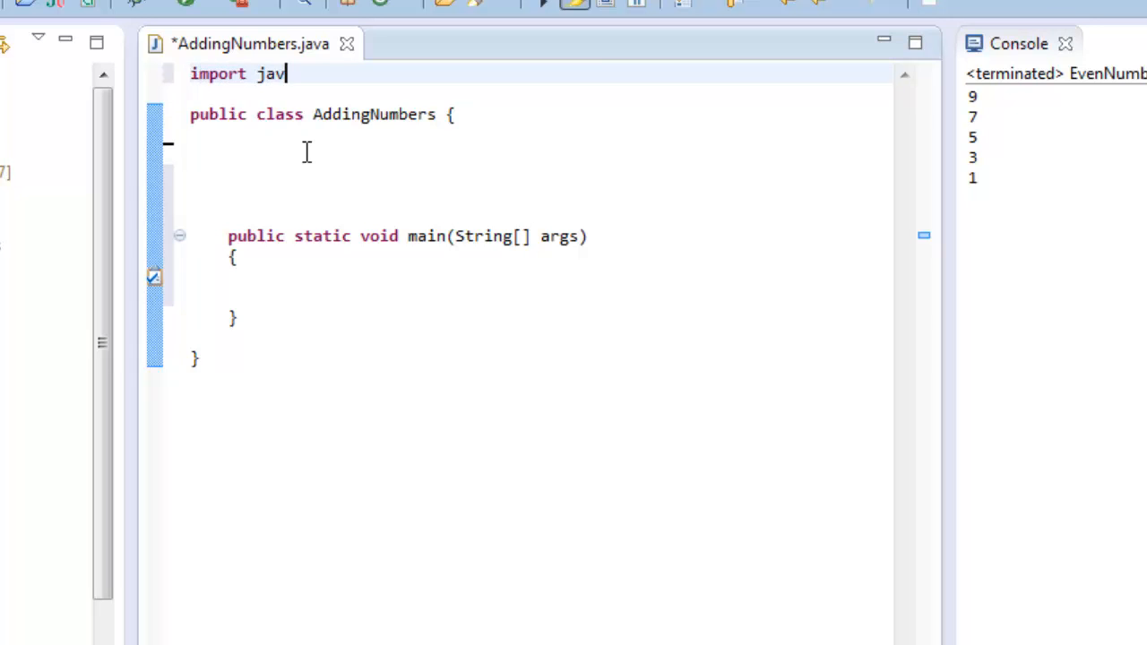
pyautogui.write('.util')
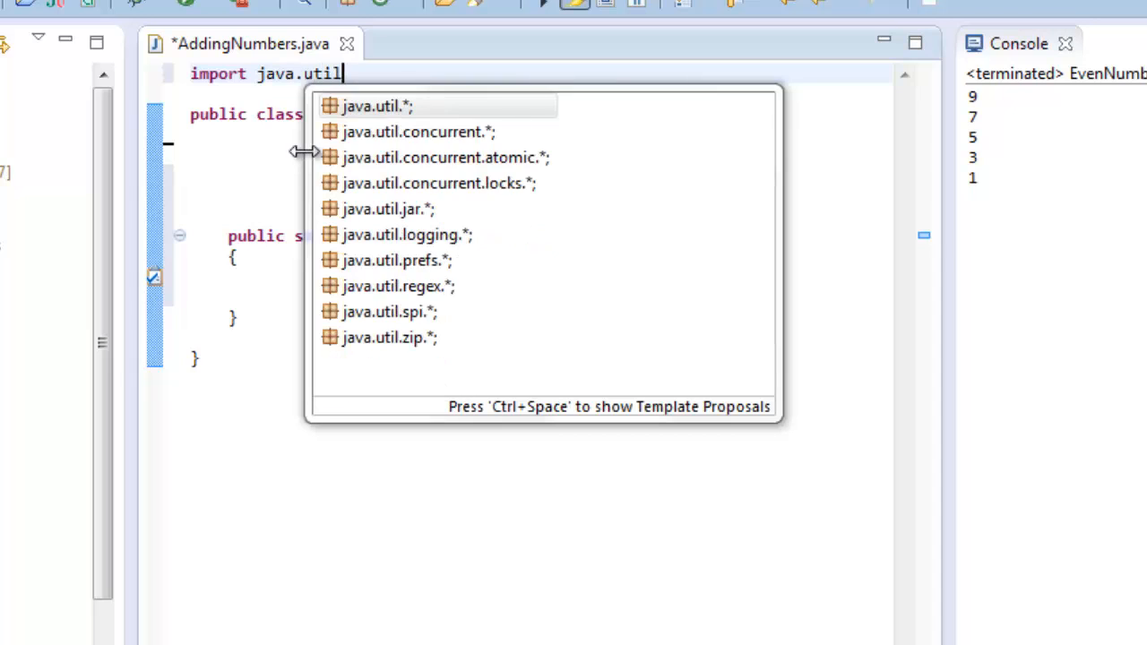
pyautogui.press('BackSpace')
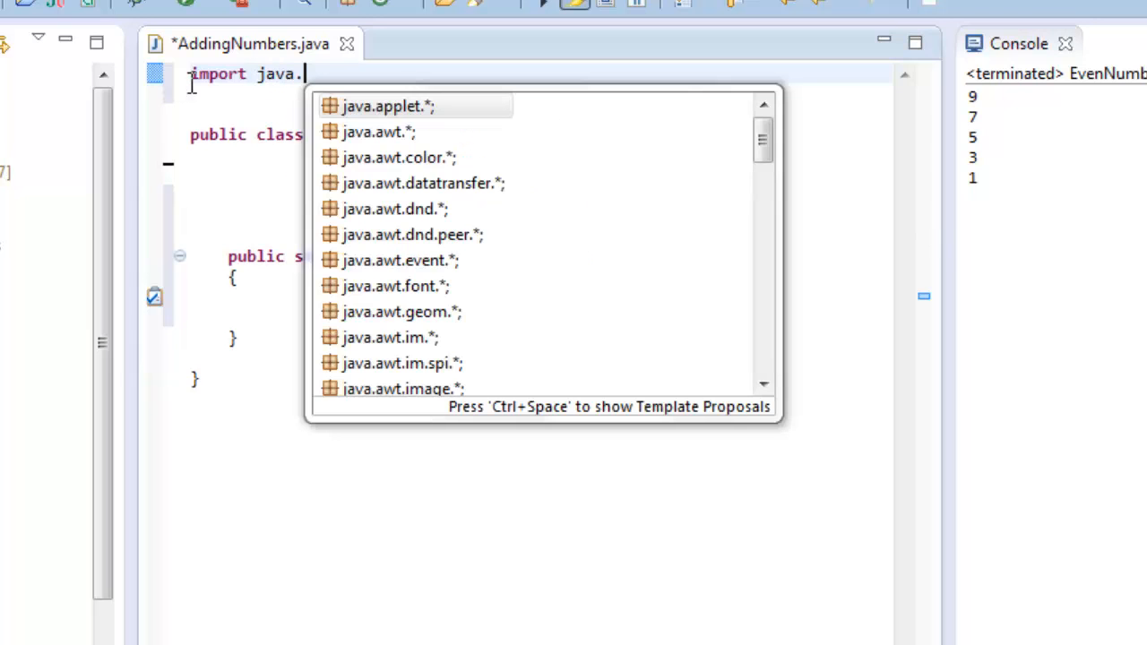
pyautogui.write('util.*;')
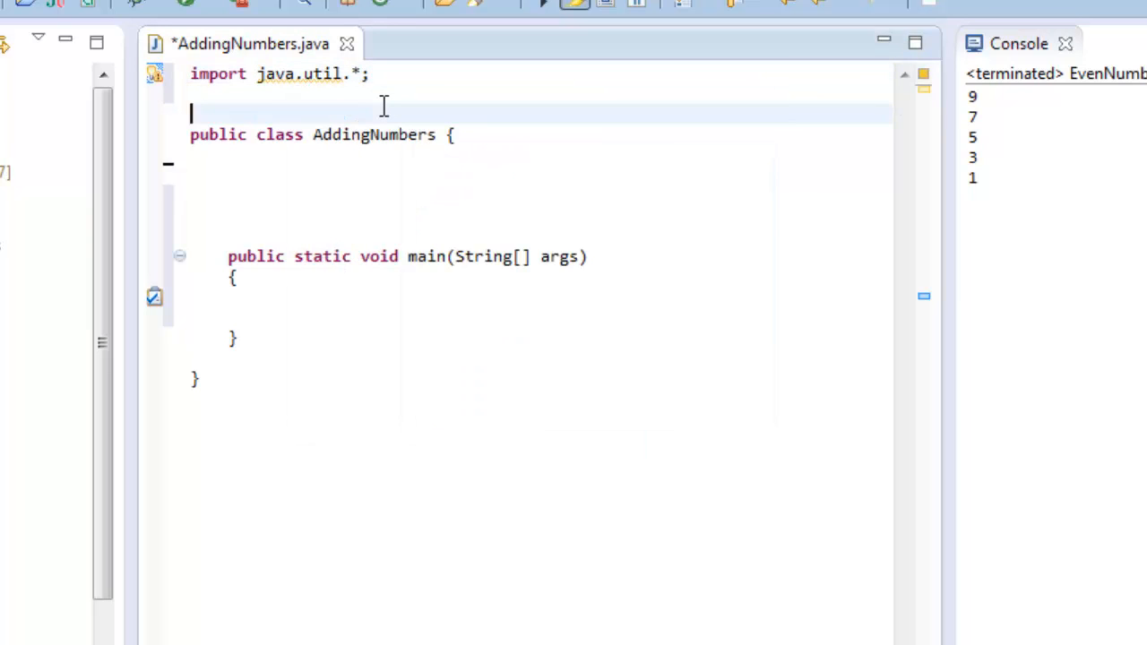
pyautogui.press('enter')
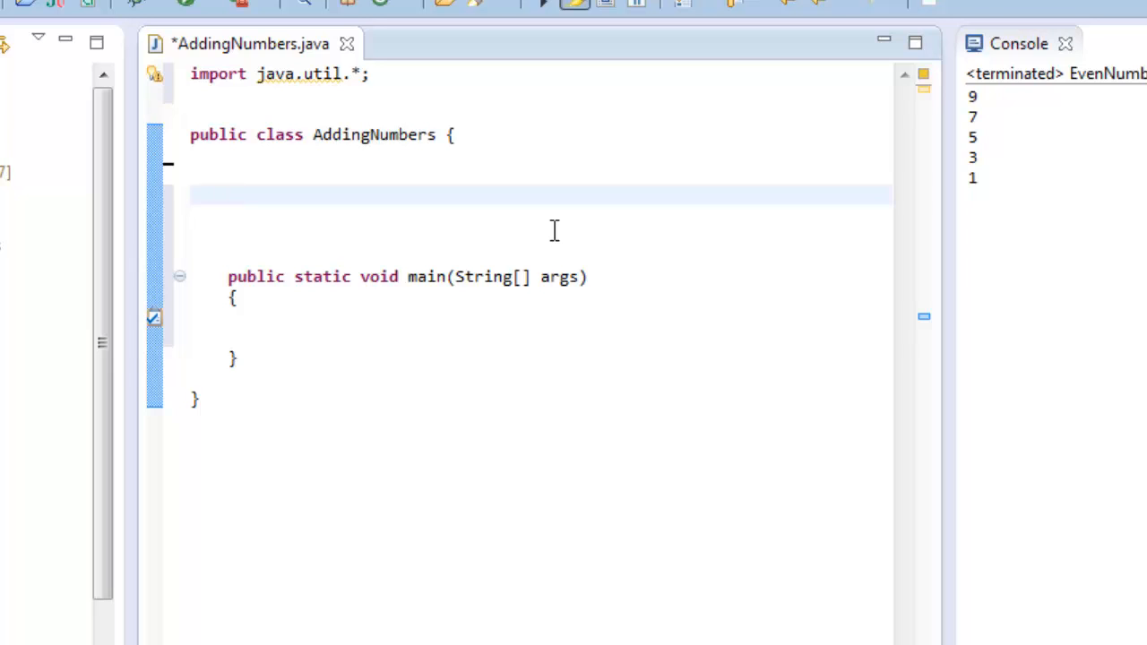
pyautogui.write('private static')
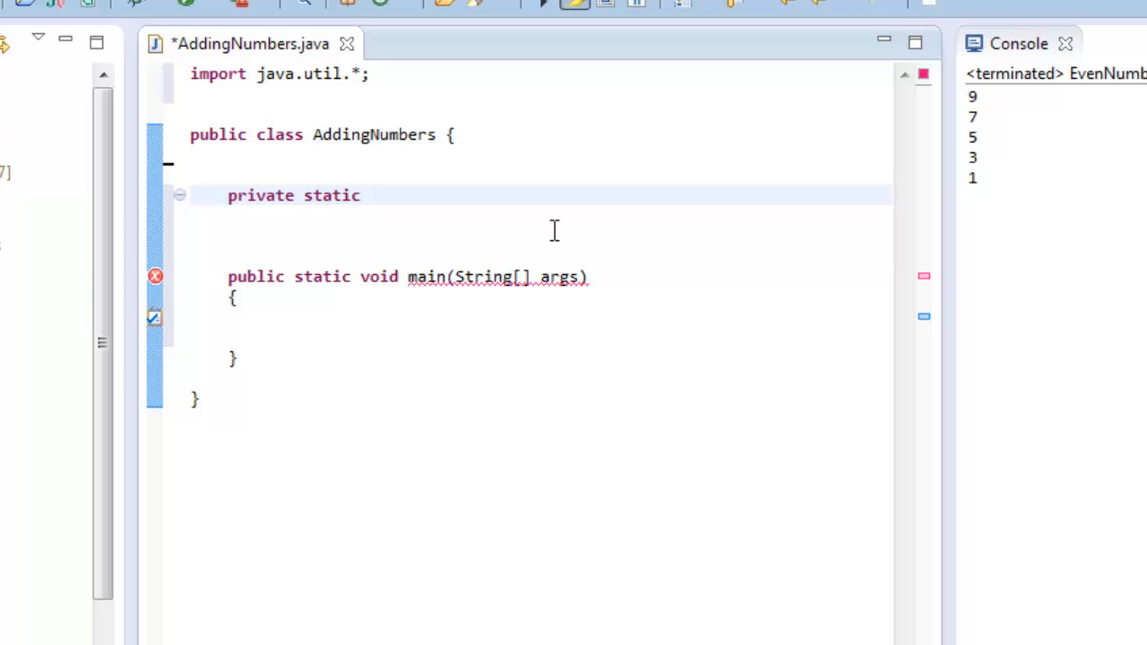
pyautogui.write('int')
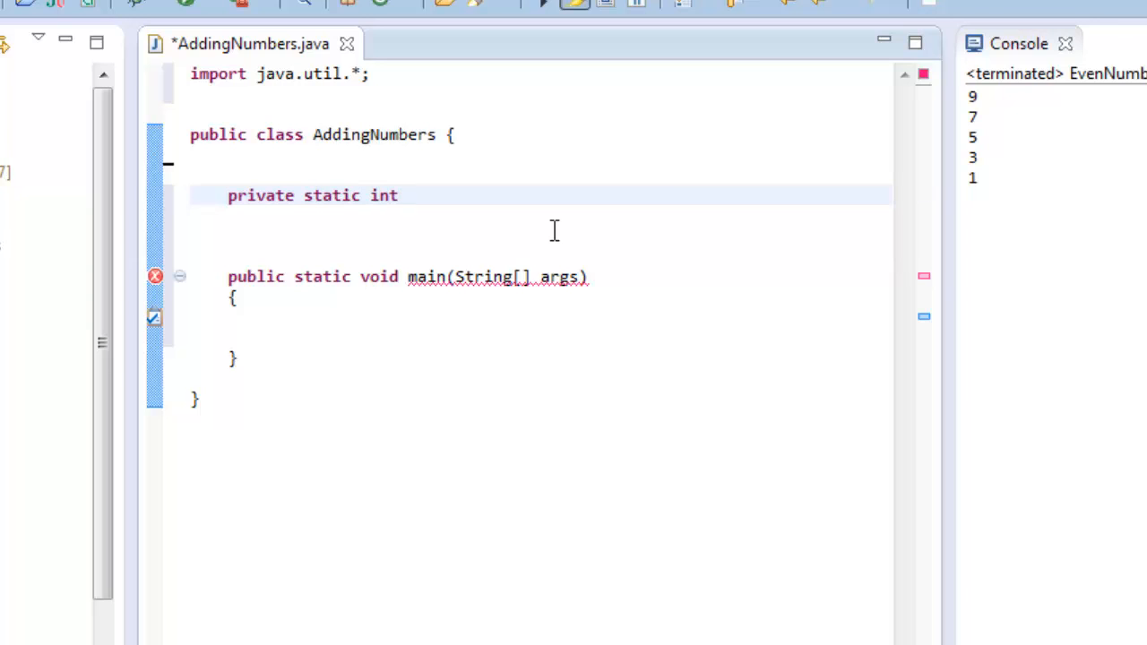
pyautogui.write('result;')
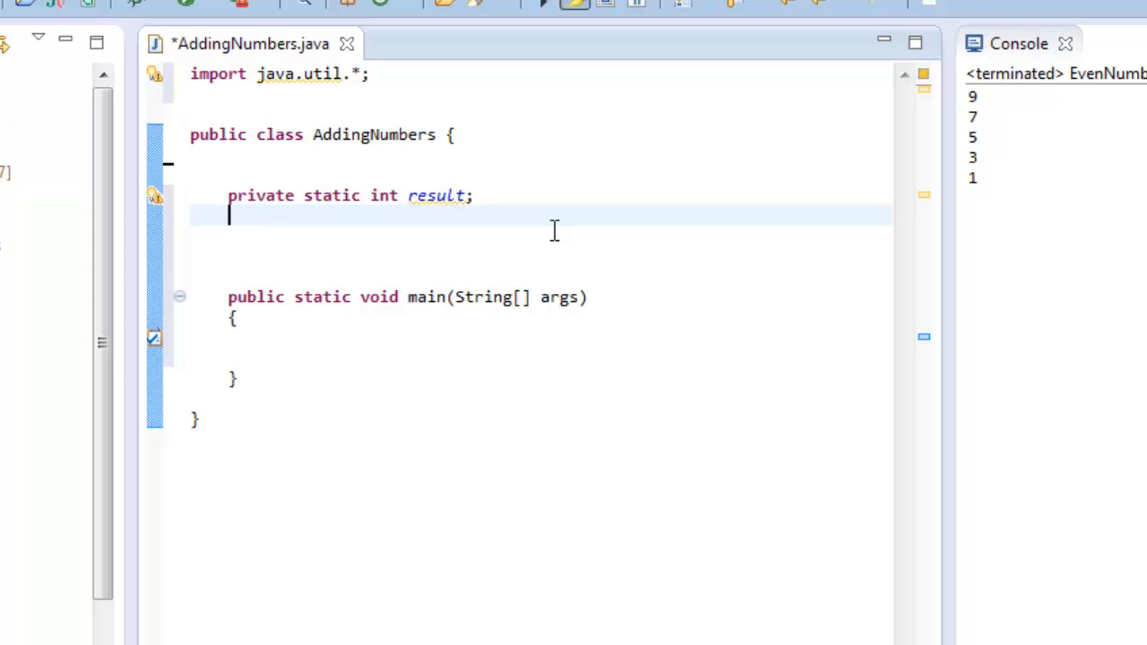
pyautogui.write('priva')
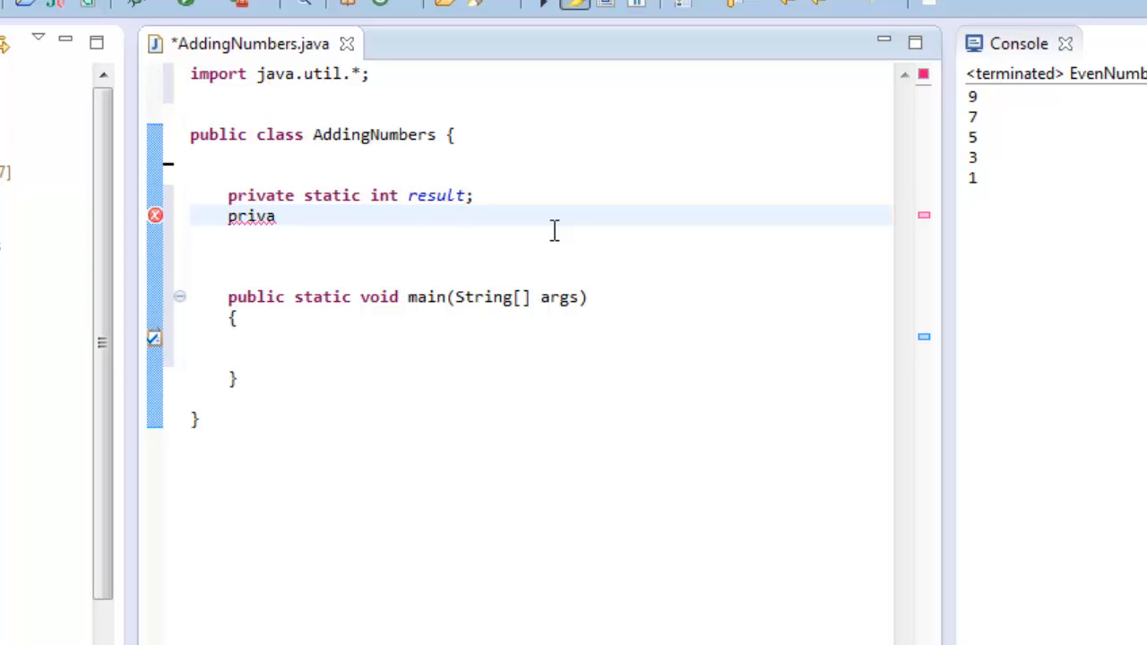
pyautogui.press('BackSpace')
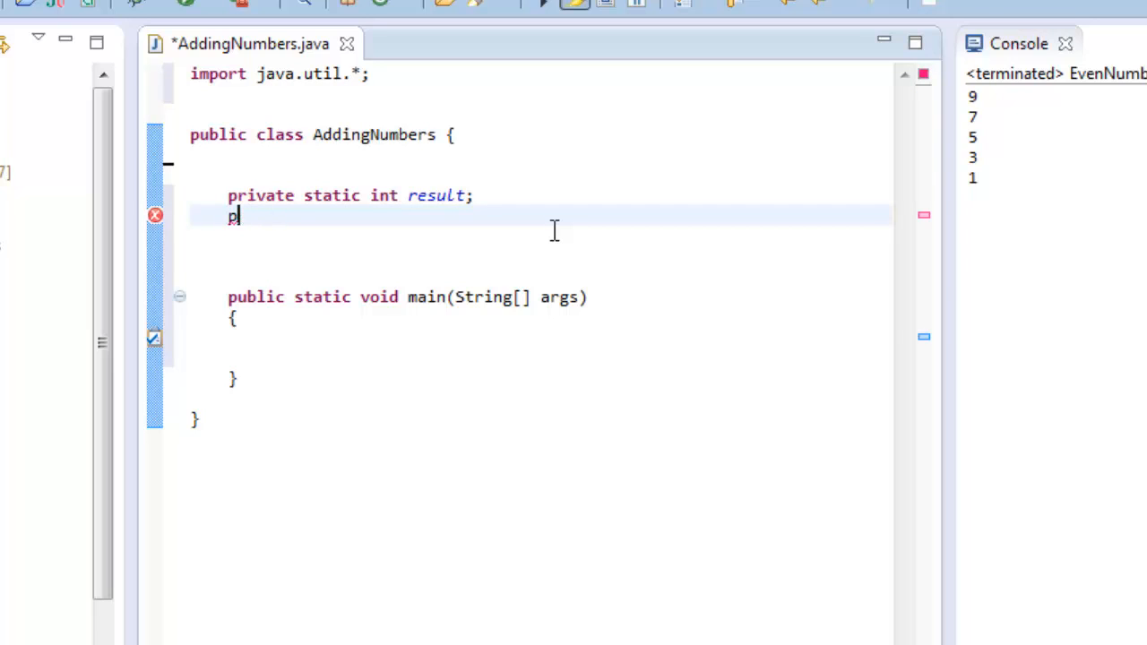
pyautogui.write('rivate')
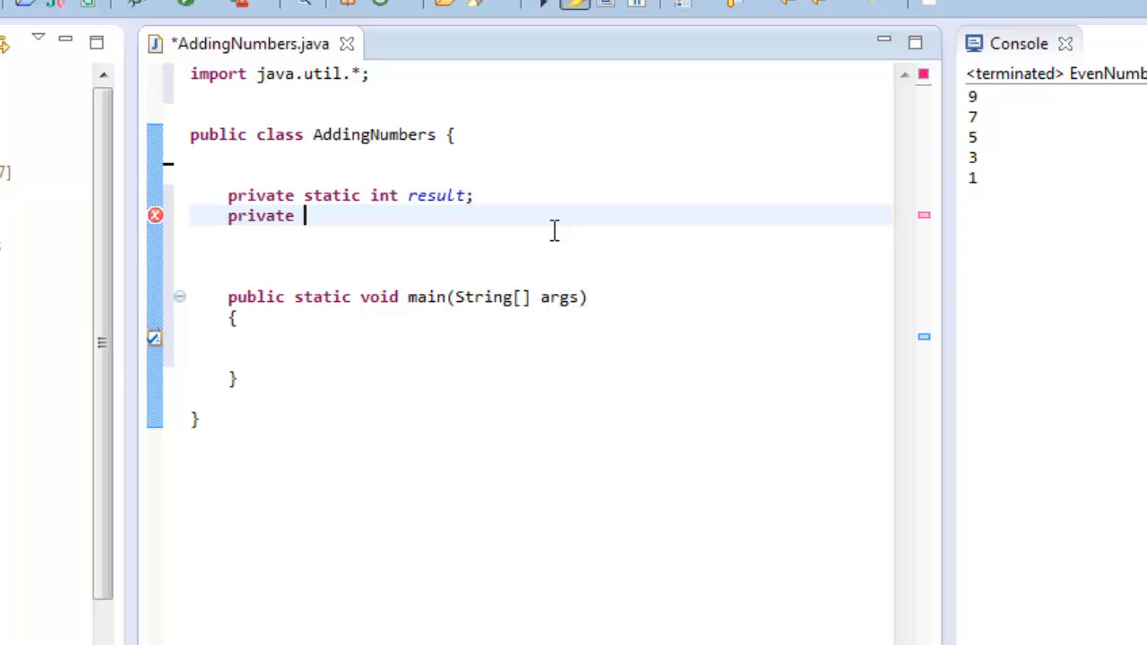
pyautogui.write('static int')
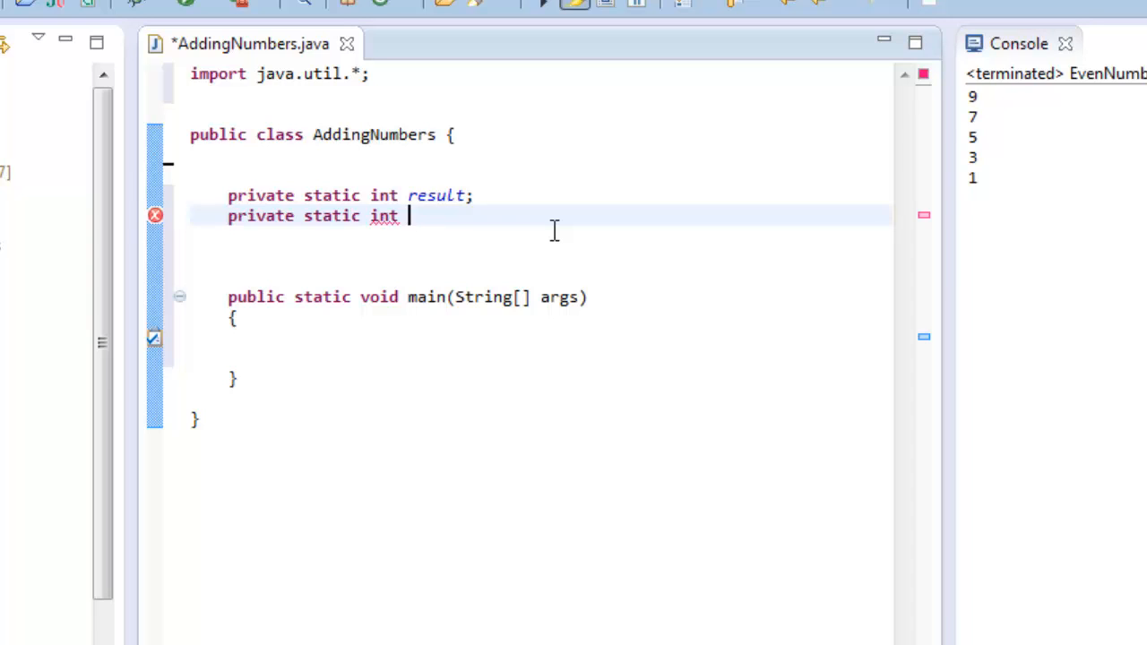
pyautogui.write('count;')
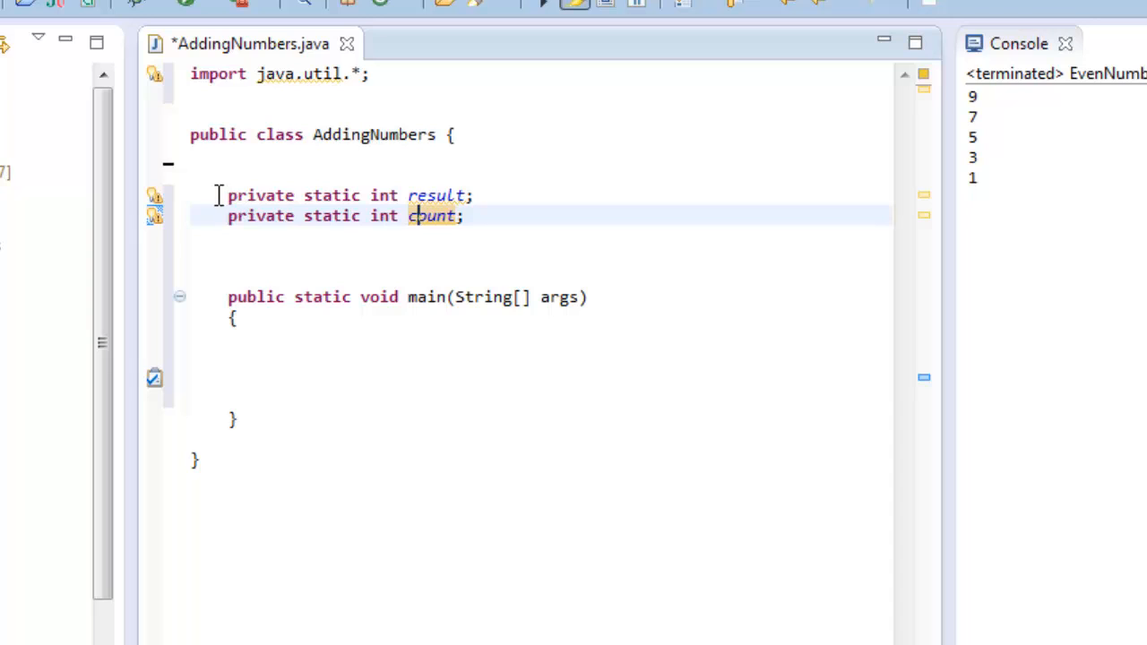
pyautogui.doubleClick(261, 196)
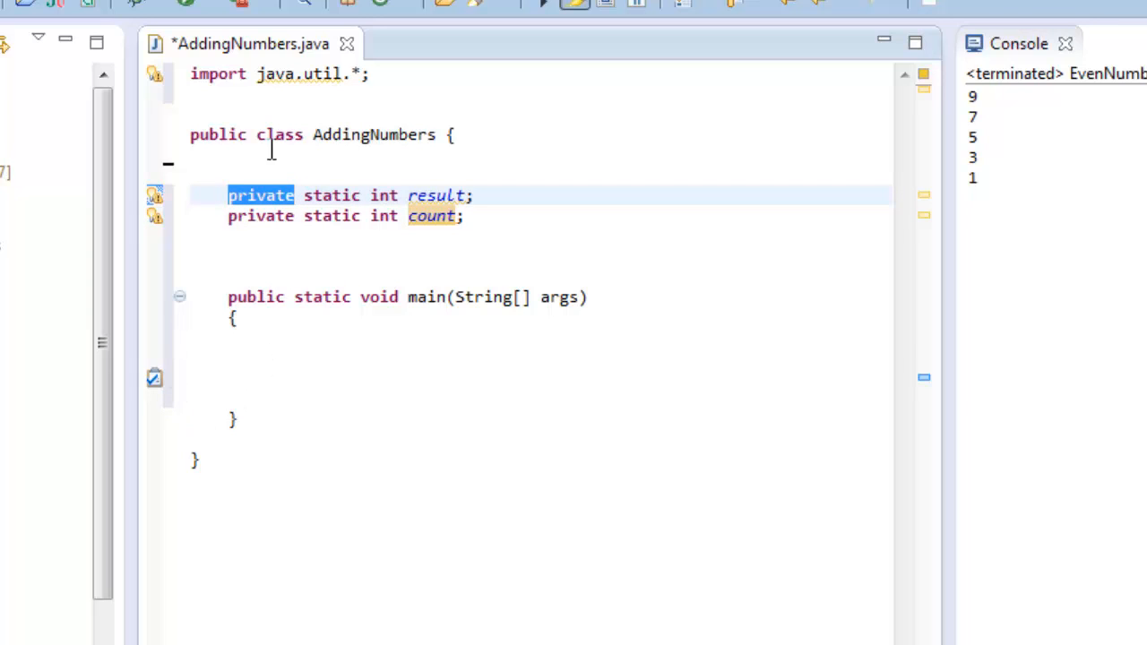
pyautogui.moveTo(333, 134)
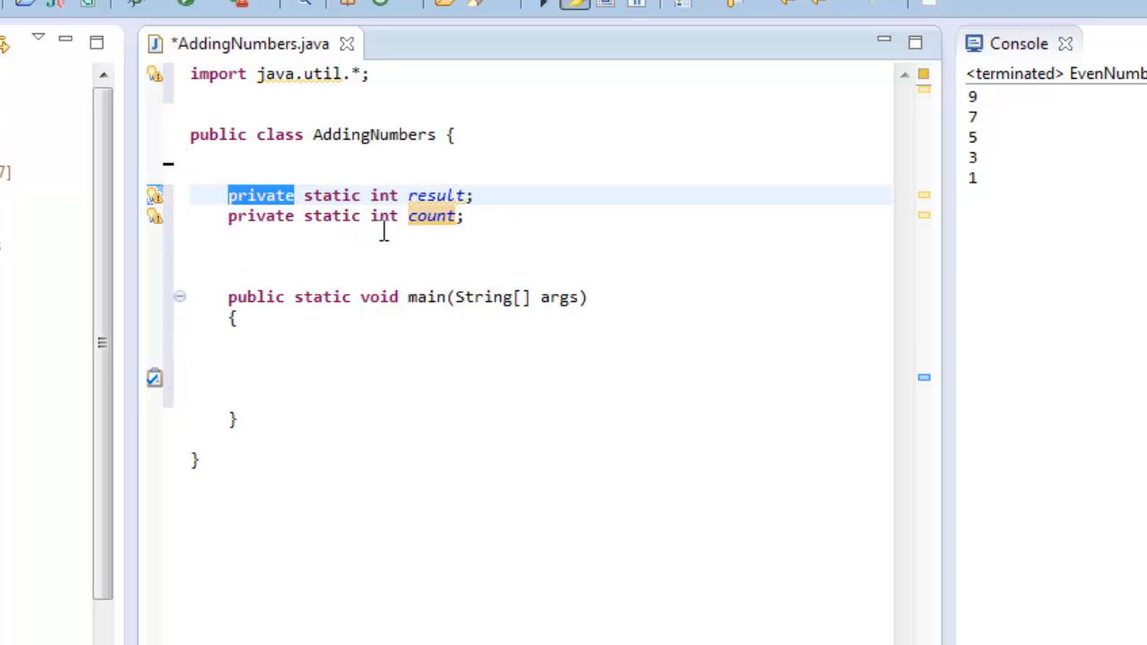
pyautogui.moveTo(312, 199)
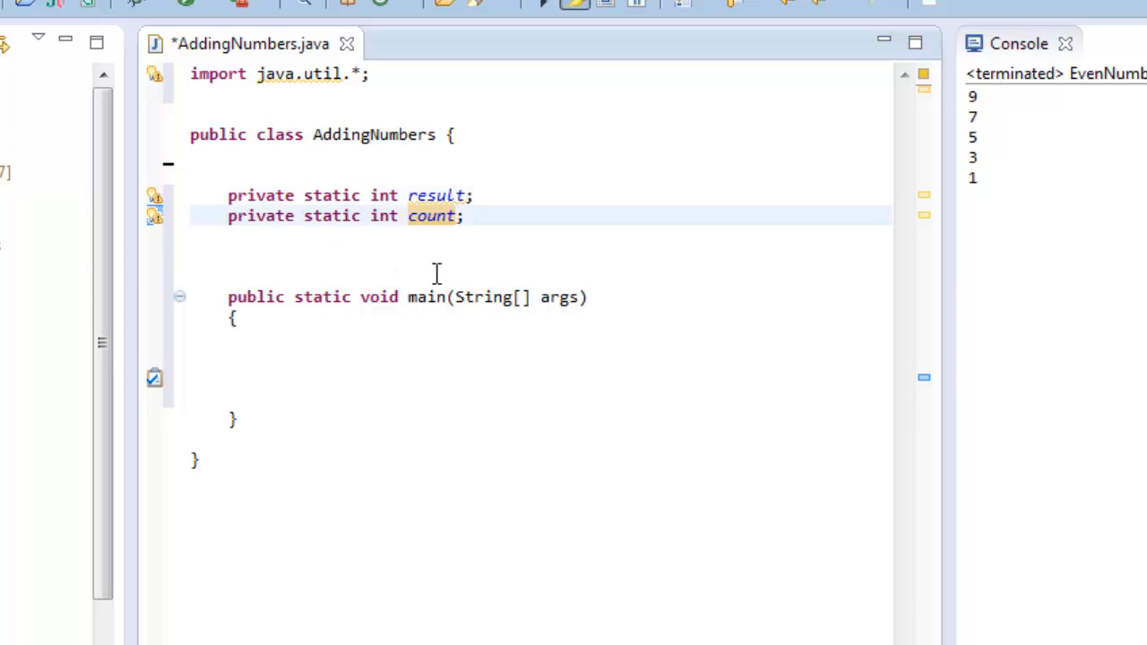
pyautogui.doubleClick(430, 215)
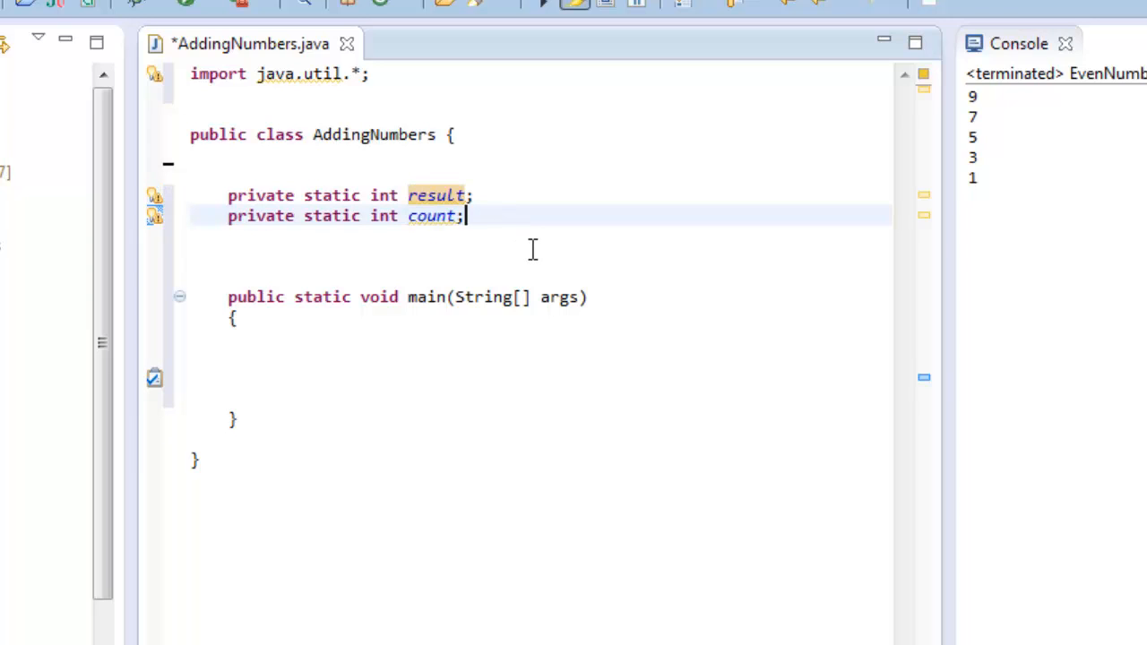
pyautogui.moveTo(262, 337)
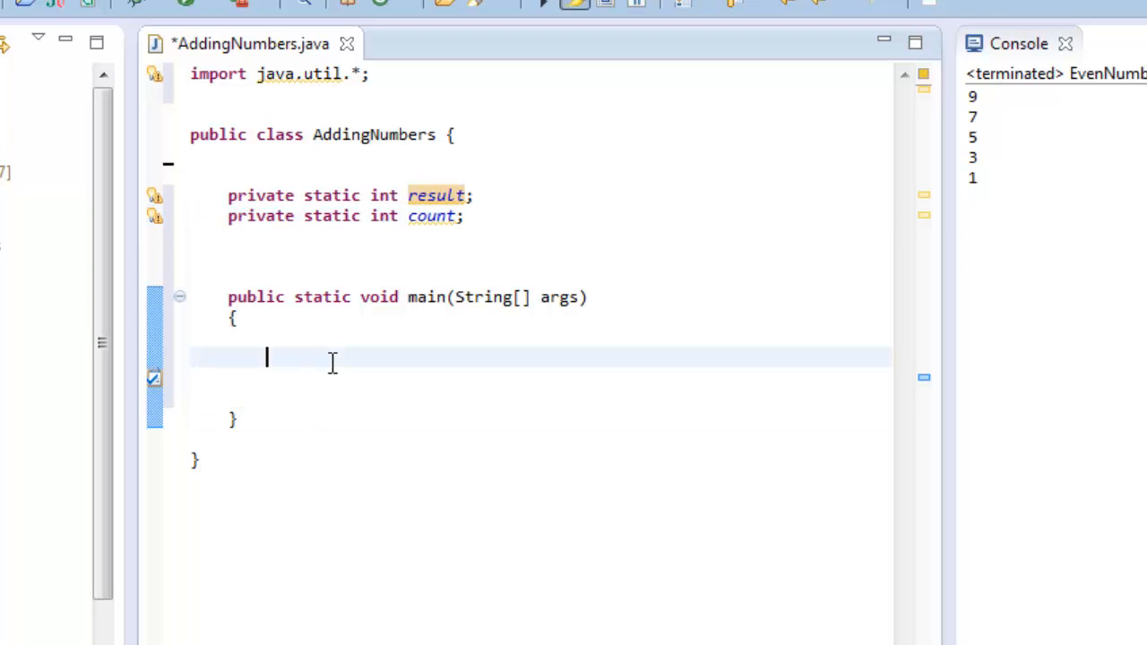
pyautogui.moveTo(386, 298)
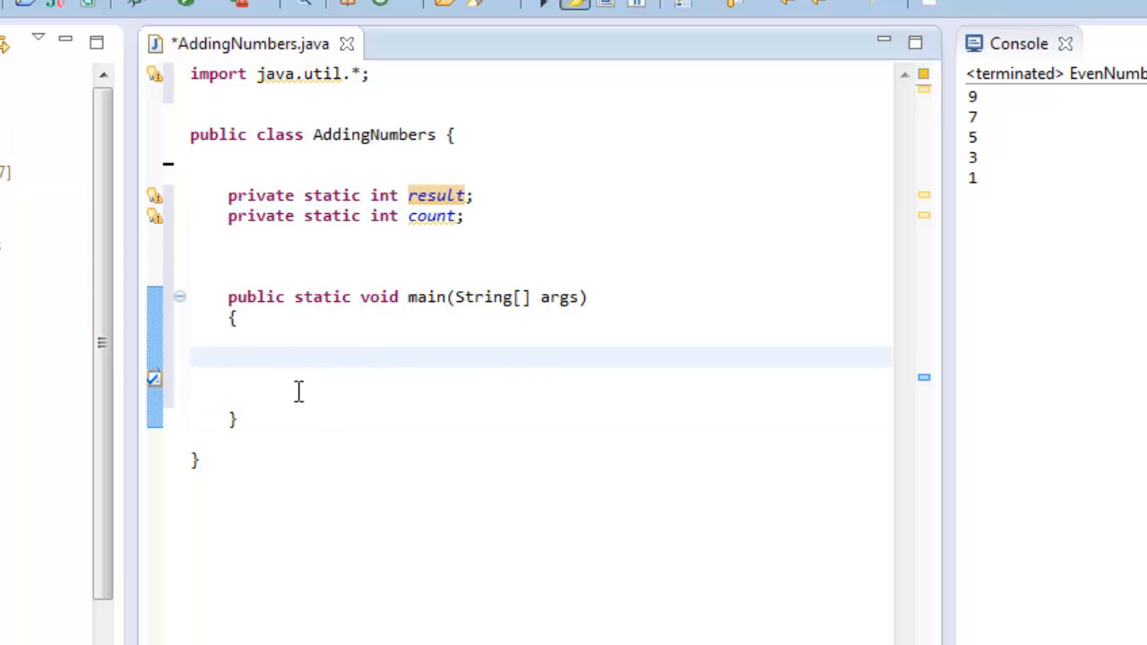
pyautogui.moveTo(334, 419)
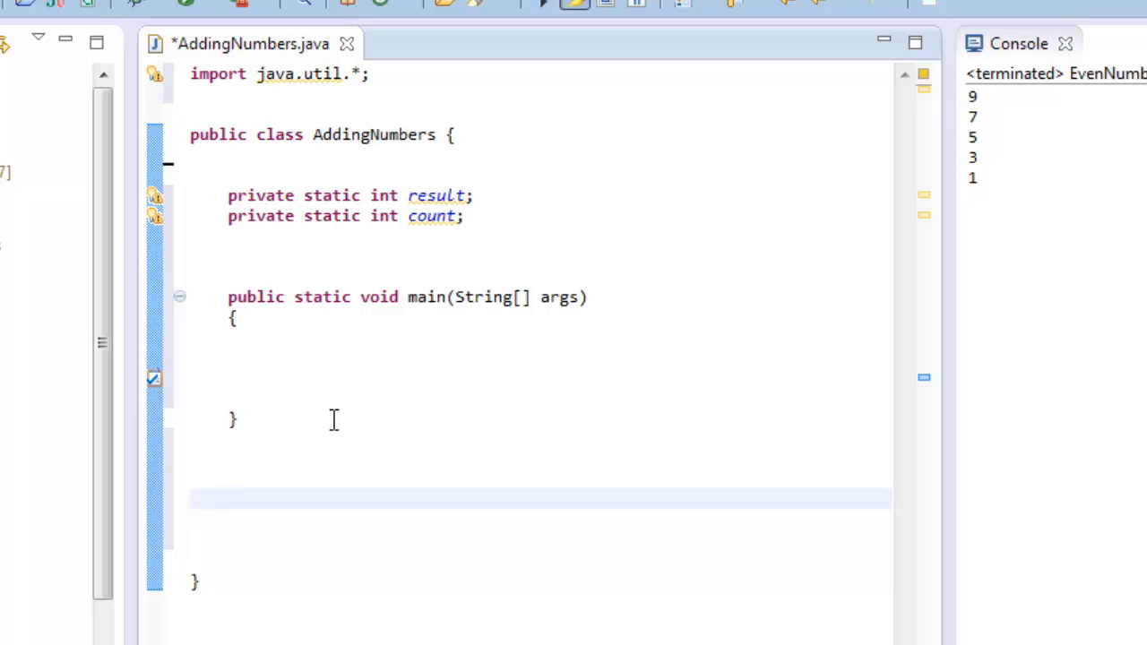
# - Begin a public static ask() method on a new line below main
pyautogui.click(229, 498)
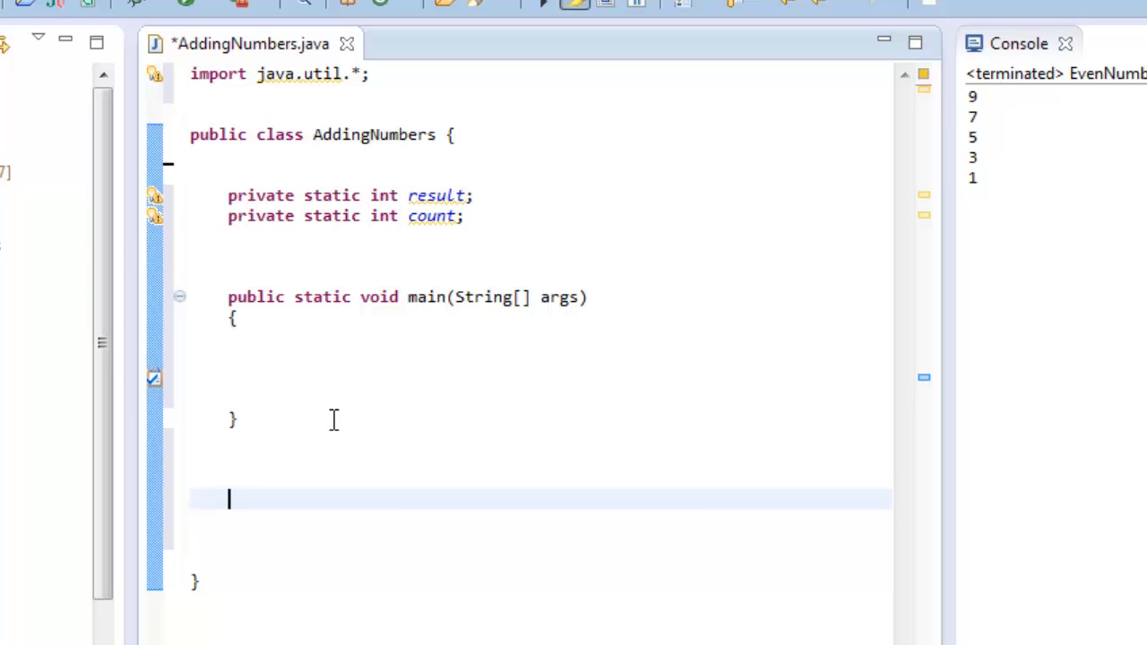
pyautogui.write('pu')
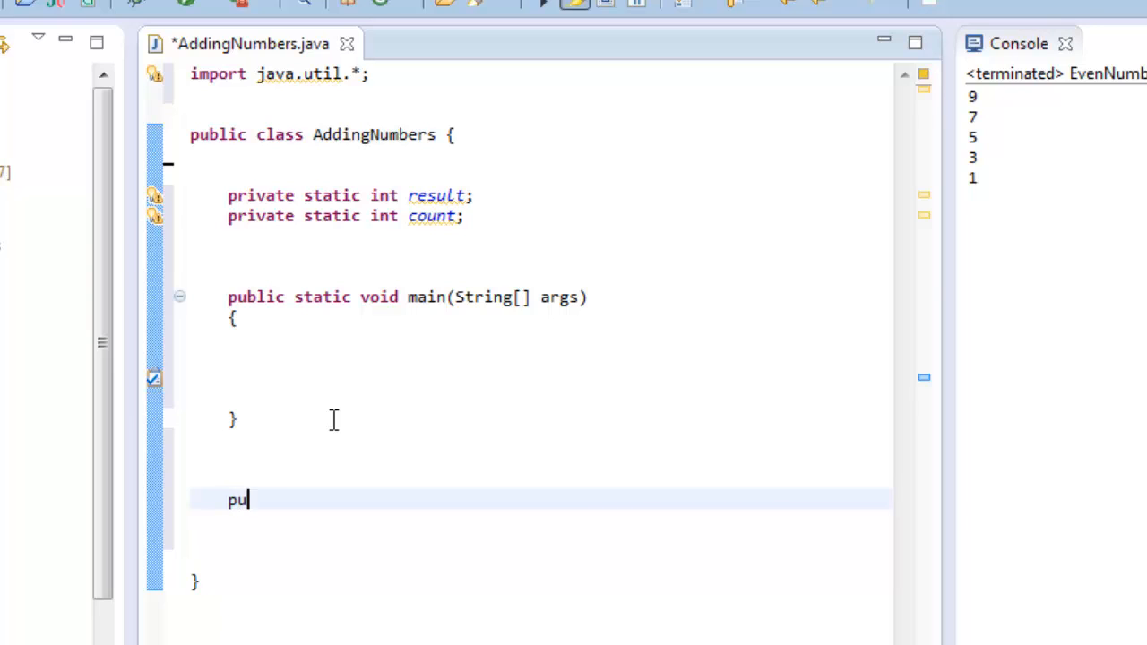
pyautogui.write('blic static')
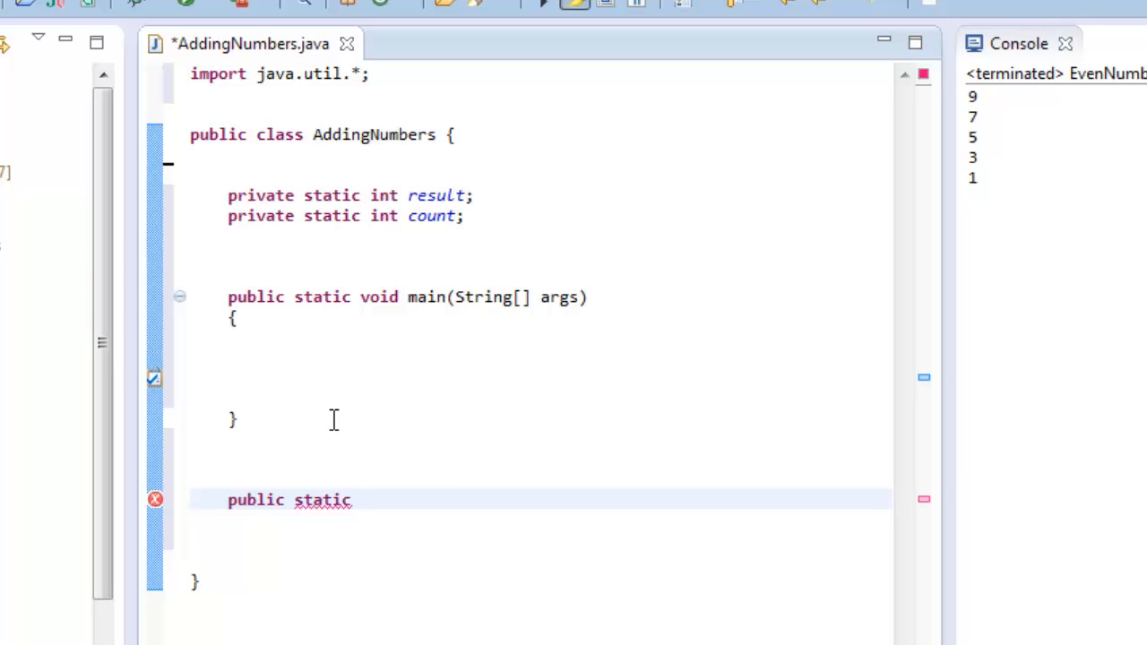
pyautogui.write('" "')
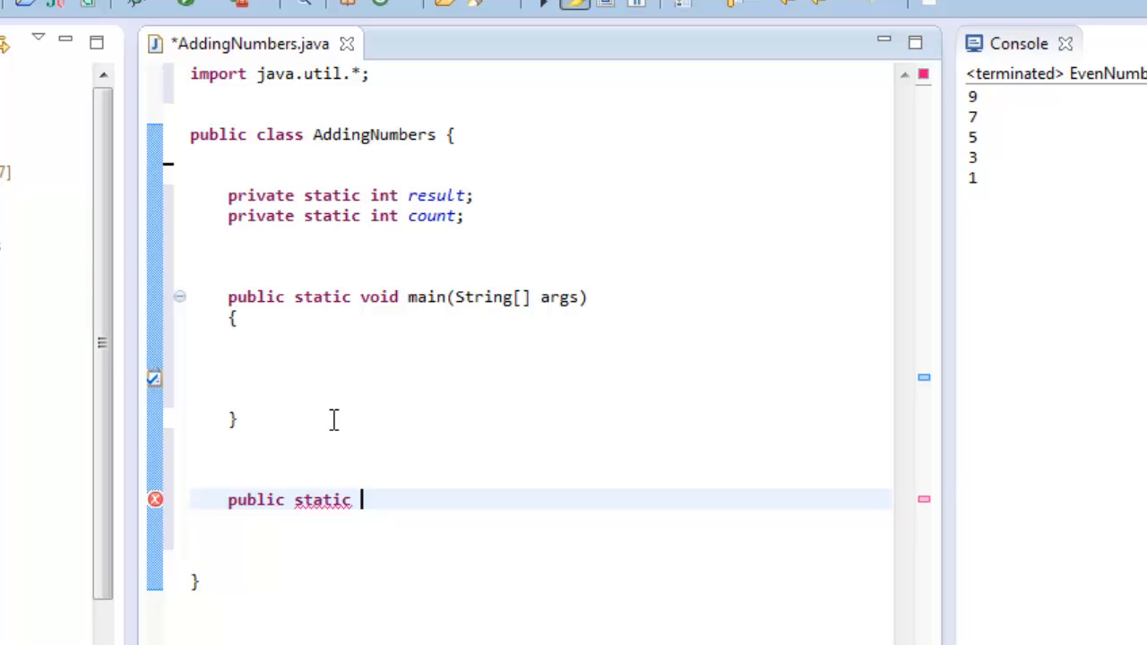
pyautogui.doubleClick(255, 500)
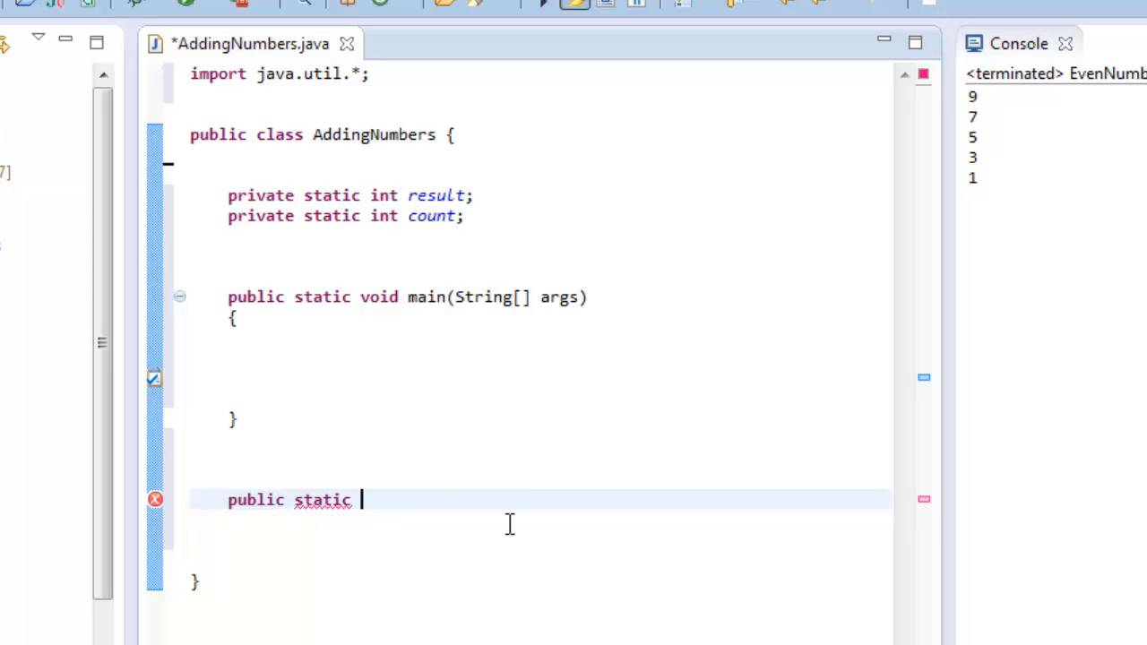
pyautogui.moveTo(215, 502)
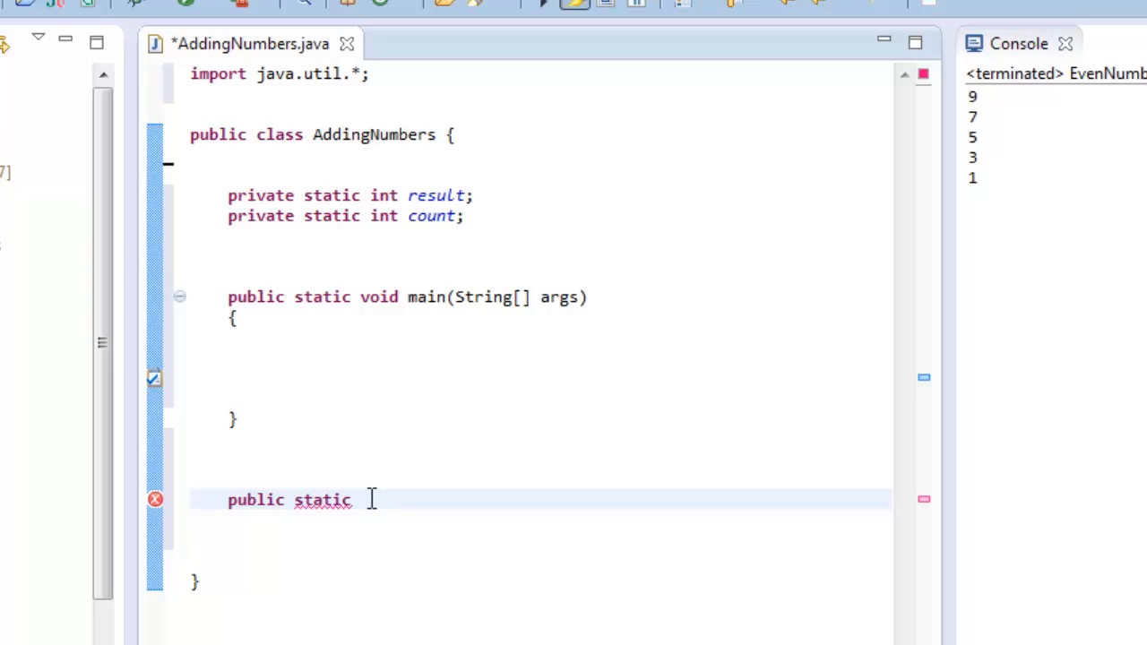
pyautogui.write('ask()')
pyautogui.write('{')
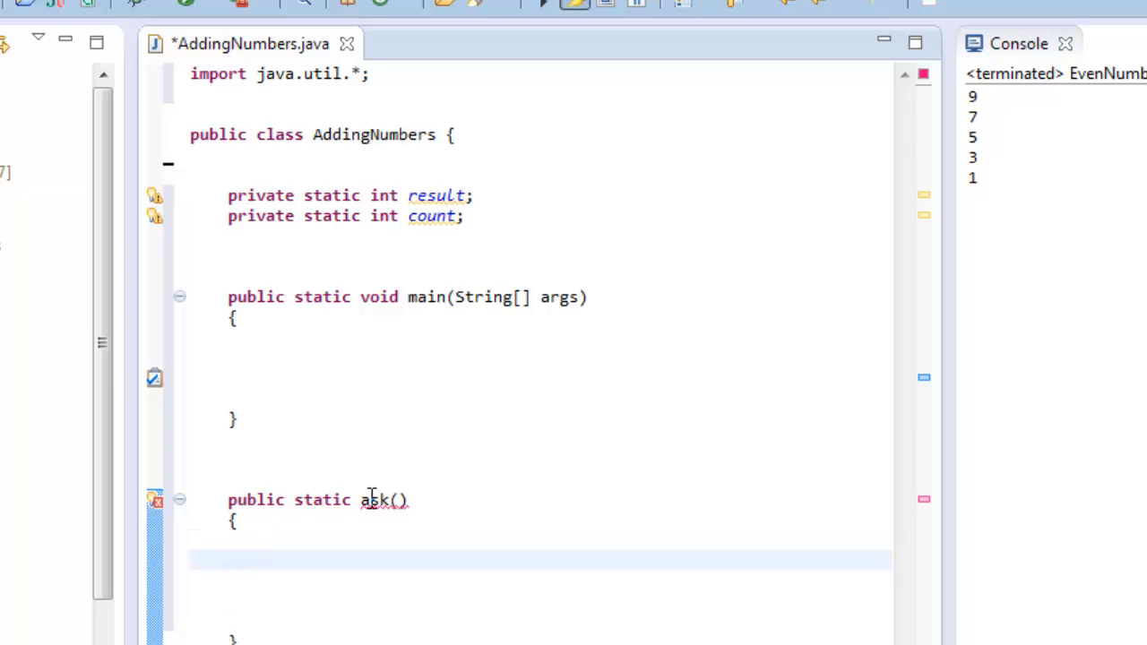
# - Declare Scanner reader = new Scanner(System.in); inside ask()
pyautogui.write('Scanner rea')
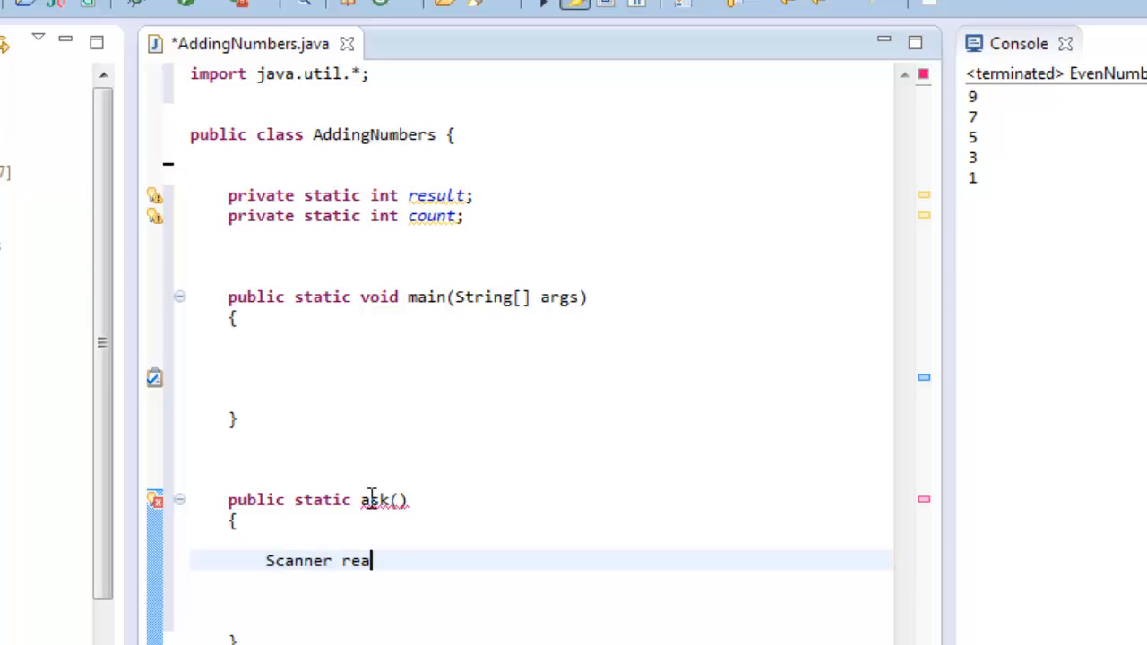
pyautogui.write('der =')
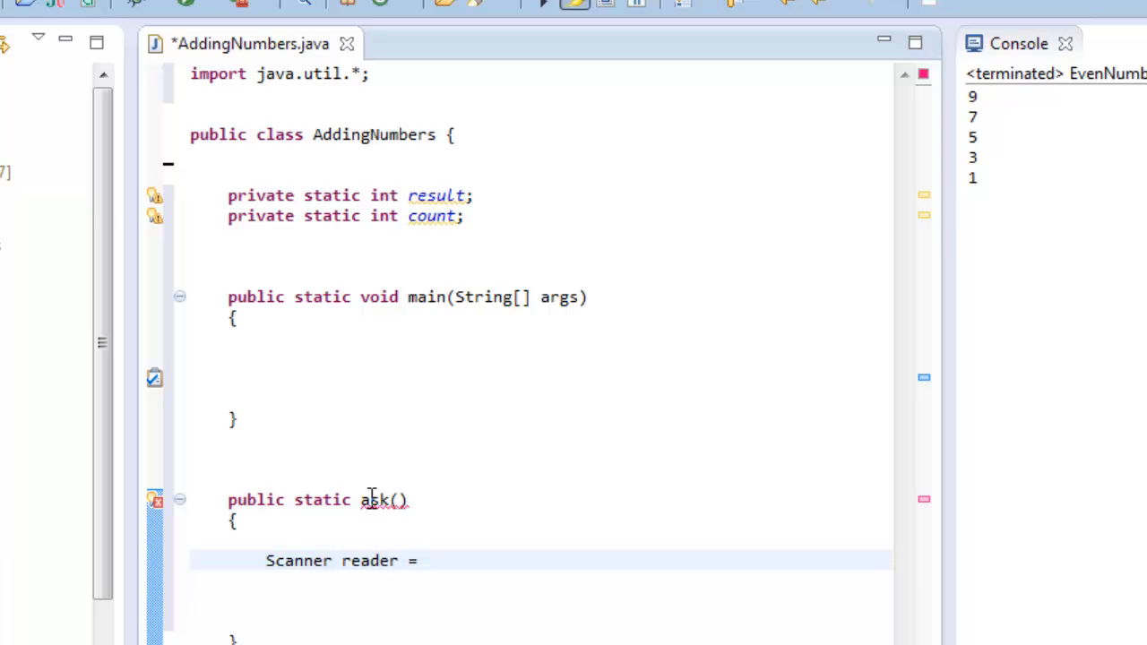
pyautogui.write('new Scanner()')
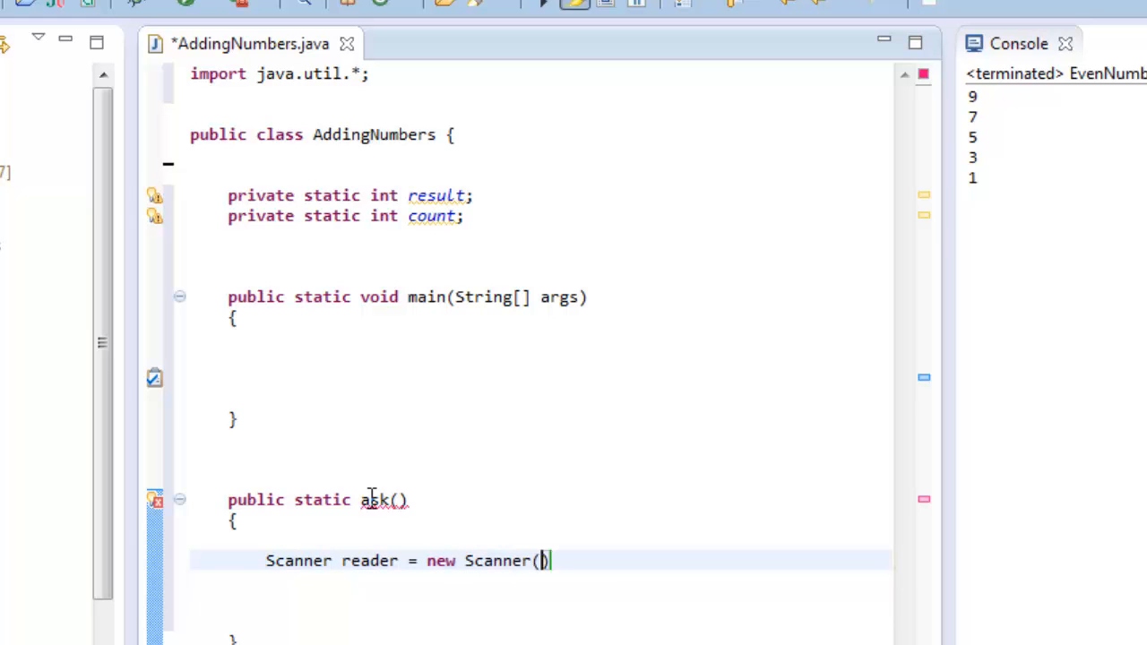
pyautogui.write('System.o')
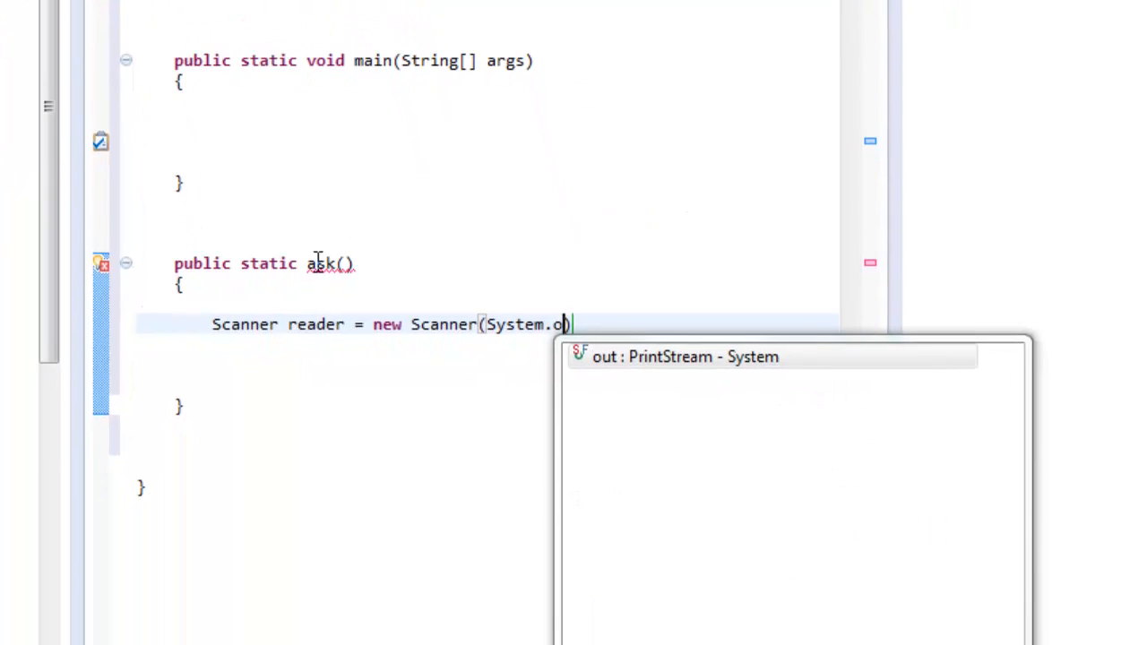
pyautogui.write('in)')
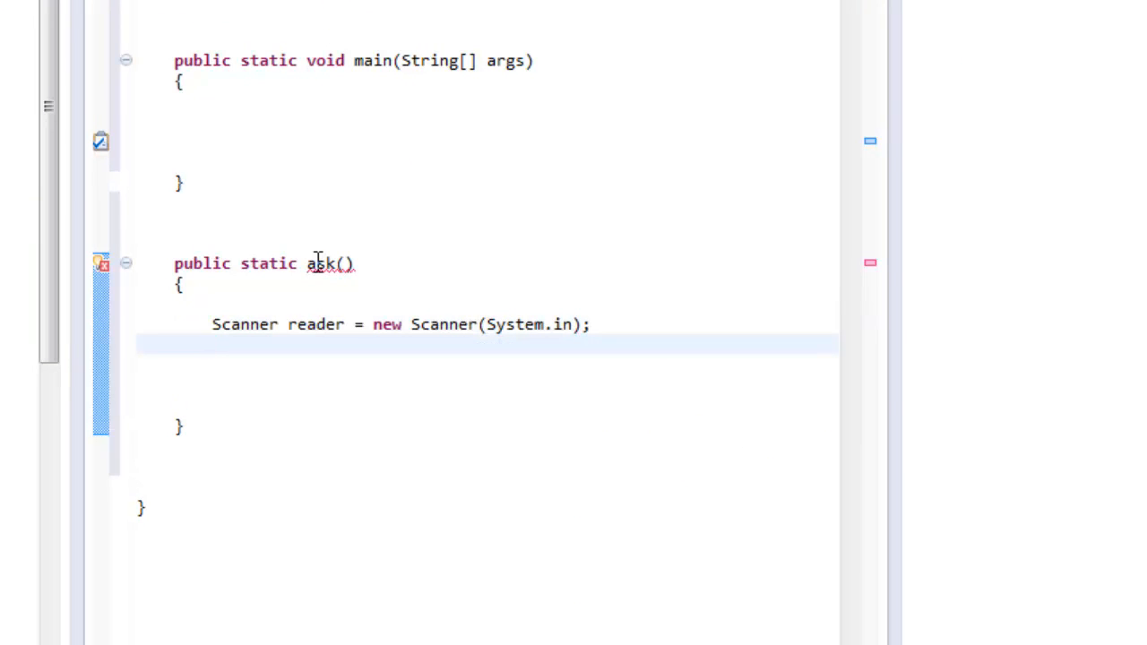
# - Add System.out.println("Please enter the number to add"); after the Scanner line
pyautogui.write('System')
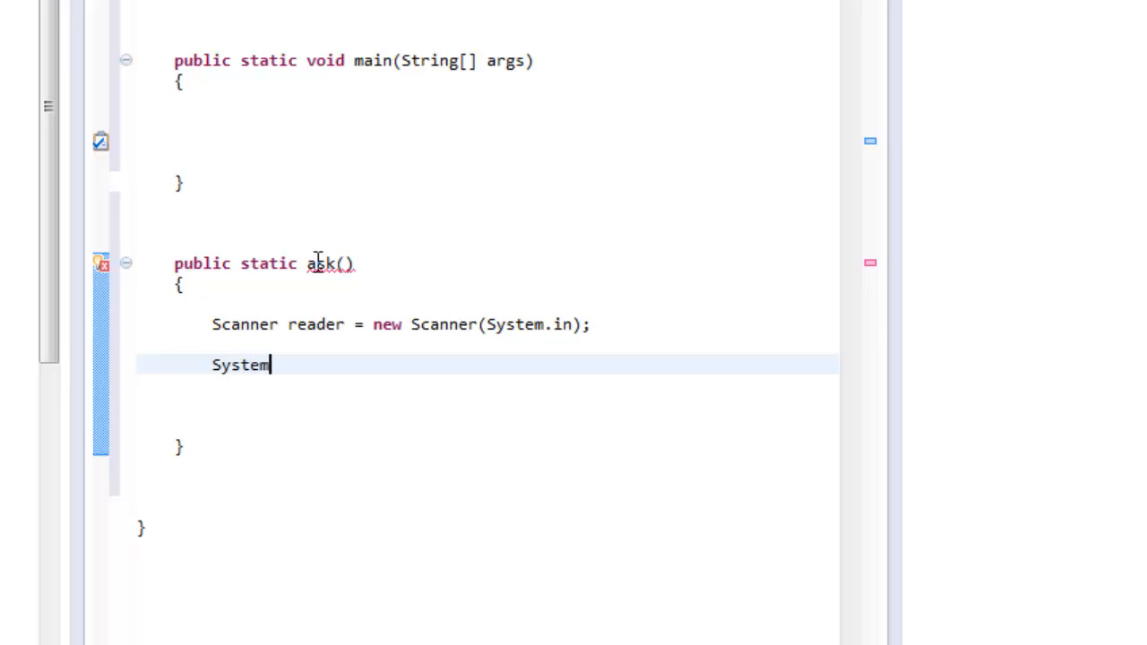
pyautogui.write('.out.pr')
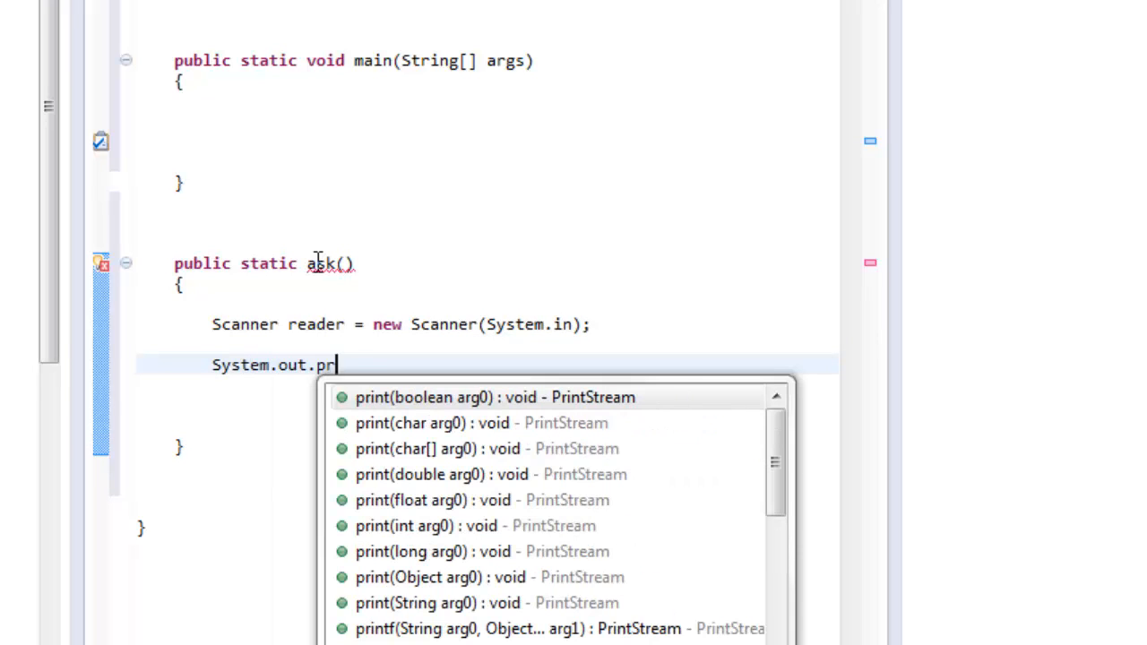
pyautogui.write('int')
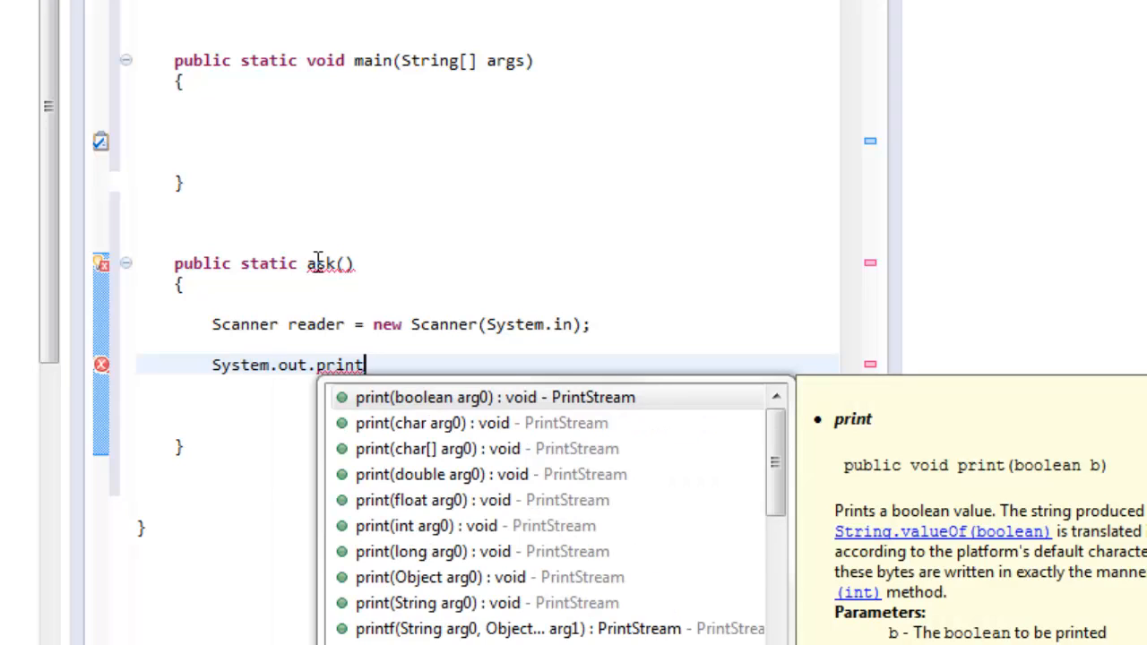
pyautogui.write('ln()')
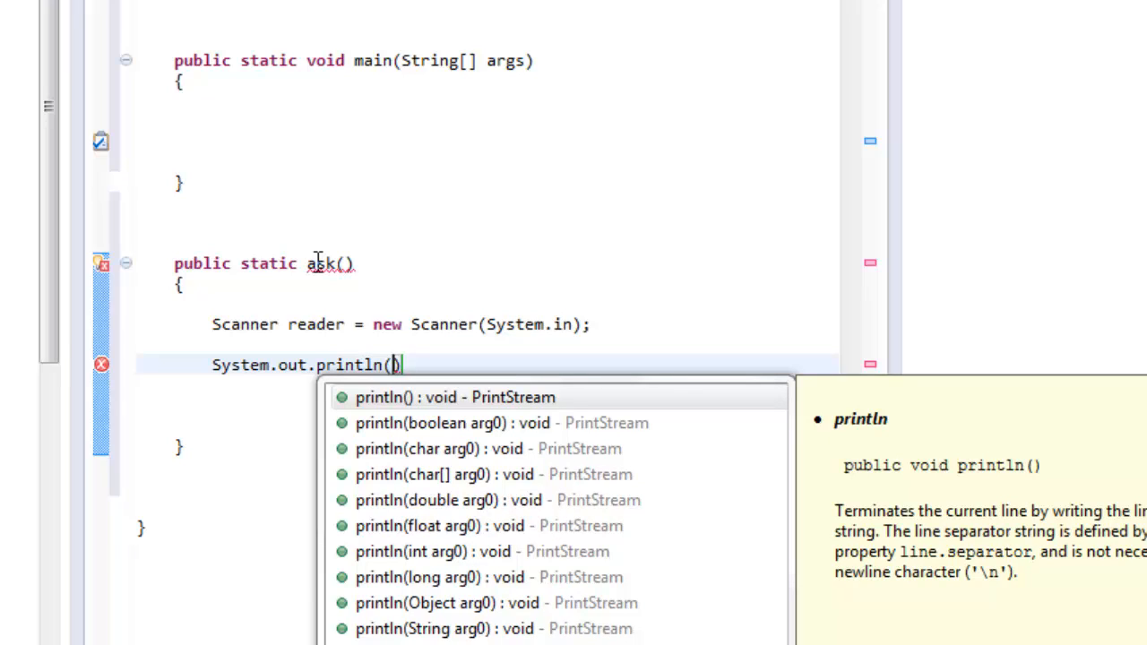
pyautogui.write('"Please e')
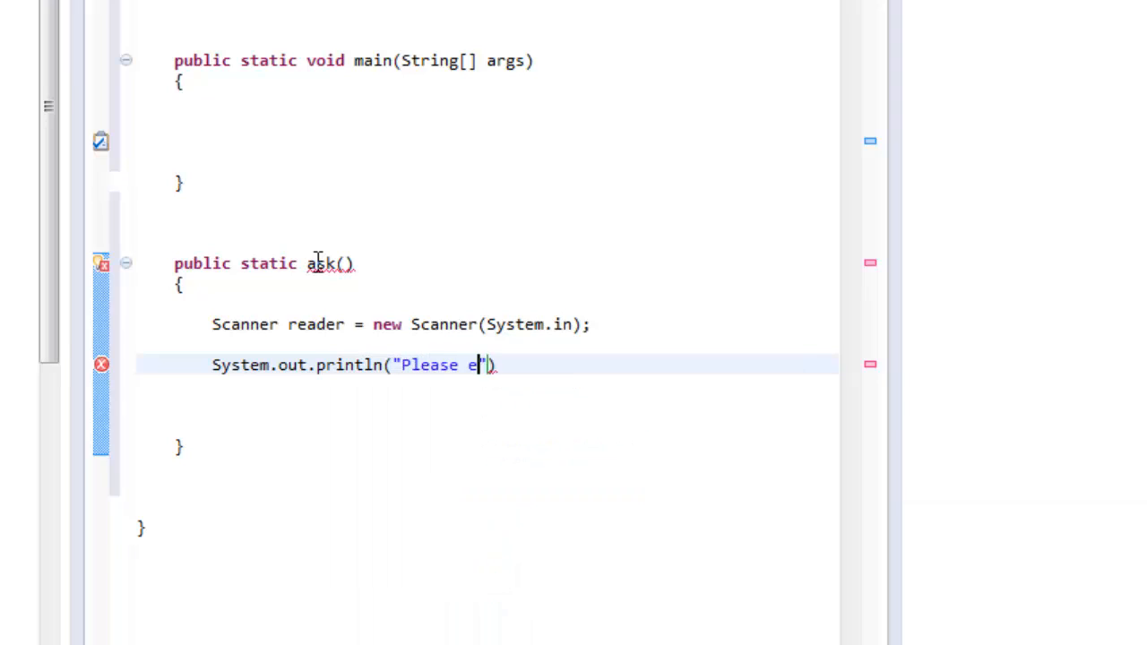
pyautogui.write('nter the number to a')
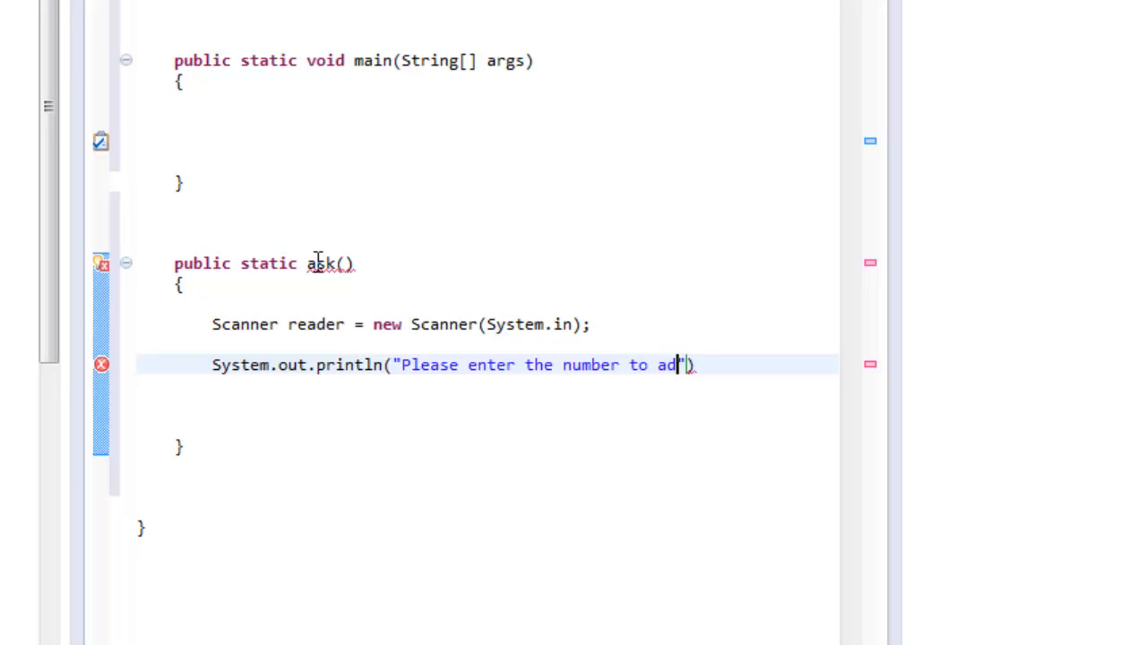
pyautogui.write('d')
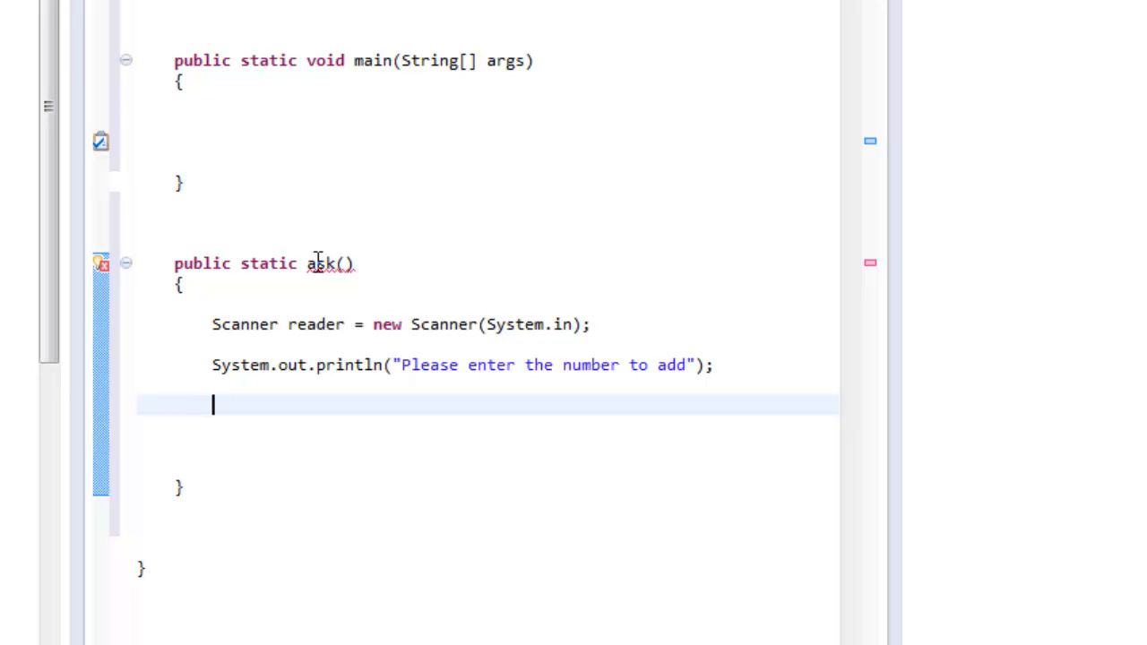
# - Read the input with int num = reader.nextInt(); after the prompt
pyautogui.write('int')
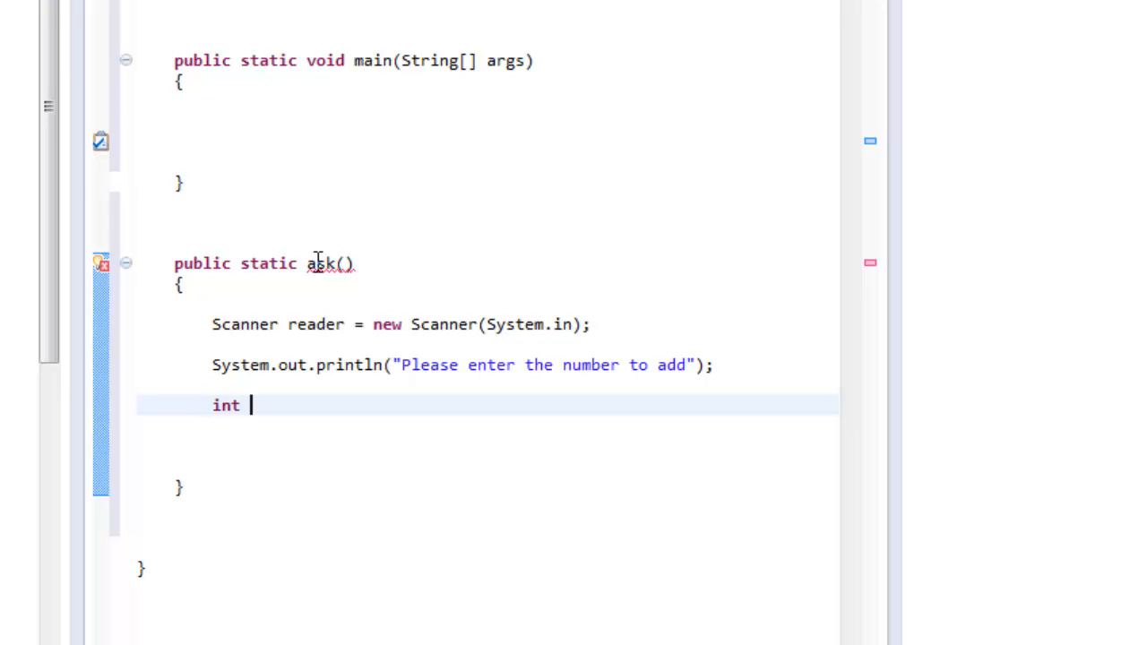
pyautogui.write('num')
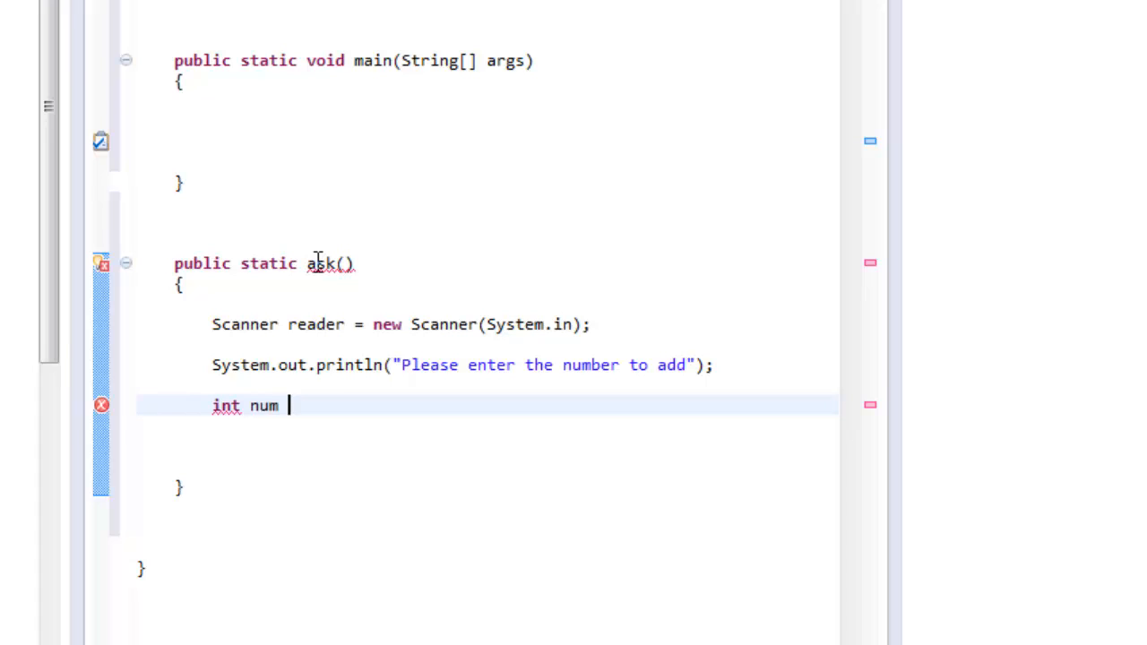
pyautogui.write('= read')
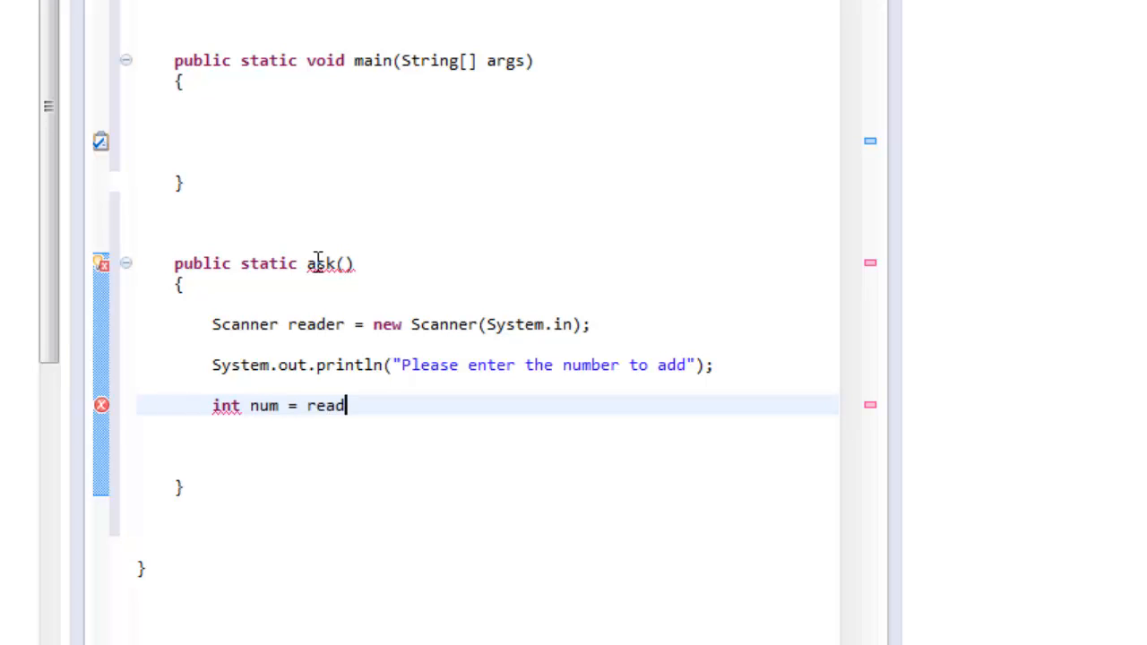
pyautogui.write('er.next')
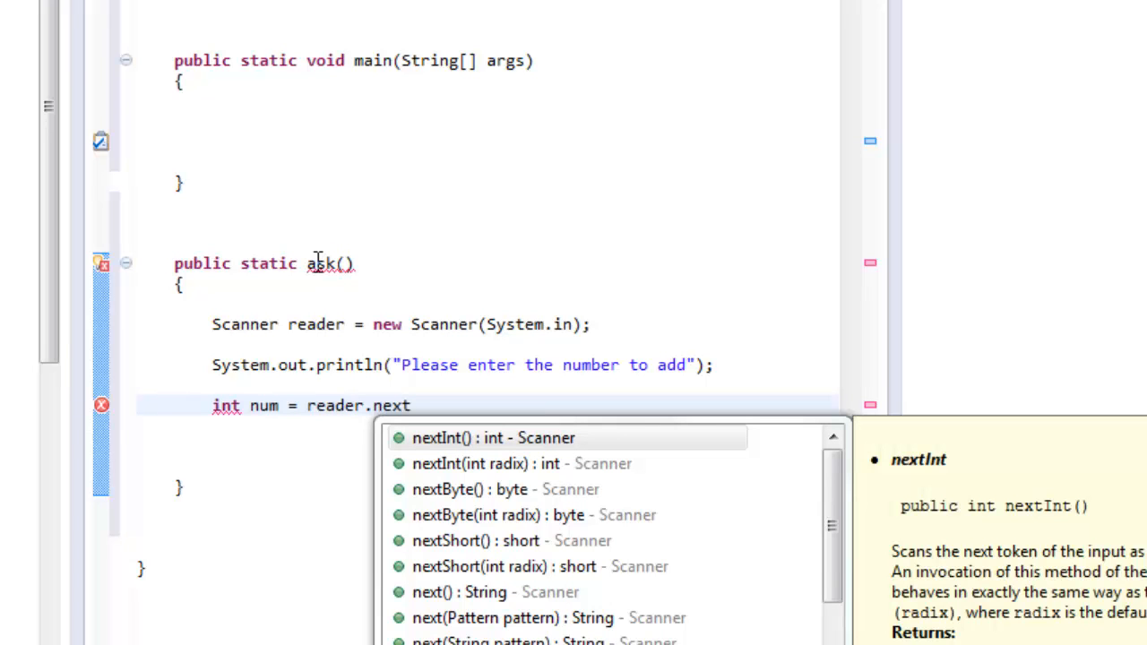
pyautogui.click(495, 438)
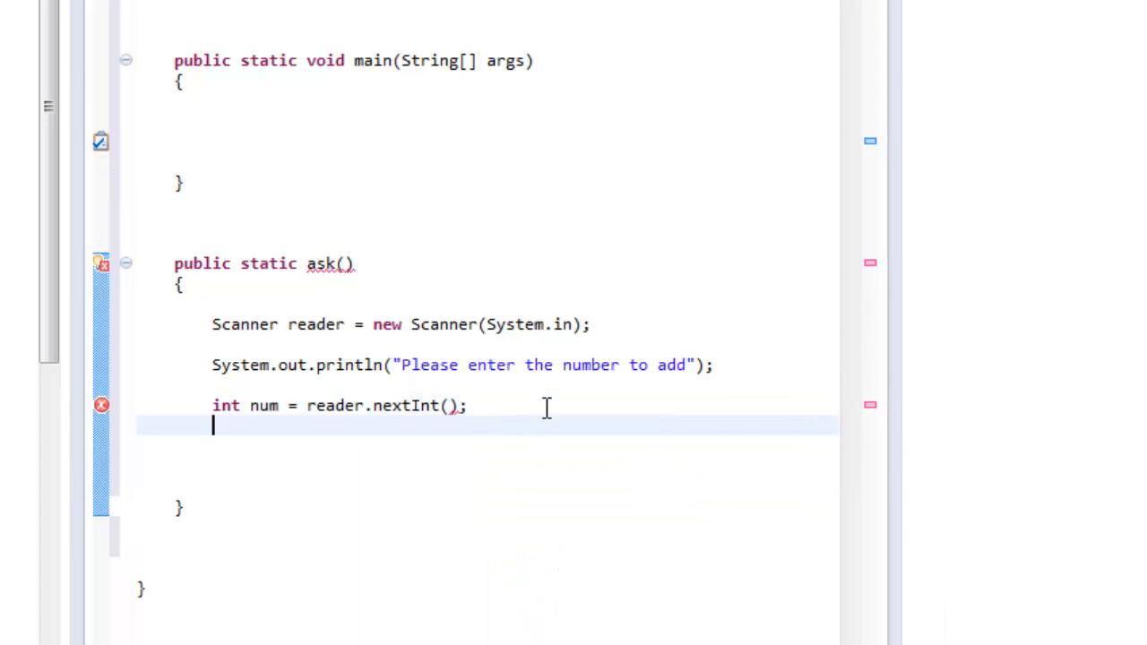
pyautogui.moveTo(232, 369)
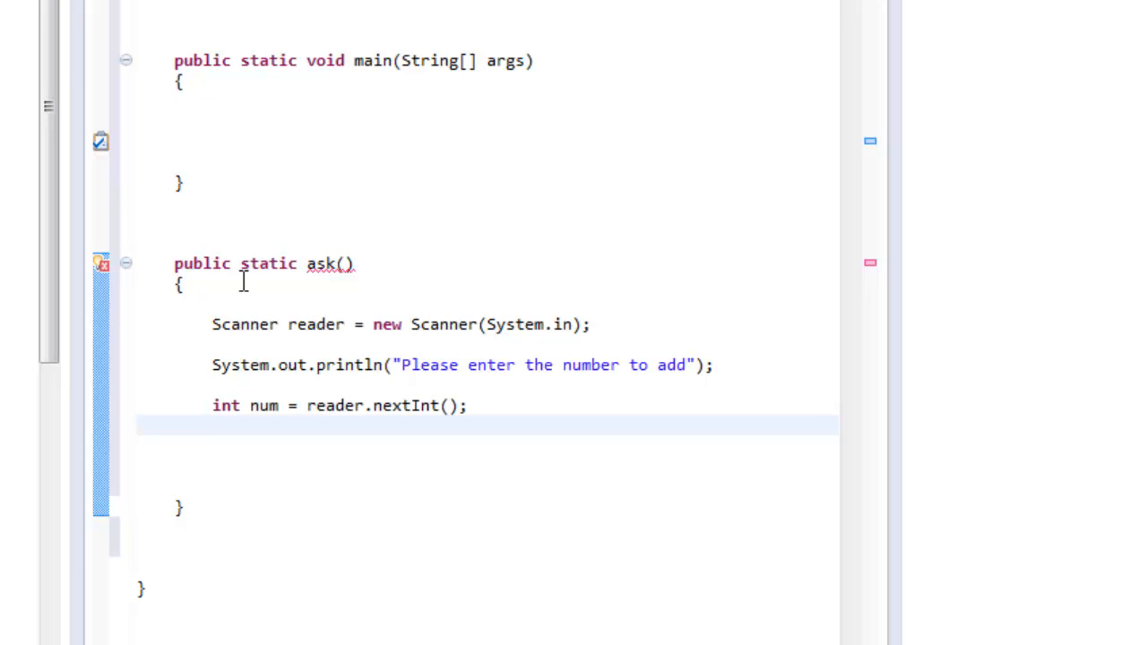
pyautogui.moveTo(451, 405)
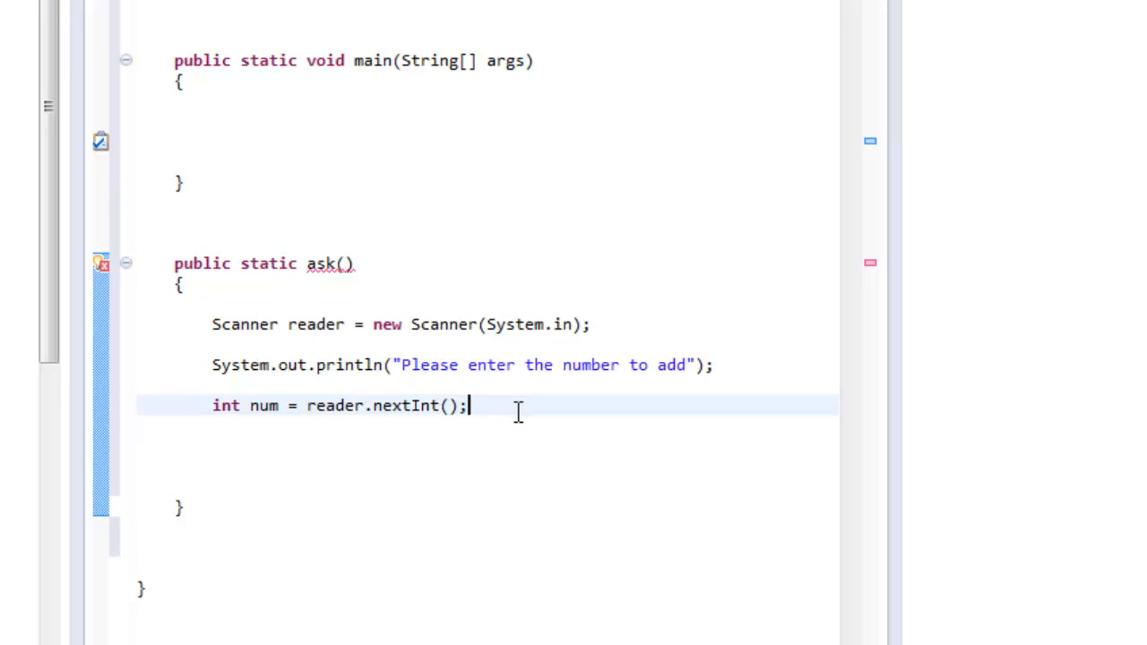
pyautogui.moveTo(265, 452)
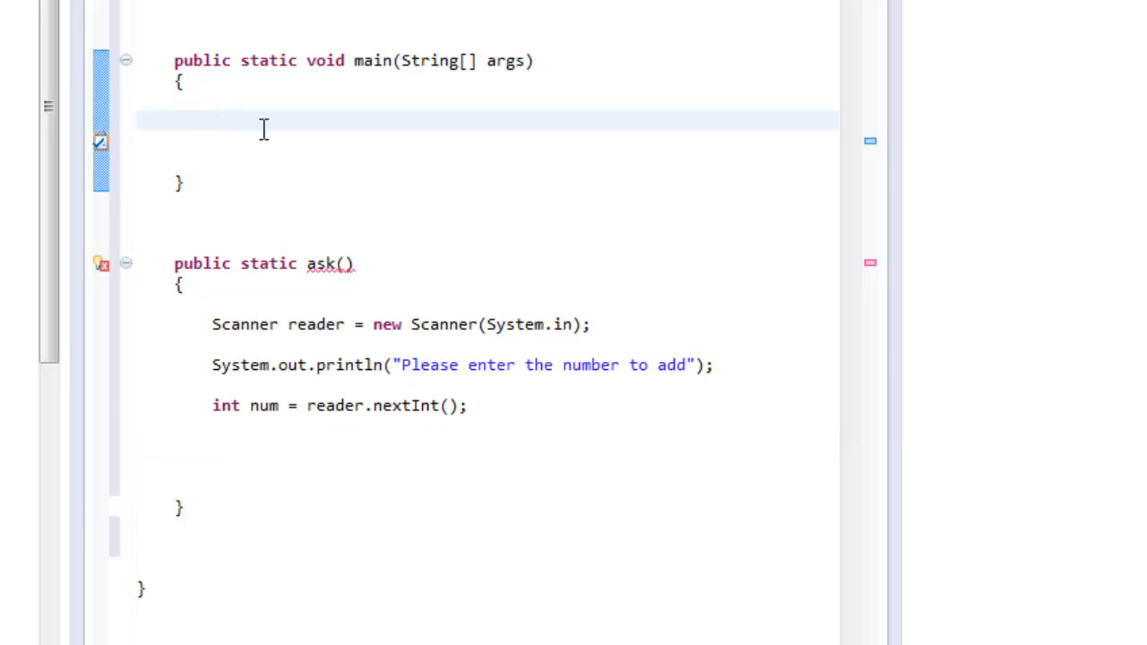
# - Call ask(); from main and give ask a void return type
pyautogui.click(212, 122)
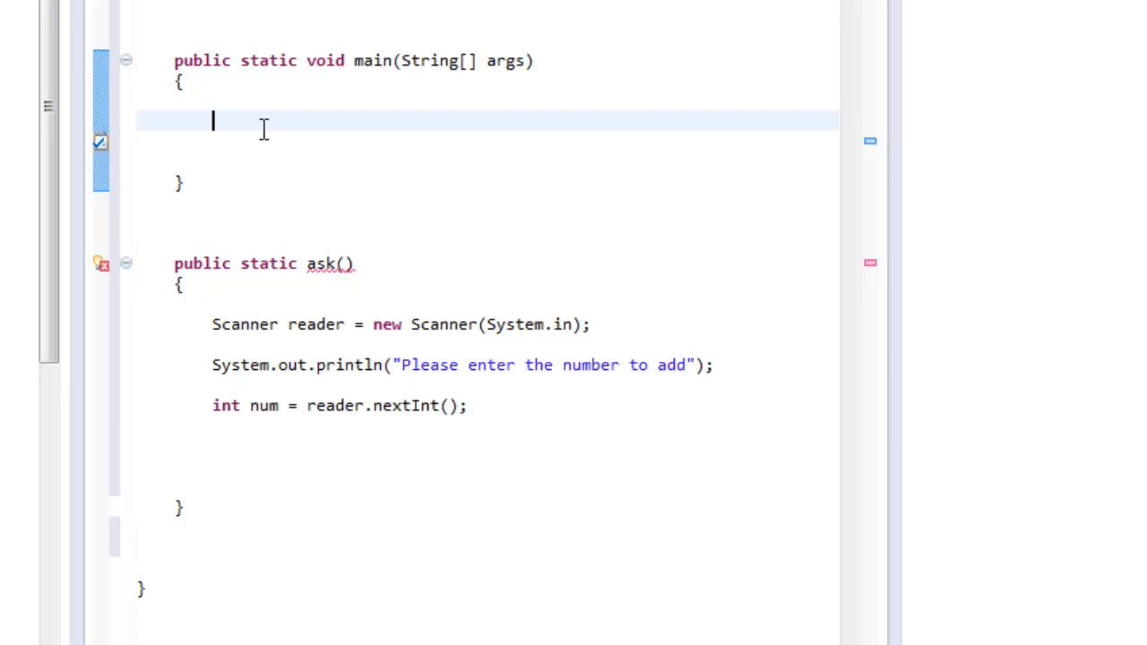
pyautogui.write('ask()')
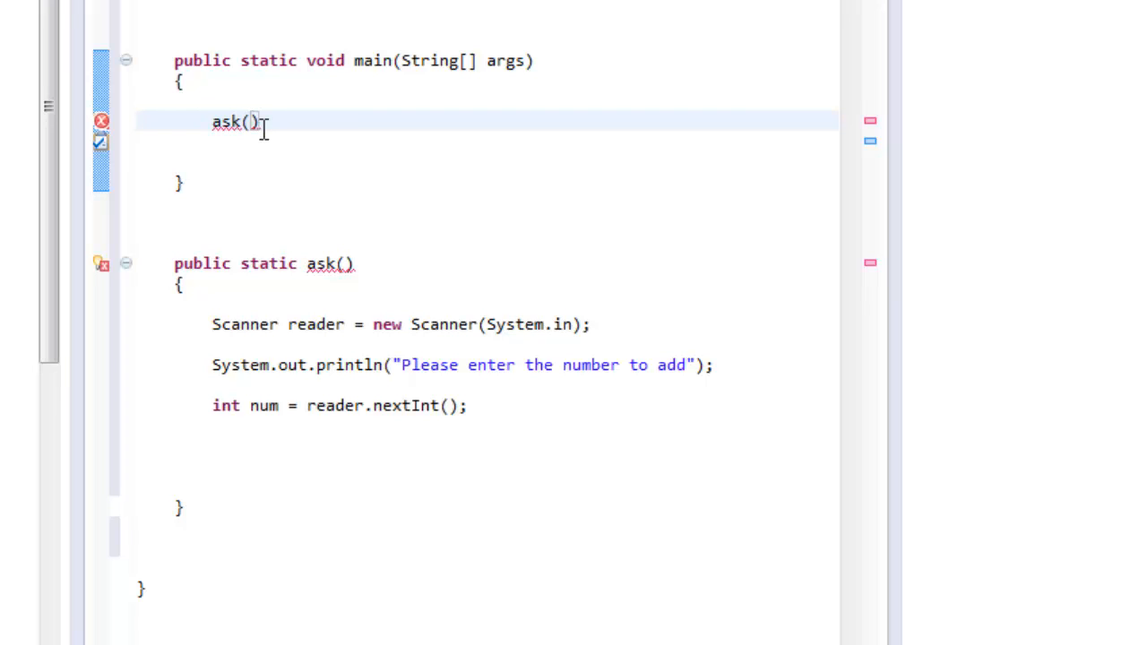
pyautogui.write(';')
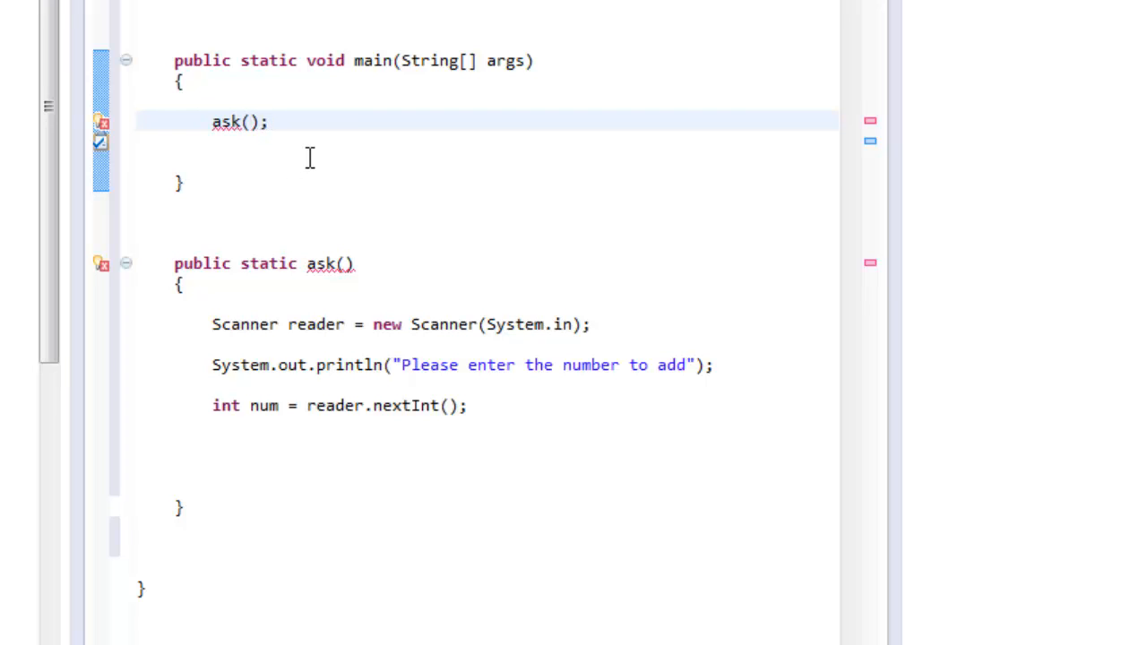
pyautogui.click(269, 122)
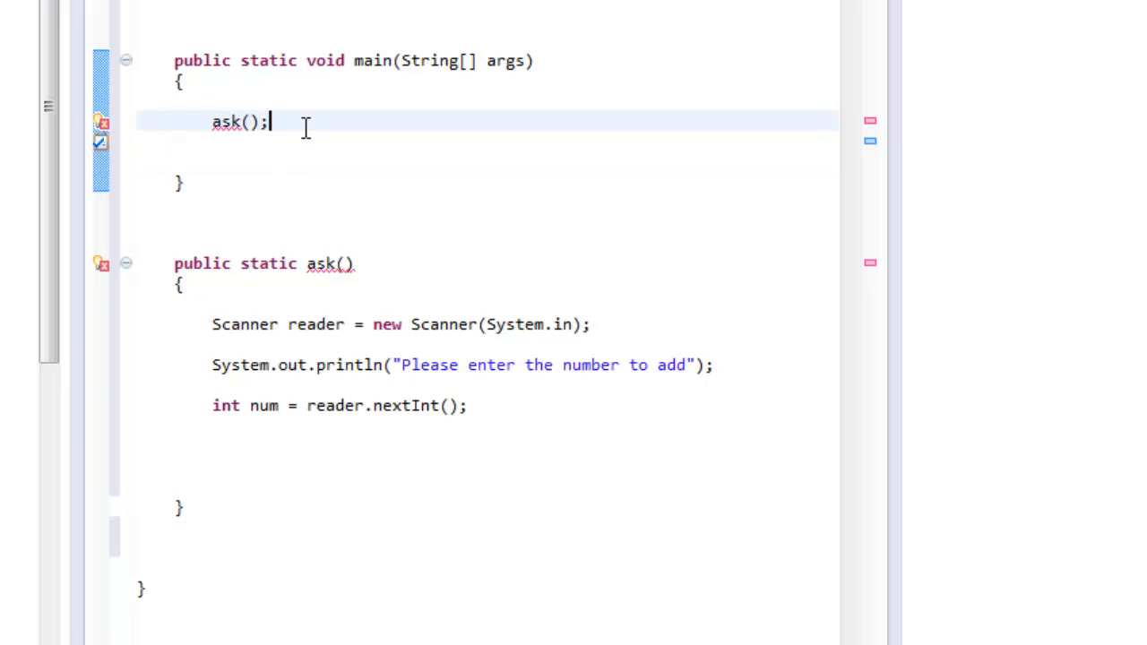
pyautogui.click(398, 263)
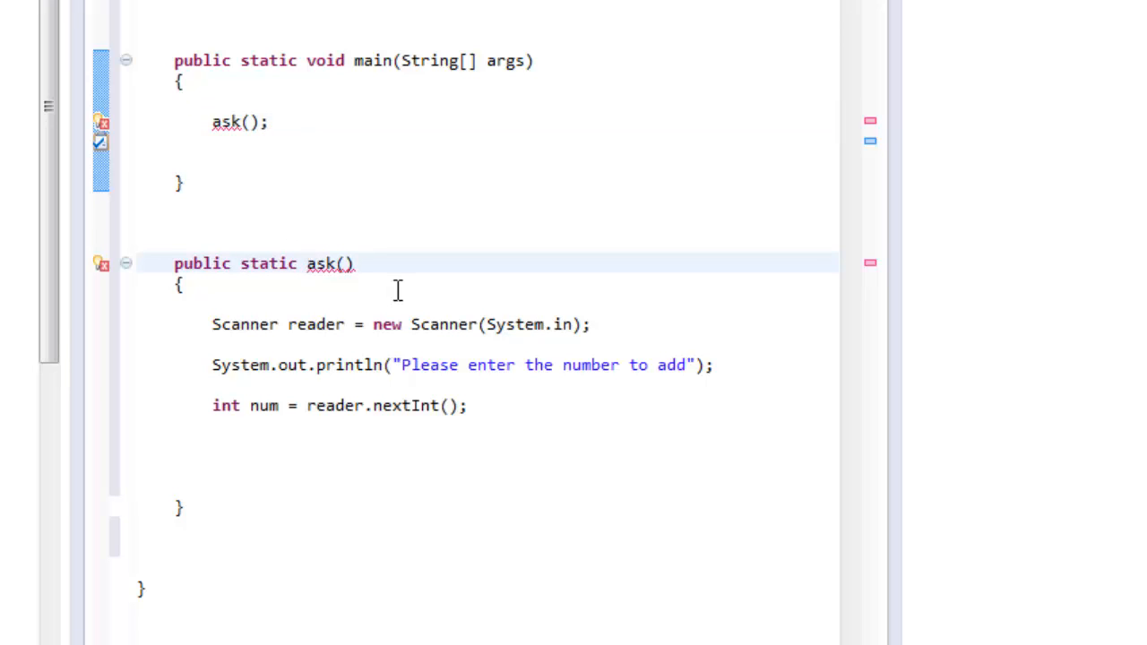
pyautogui.write('void')
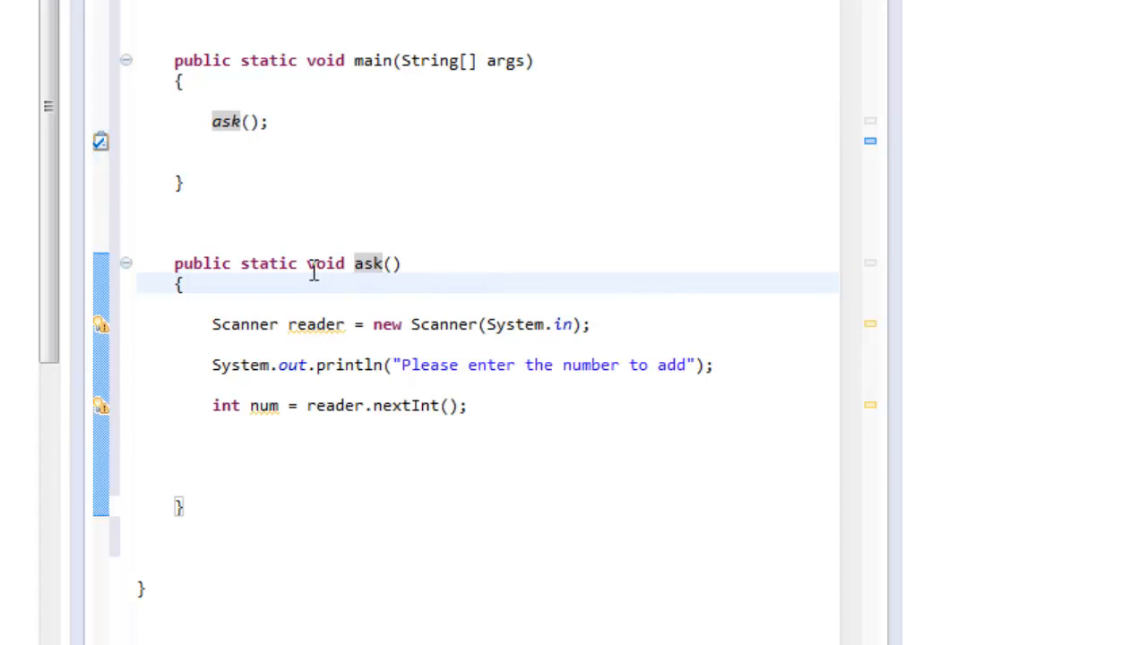
pyautogui.doubleClick(325, 262)
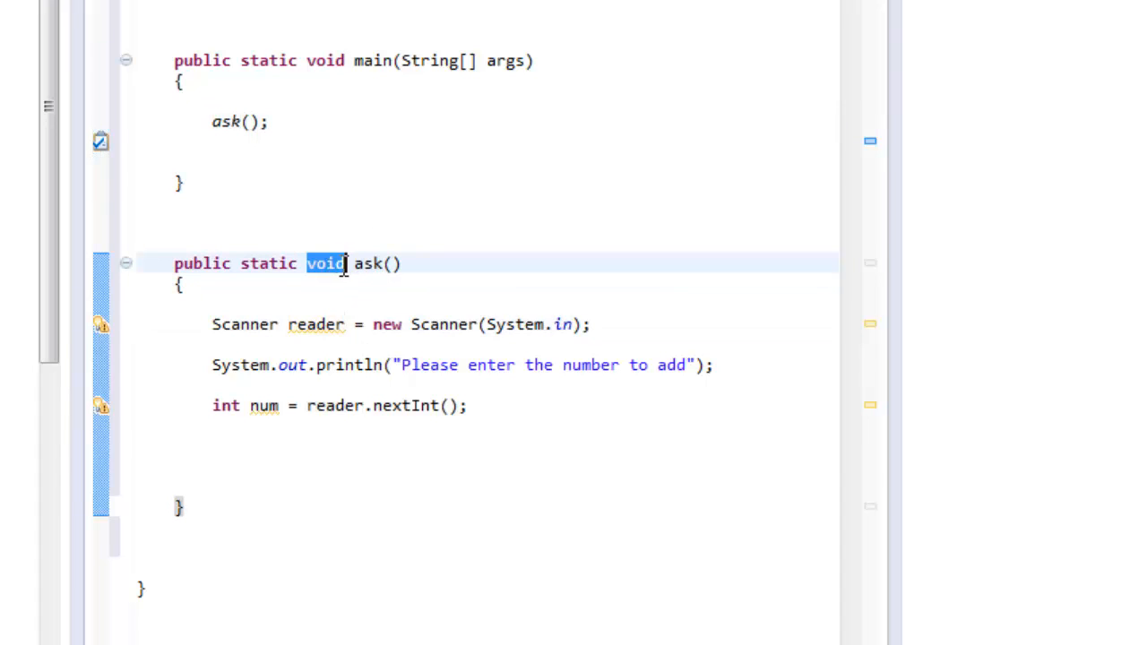
pyautogui.moveTo(423, 384)
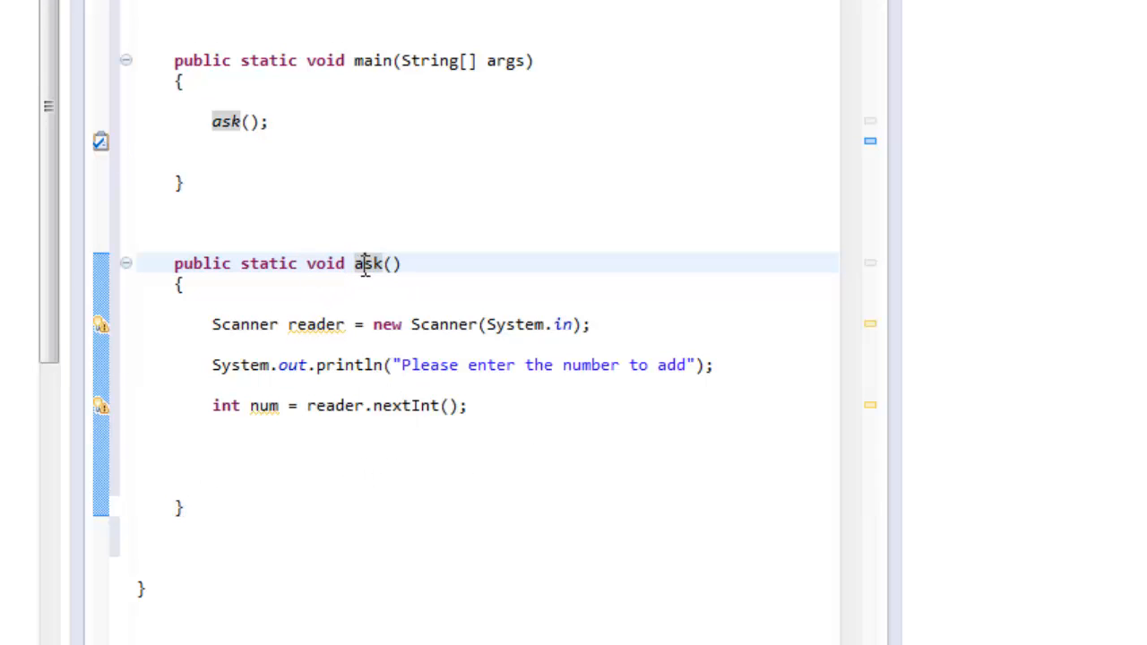
pyautogui.doubleClick(325, 264)
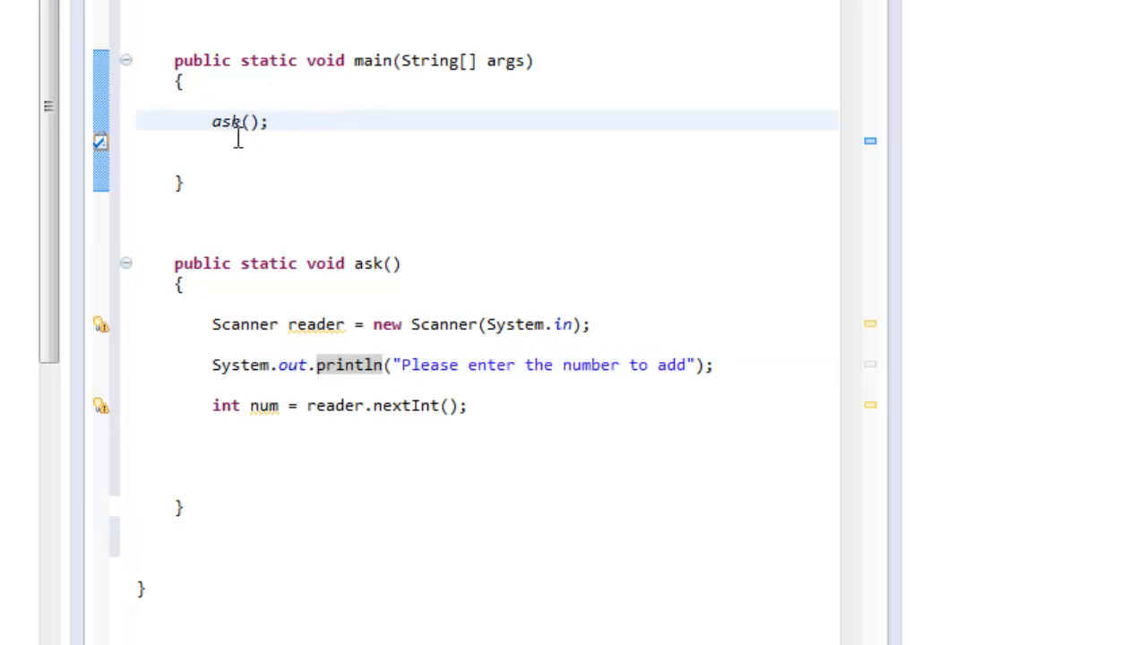
pyautogui.moveTo(286, 122)
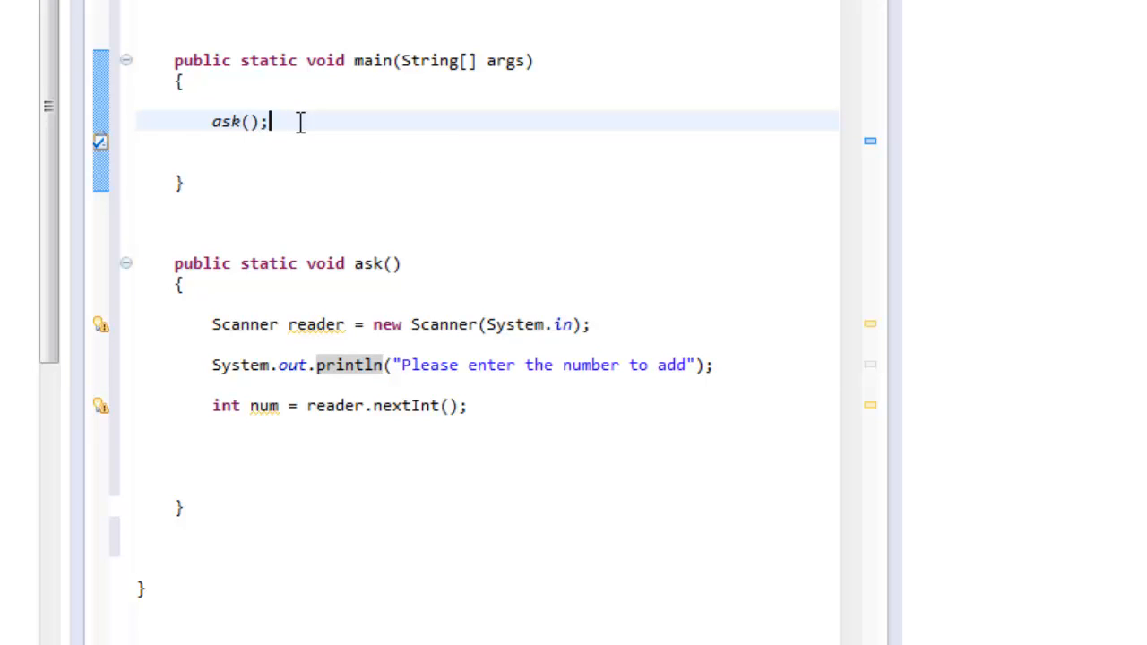
pyautogui.moveTo(272, 396)
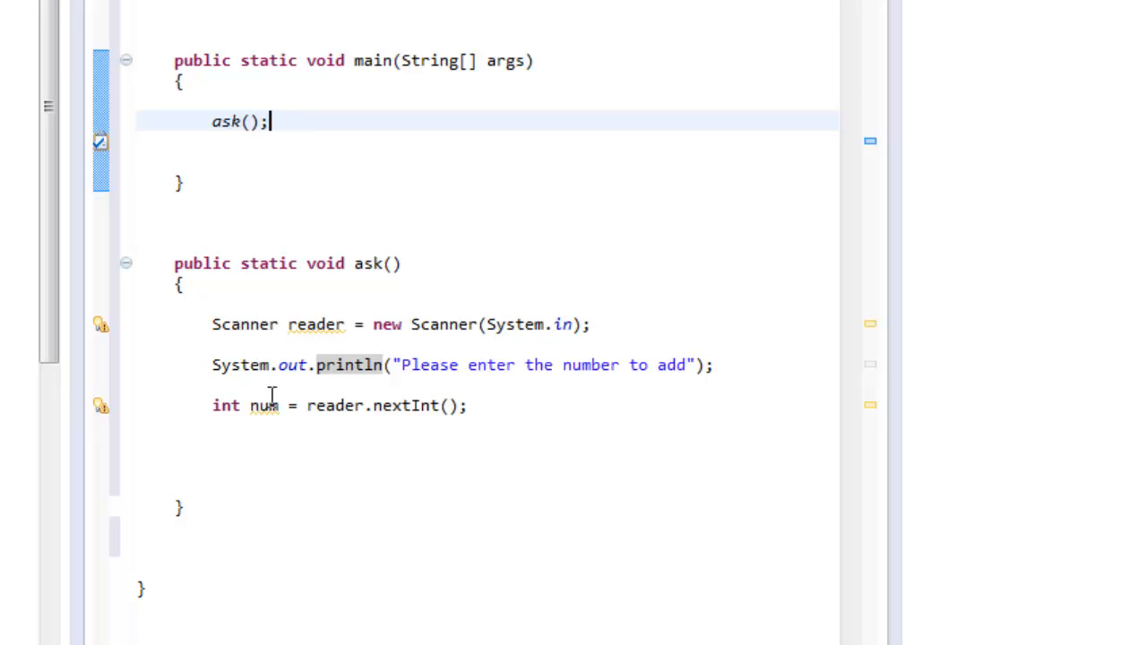
# - Collapse ask() and add an empty public static void calculate() method below it
pyautogui.click(126, 262)
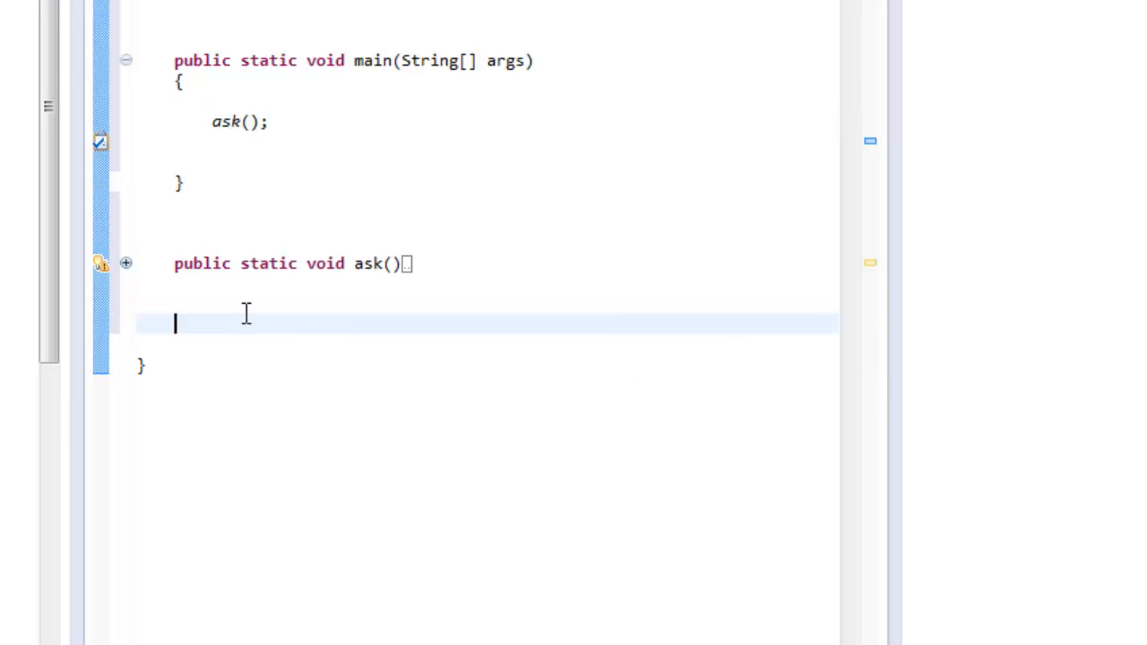
pyautogui.press('enter')
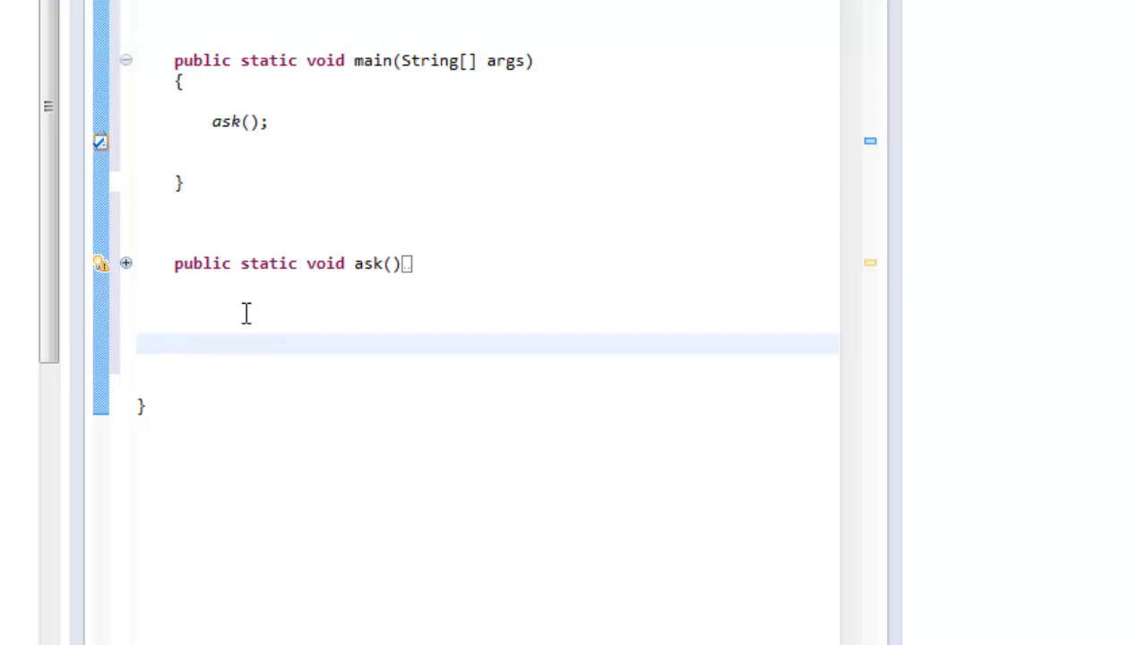
pyautogui.write('publi')
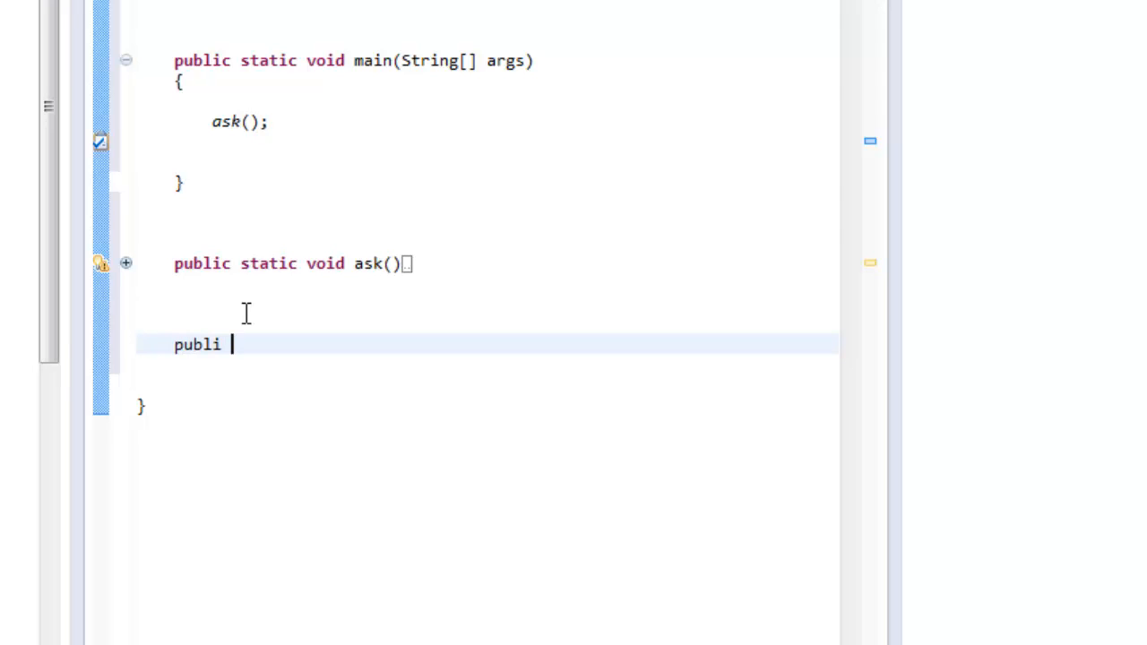
pyautogui.write('c static void')
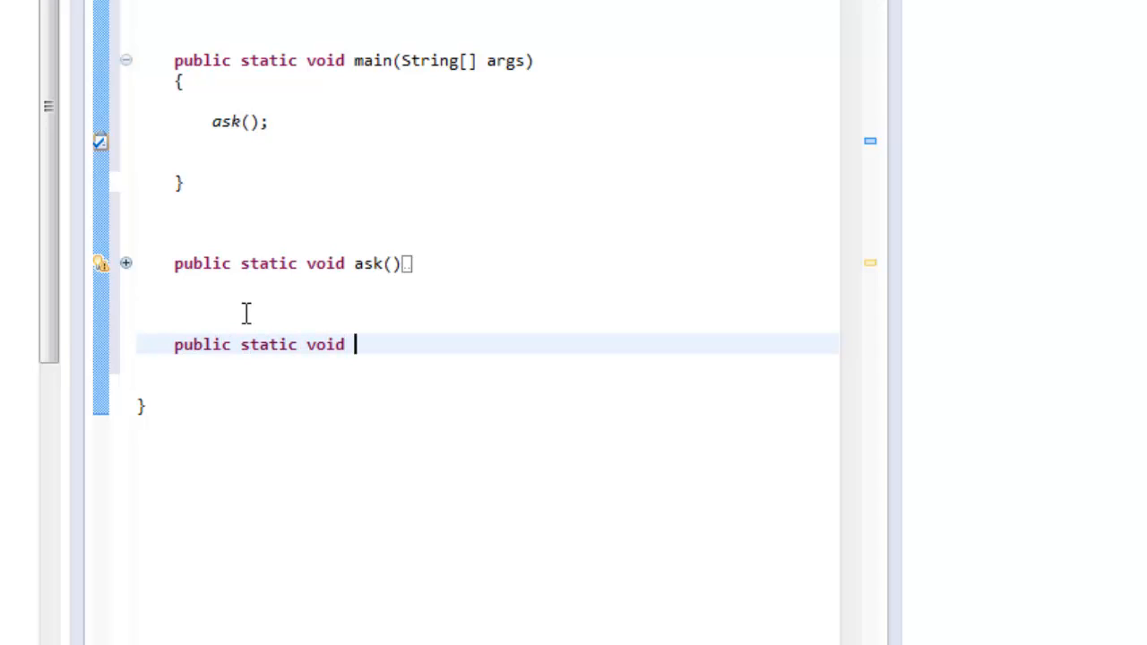
pyautogui.write('calcula')
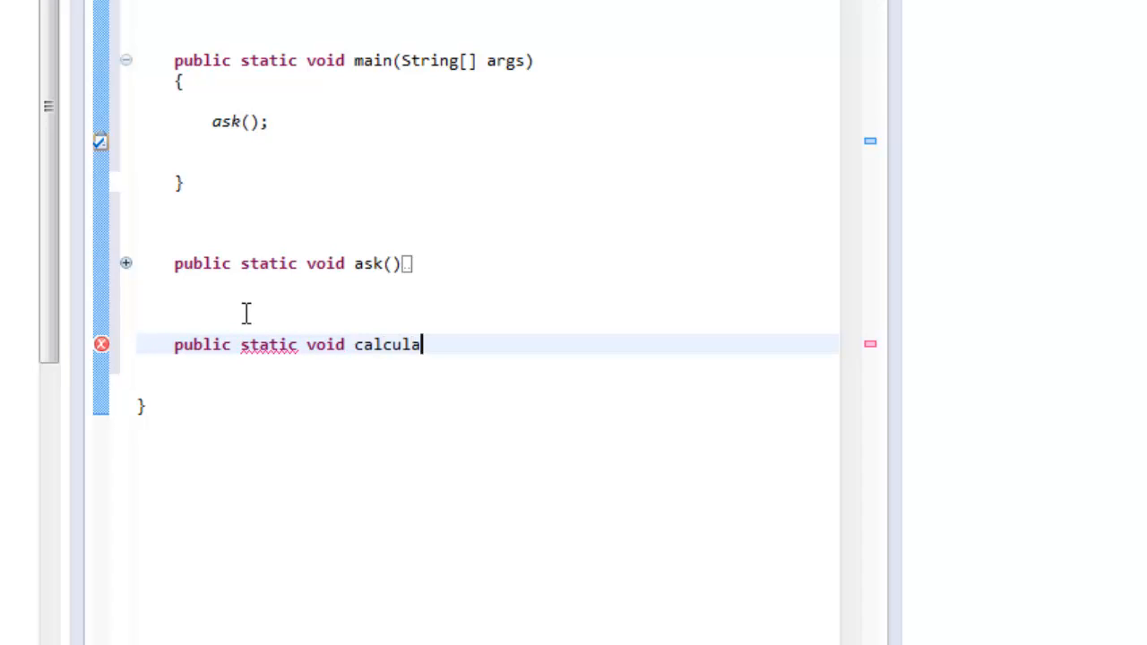
pyautogui.write('te()')
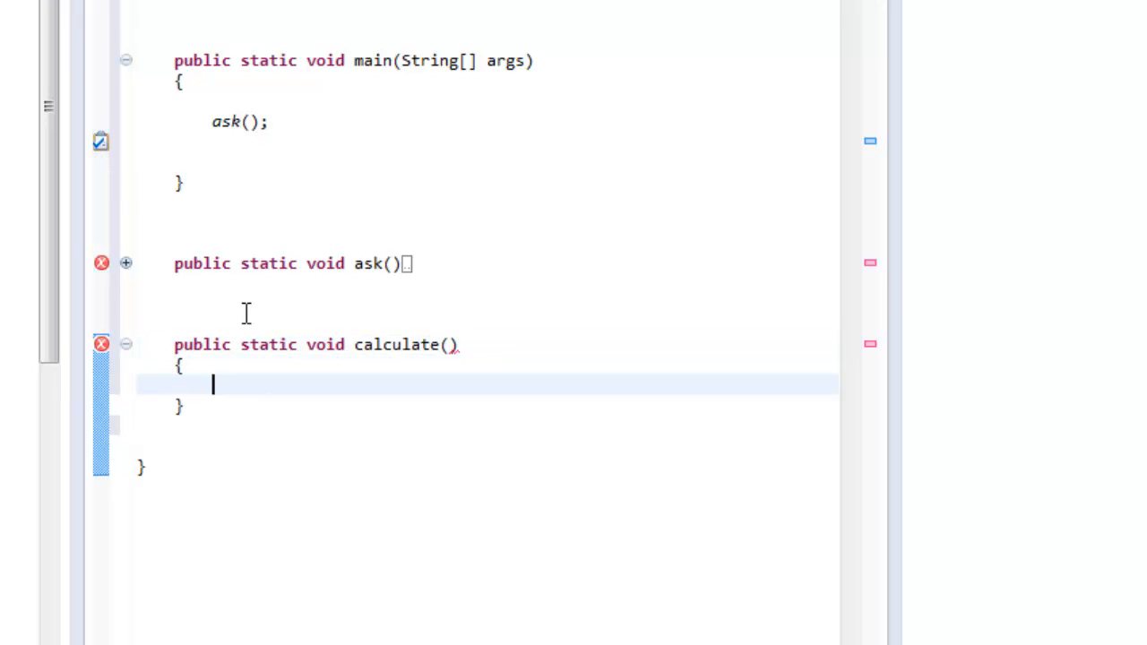
pyautogui.press('enter')
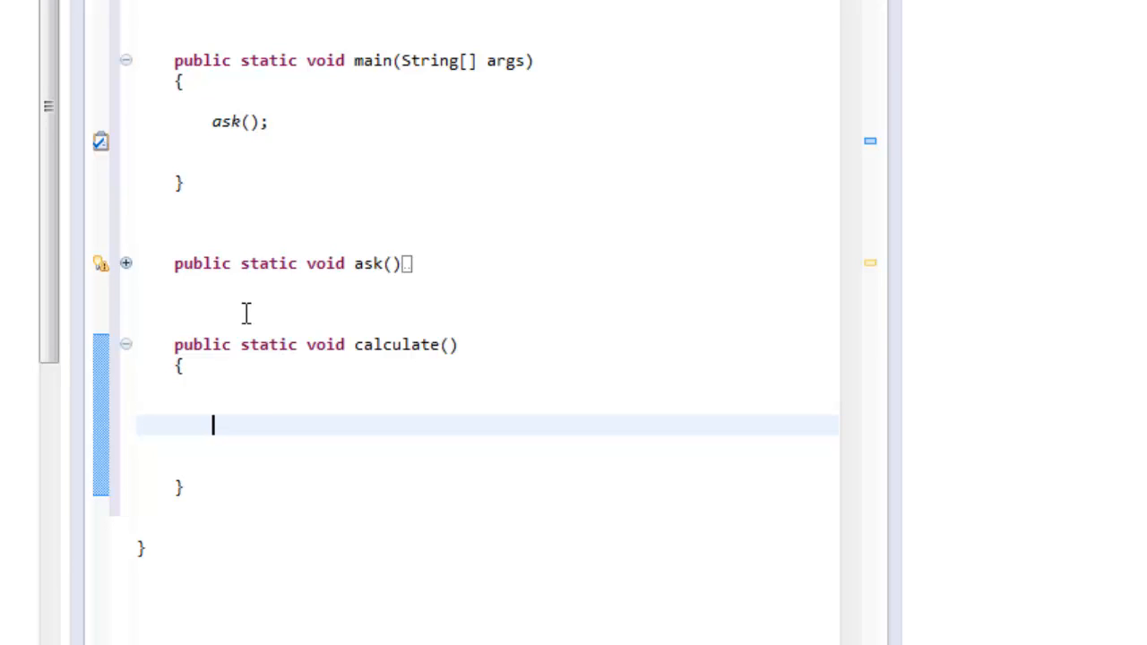
pyautogui.moveTo(504, 57)
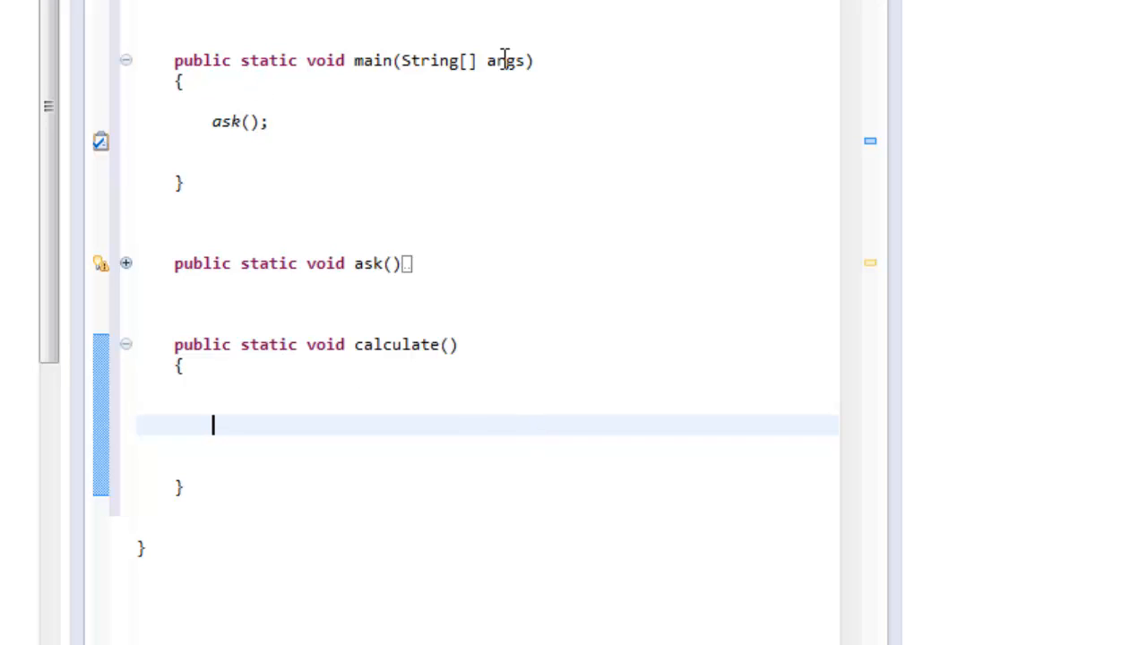
pyautogui.moveTo(582, 253)
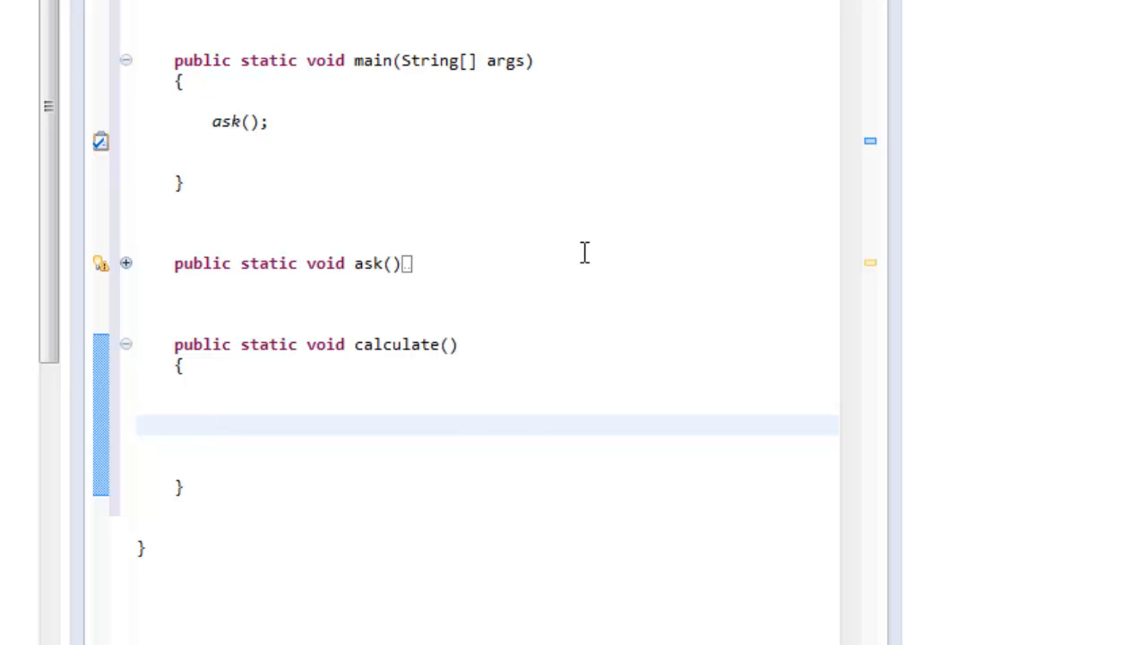
pyautogui.moveTo(348, 269)
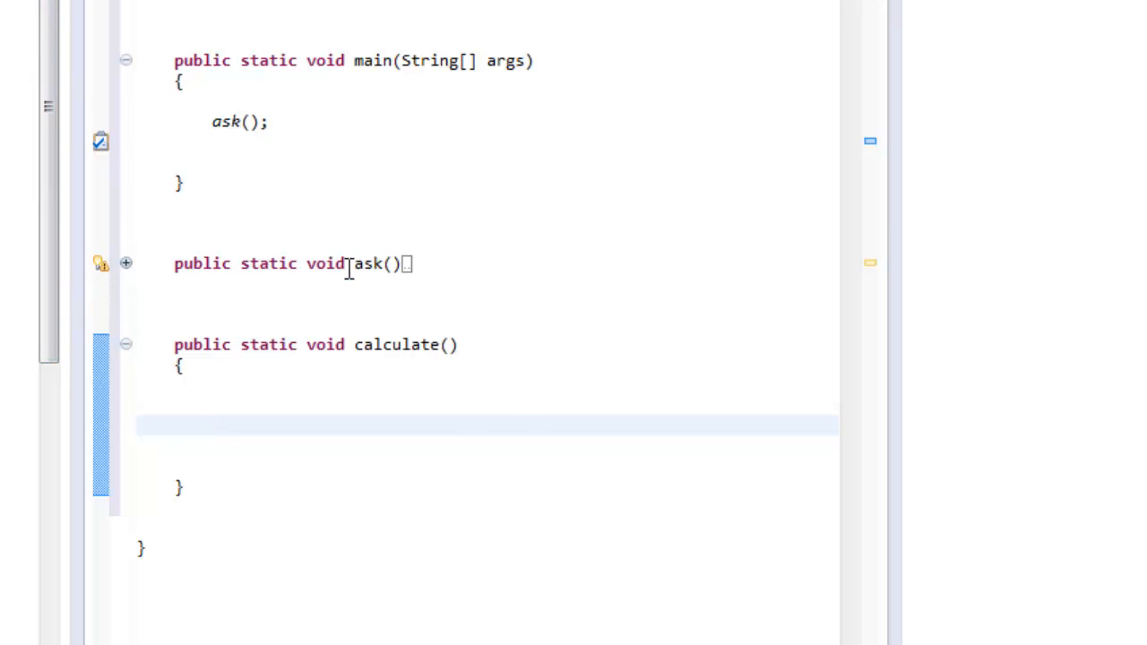
pyautogui.moveTo(193, 465)
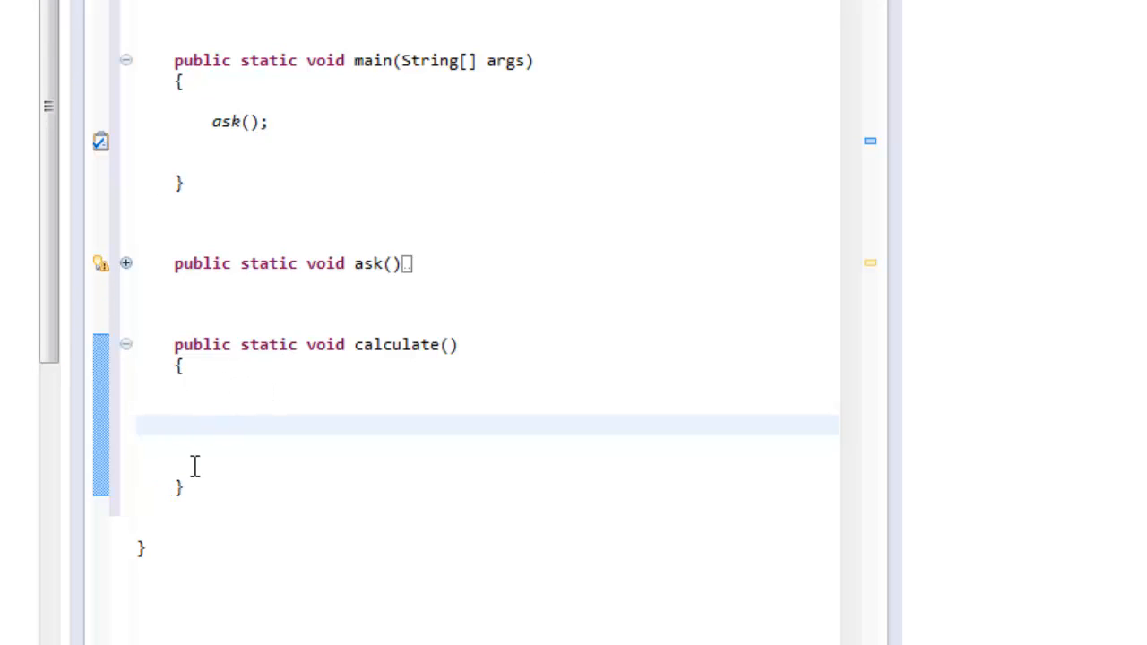
pyautogui.moveTo(117, 287)
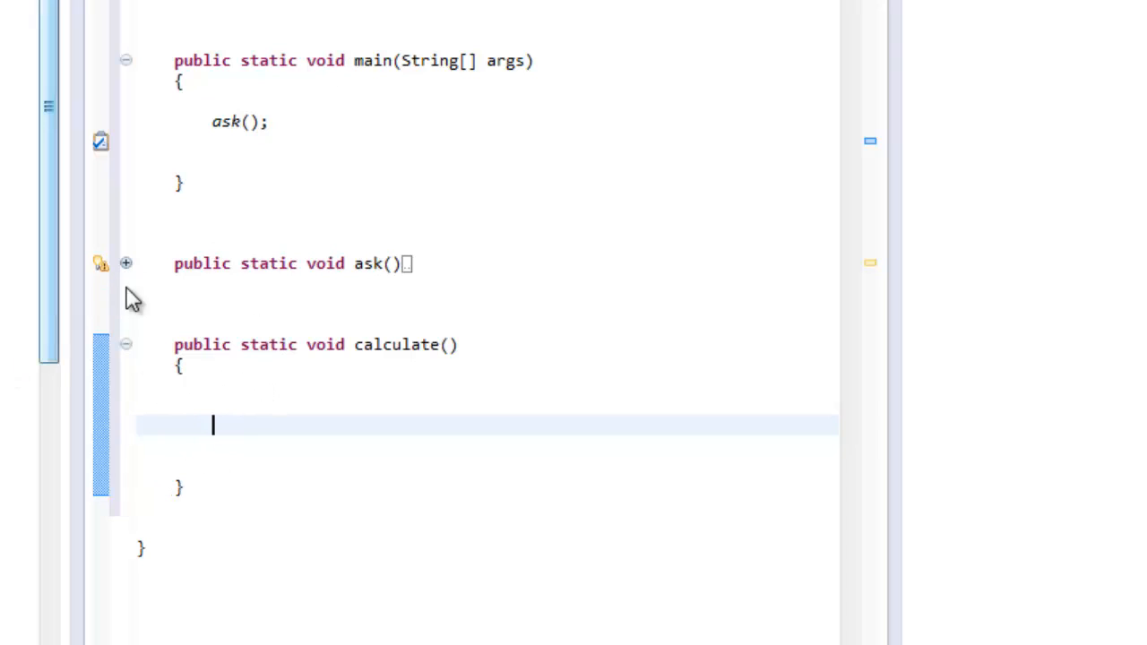
pyautogui.moveTo(176, 297)
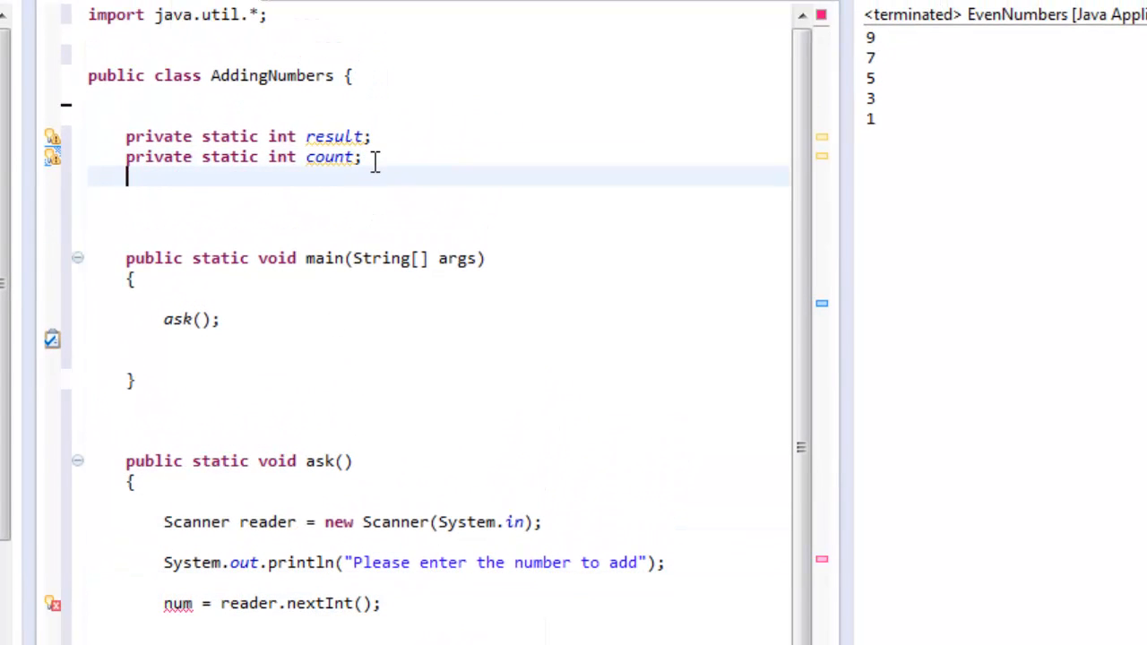
# - Begin a private static field declaration at the top of the class and collapse ask()
pyautogui.write('private static')
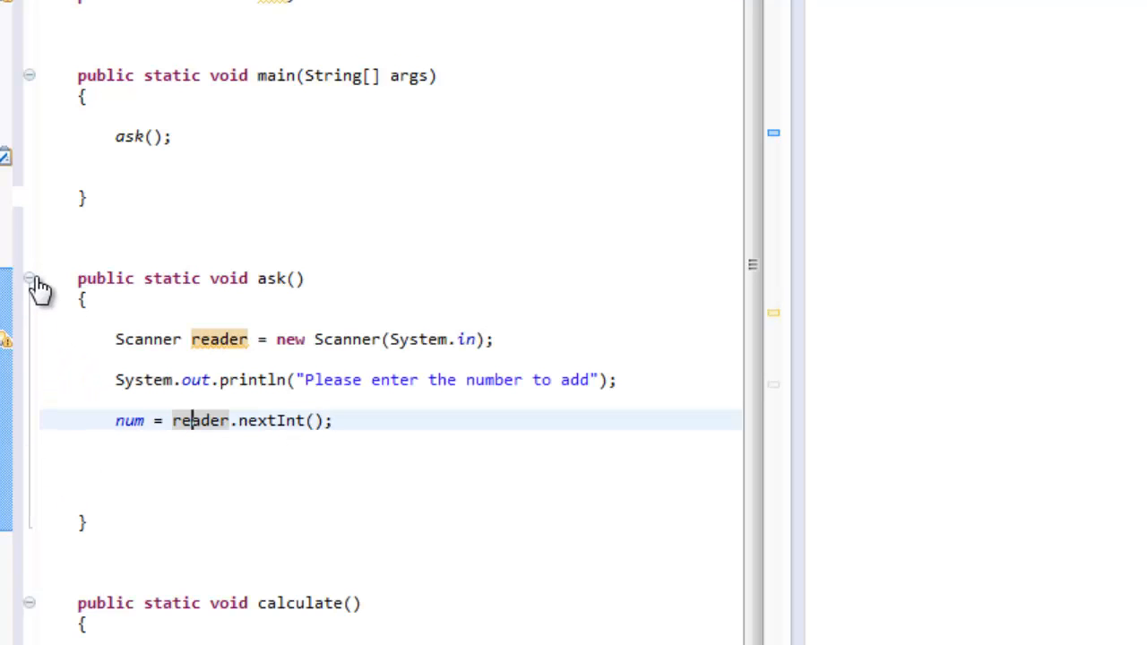
pyautogui.click(29, 276)
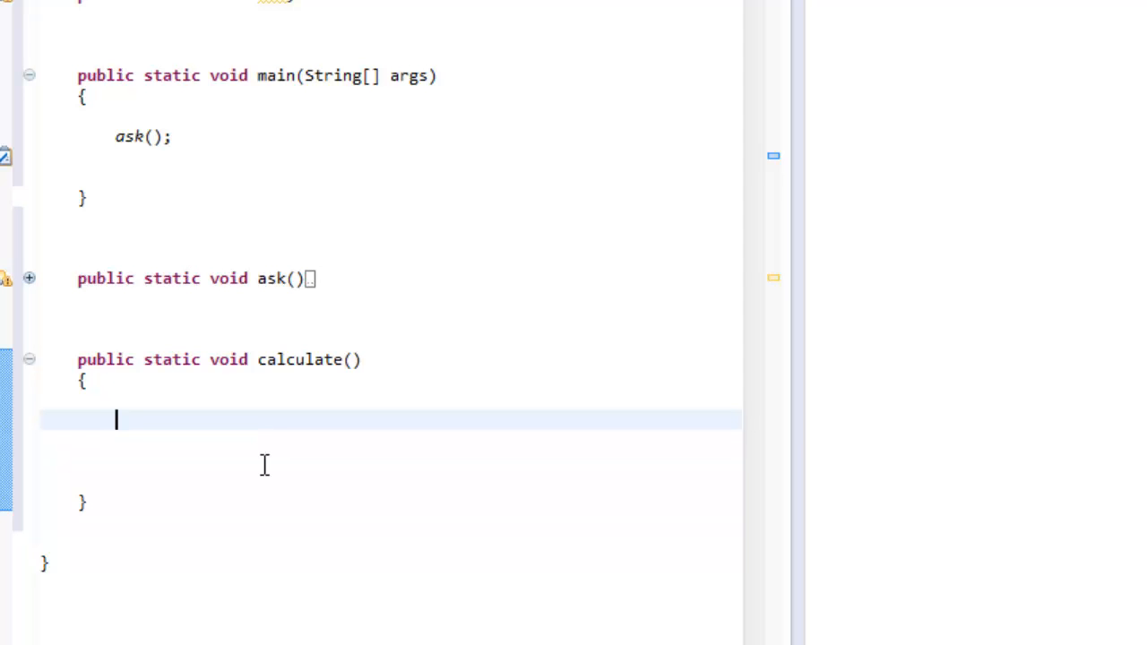
# - Write for (int i = 0; i <= num; i++) { in calculate() with an empty body
pyautogui.write('for (')
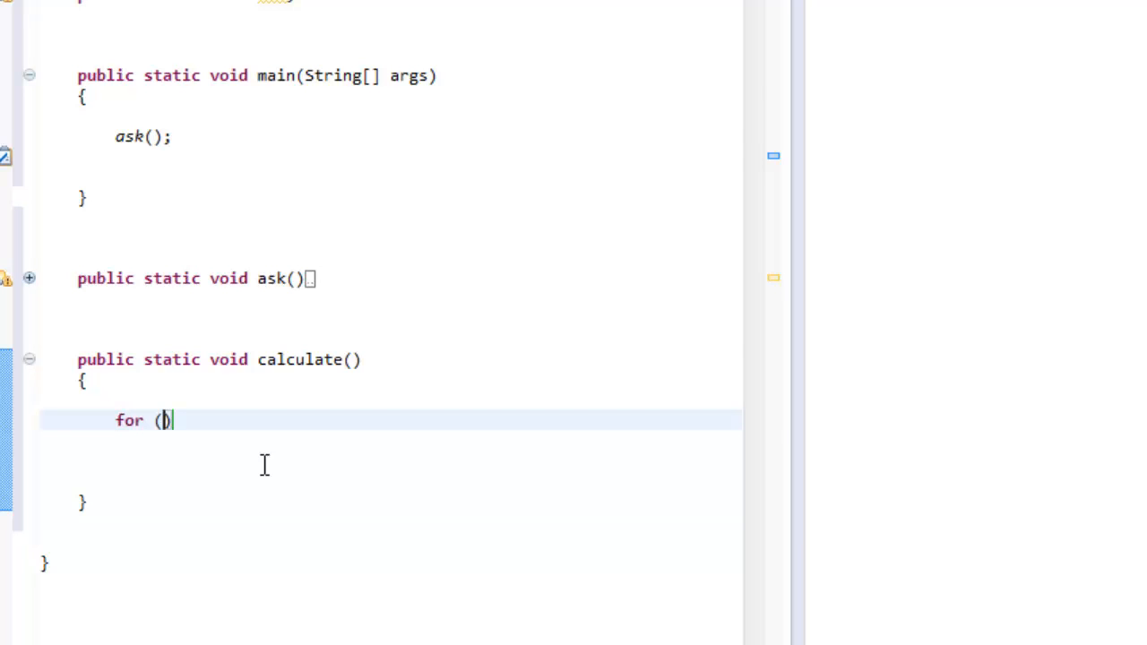
pyautogui.write('int i')
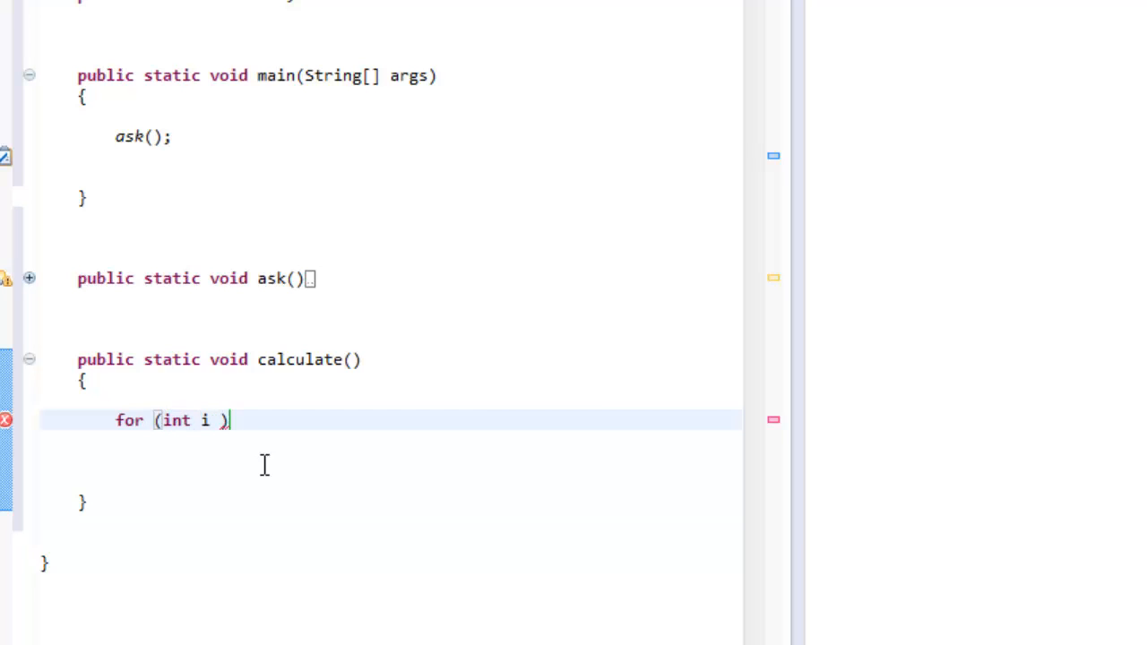
pyautogui.write('= 0;')
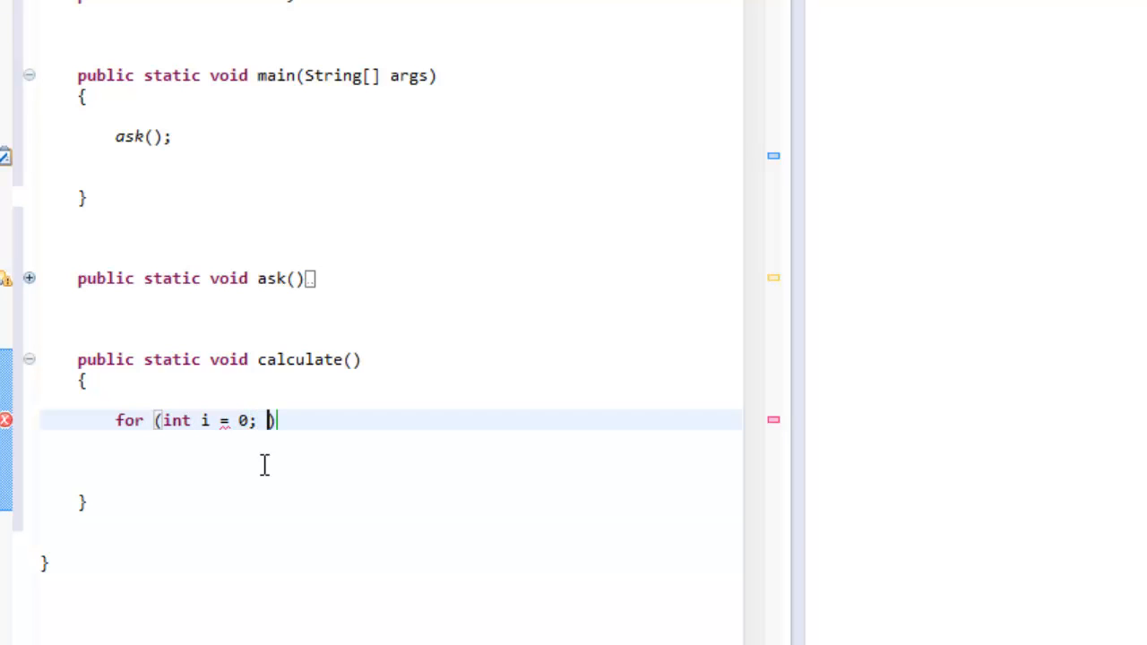
pyautogui.write('i')
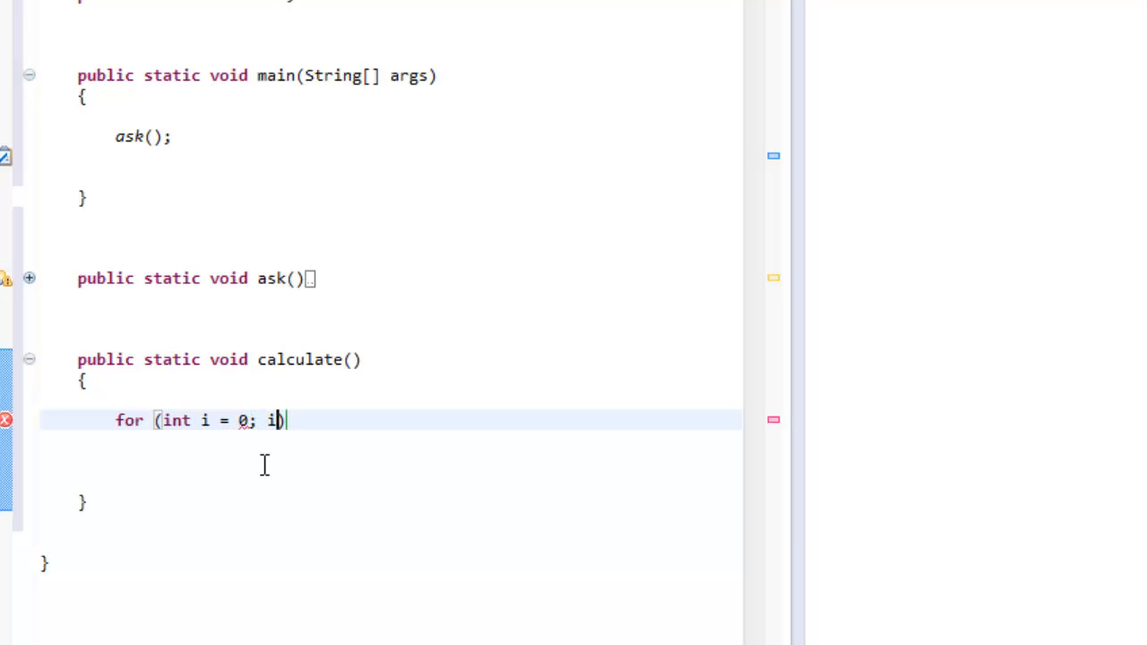
pyautogui.write('<')
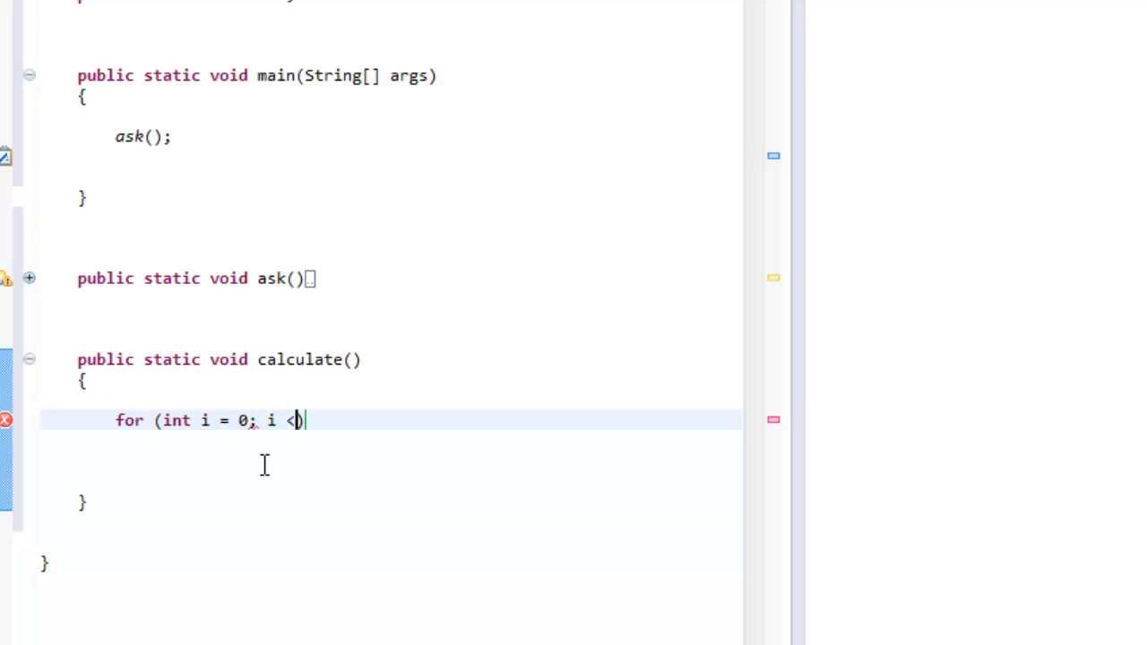
pyautogui.write('=')
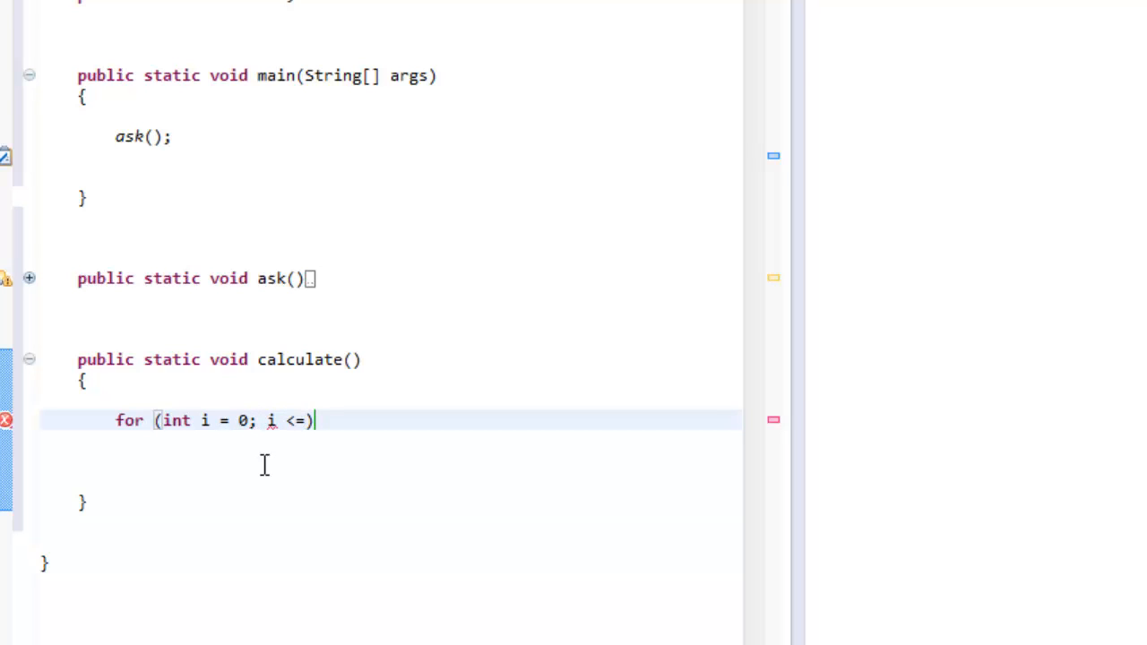
pyautogui.write('num; i')
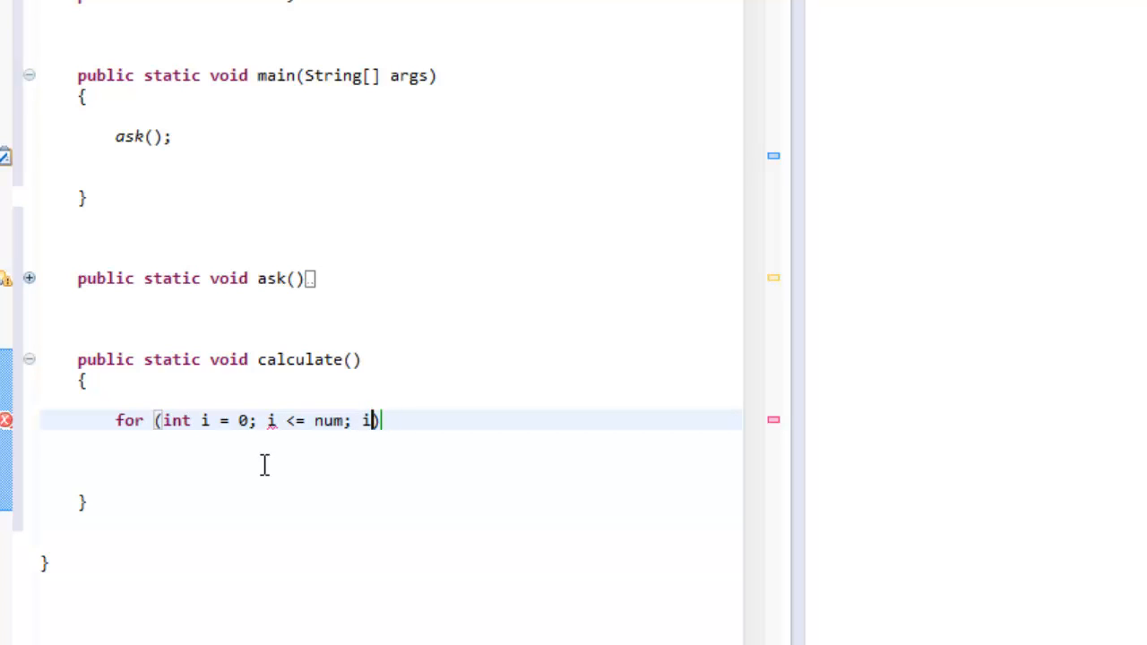
pyautogui.write('++)')
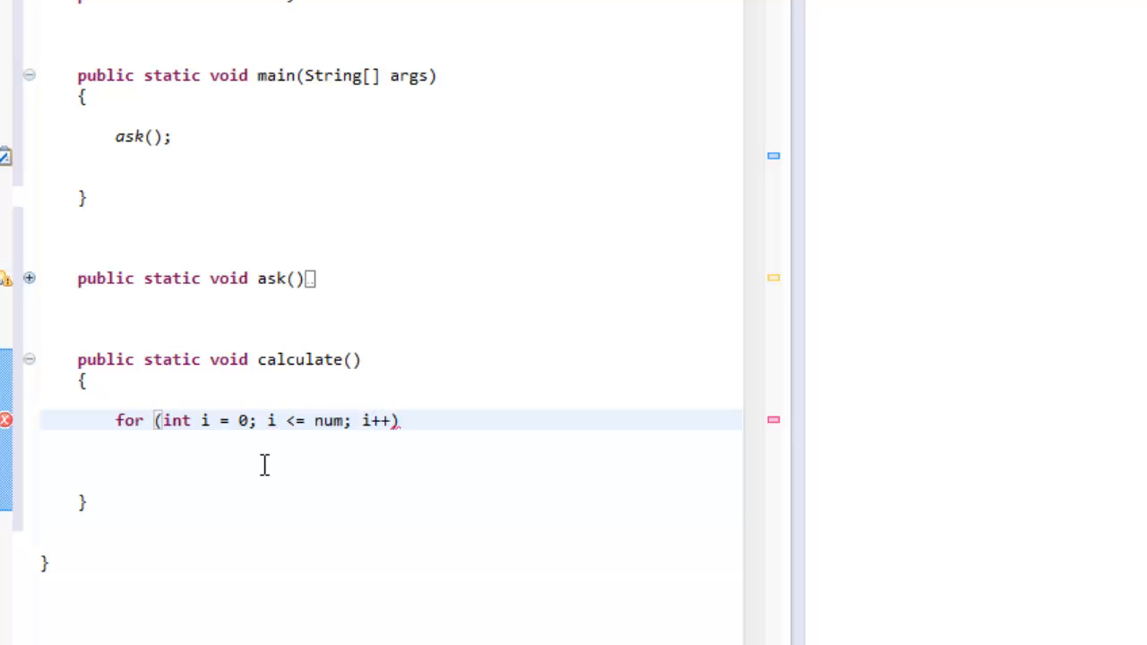
pyautogui.write('{')
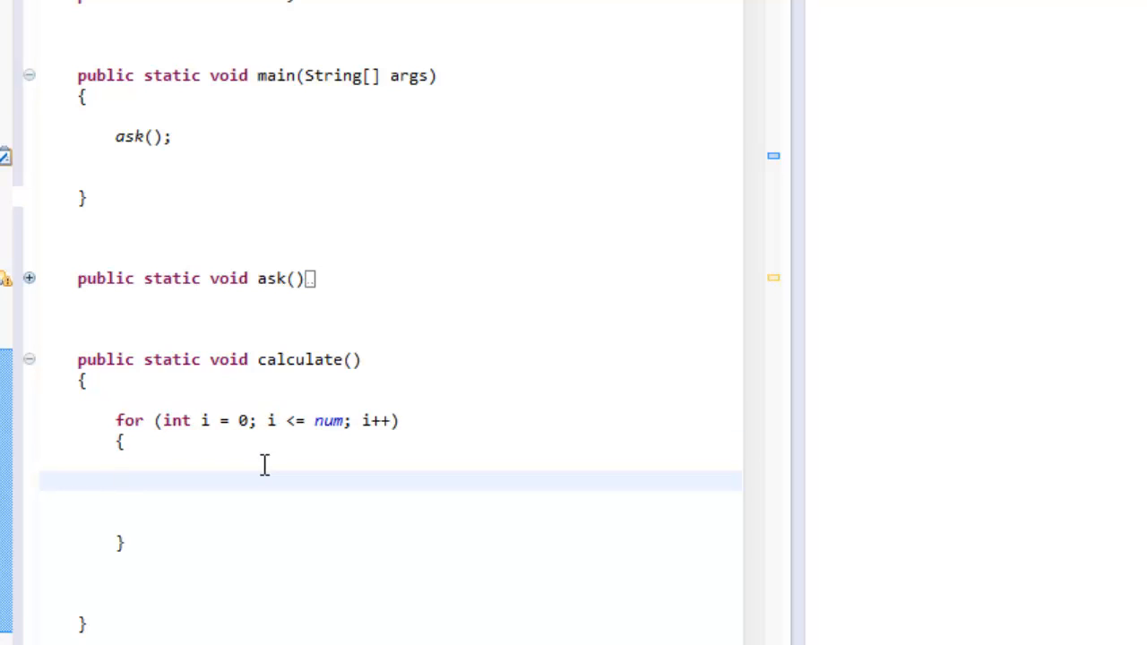
# - Inside the loop write result = result + i; and start a new line
pyautogui.click(115, 480)
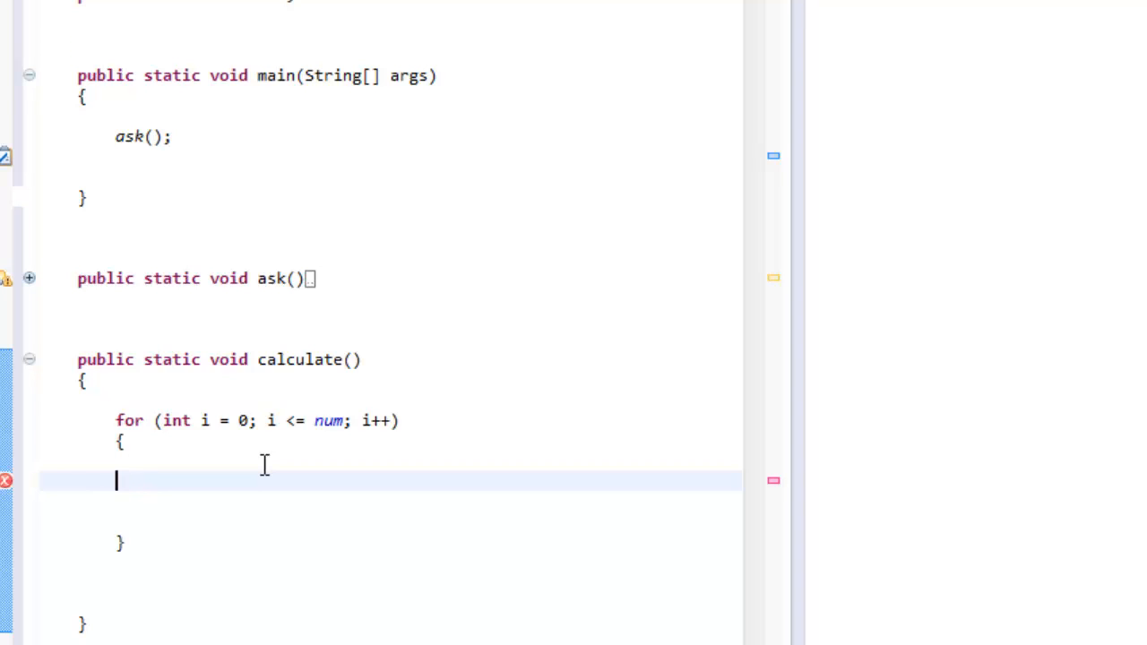
pyautogui.write('r')
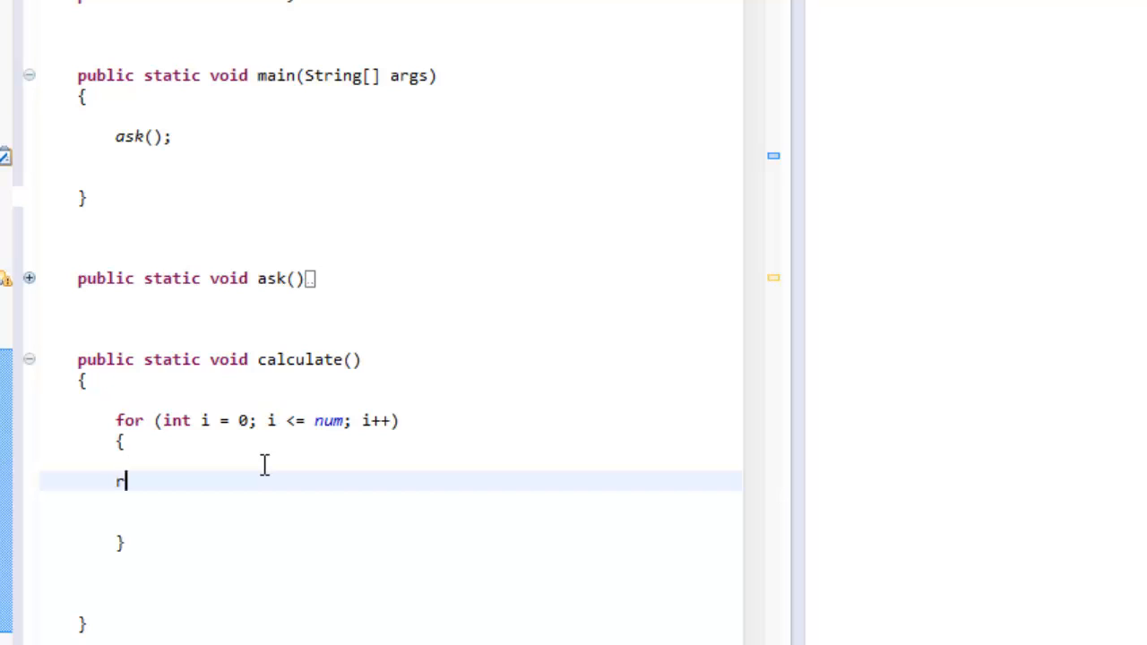
pyautogui.write('esult')
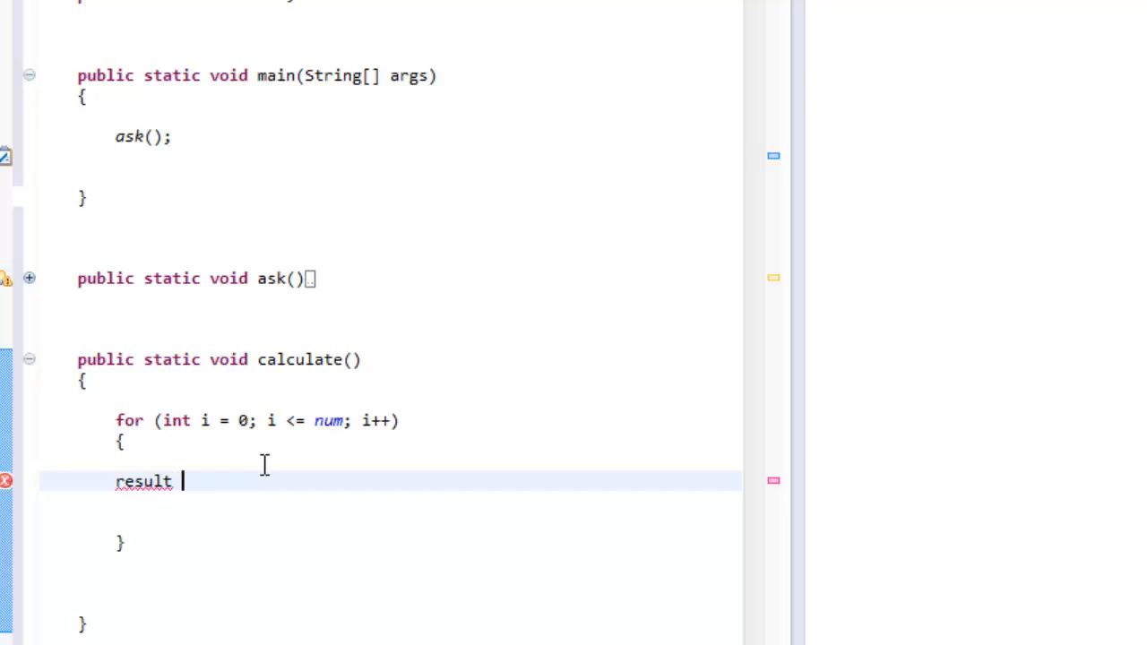
pyautogui.write('=')
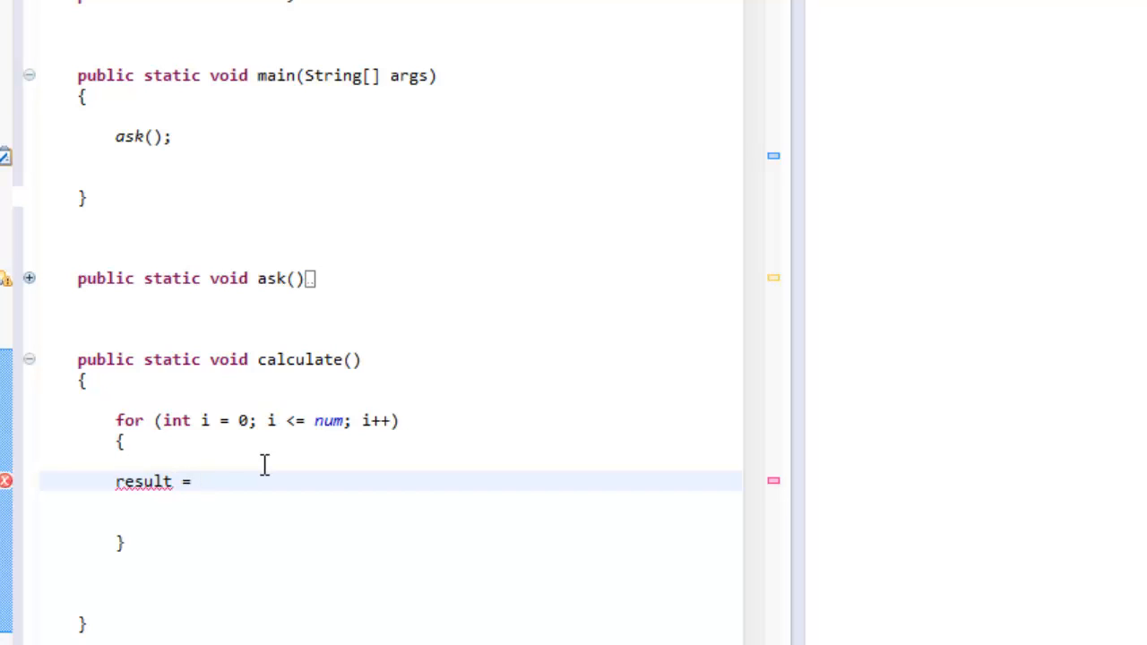
pyautogui.click(201, 480)
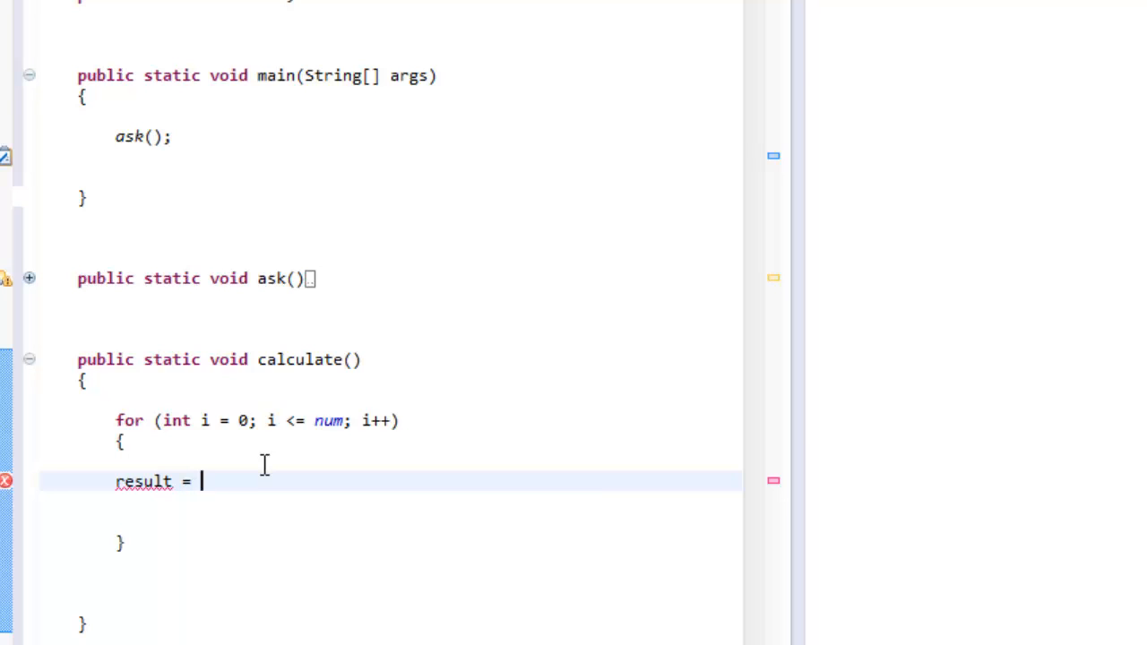
pyautogui.write('i')
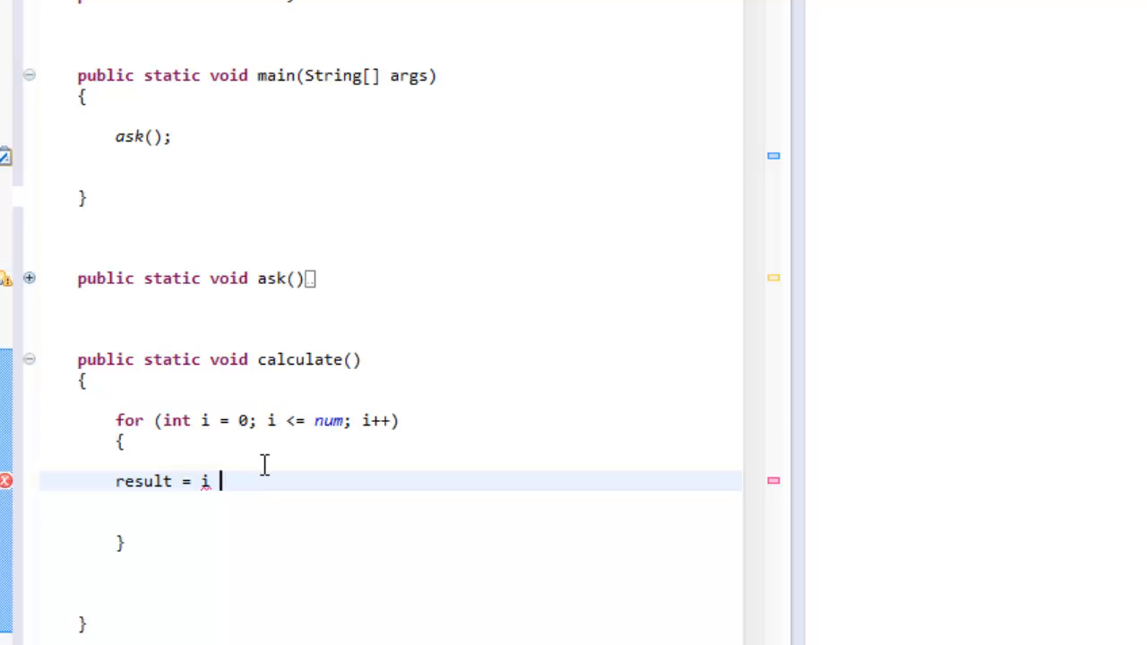
pyautogui.press('Backspace')
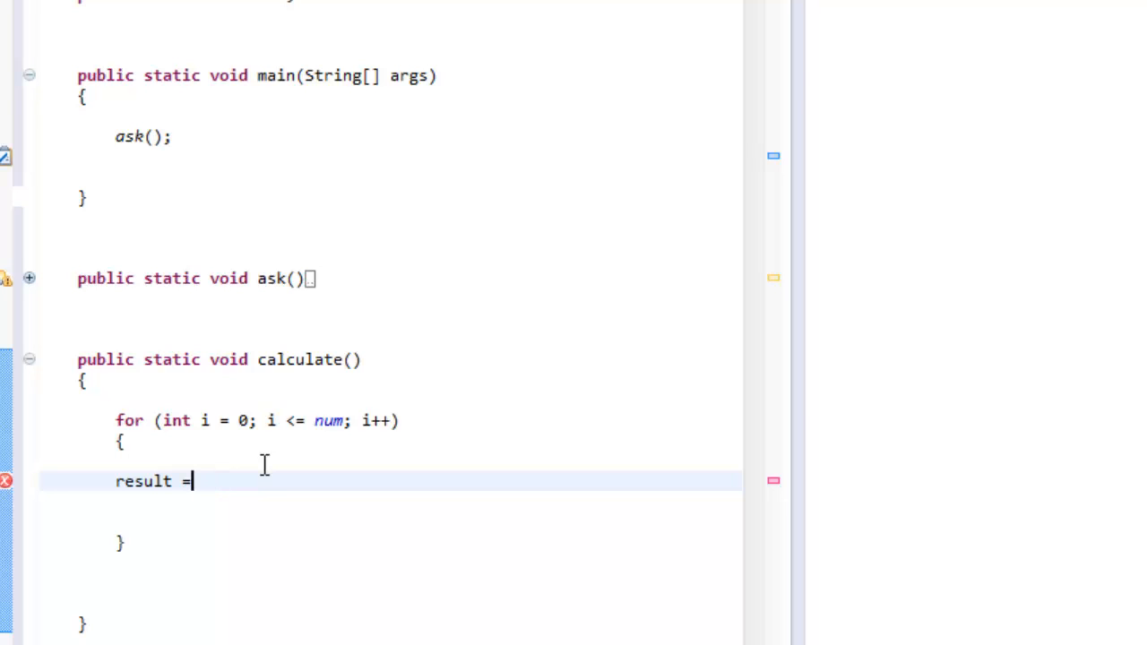
pyautogui.write('result')
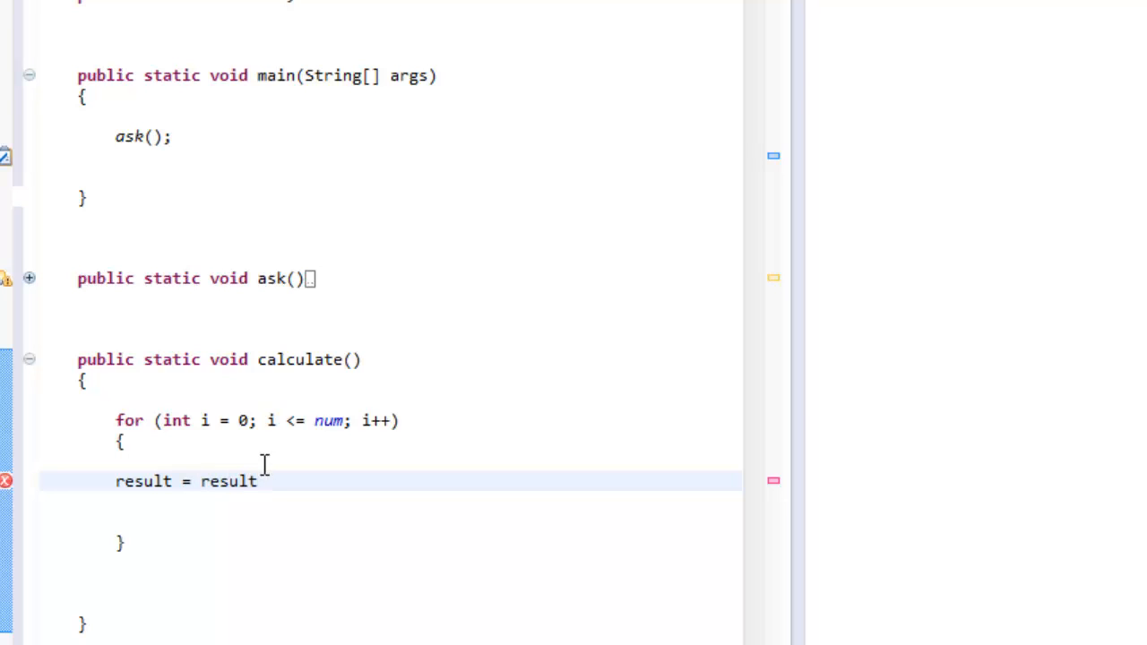
pyautogui.write('+')
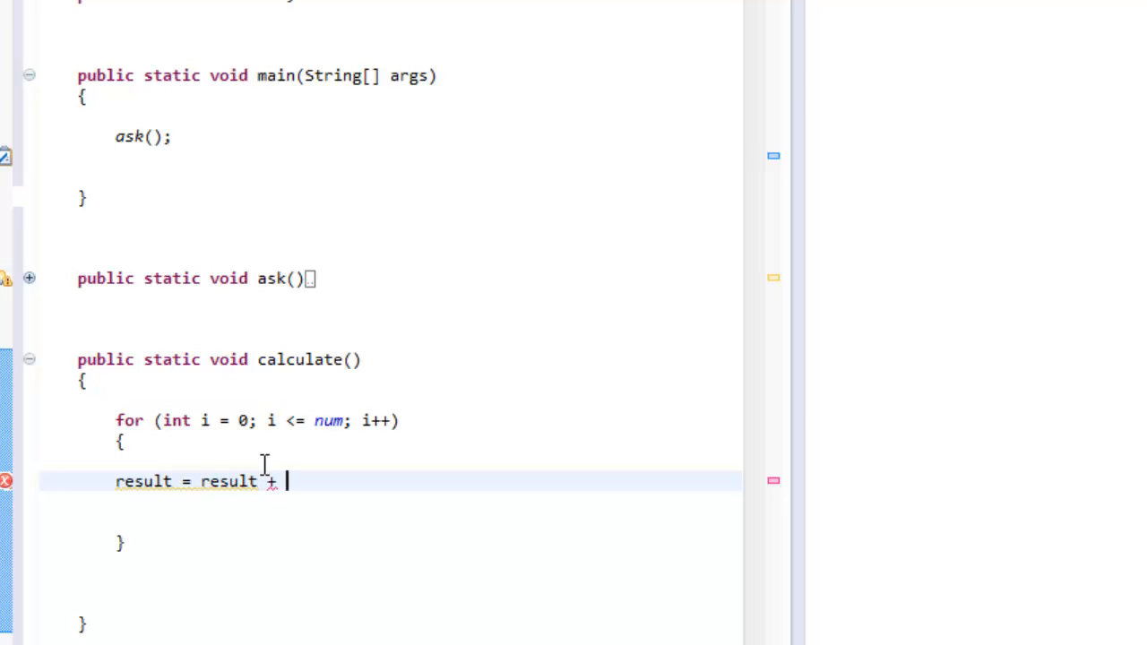
pyautogui.write('i;')
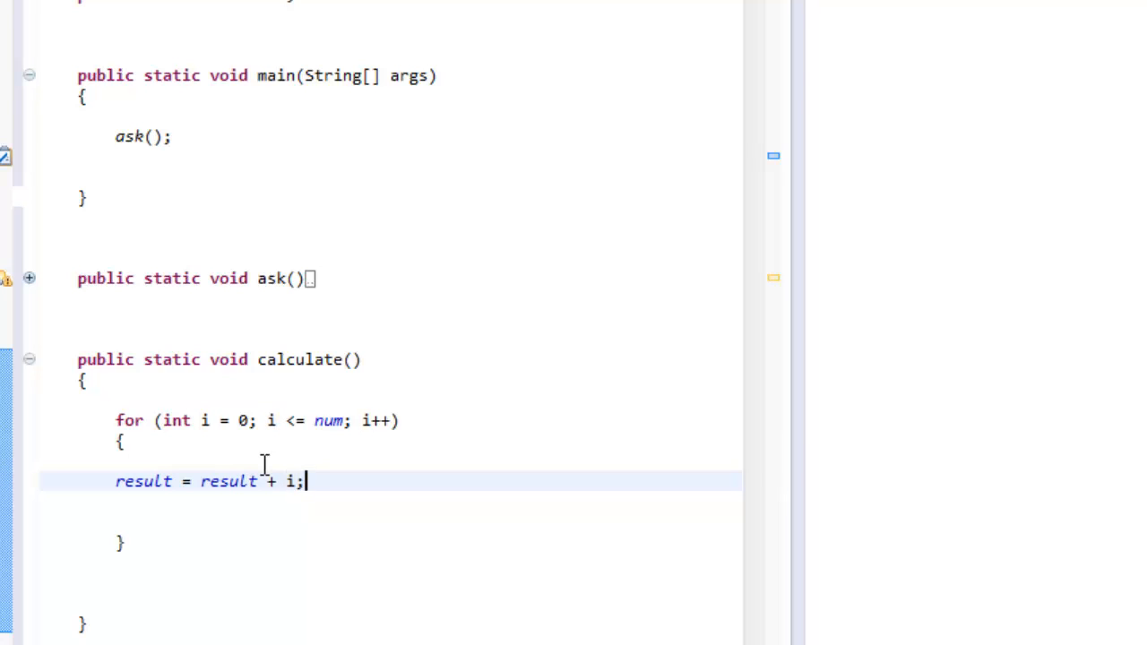
pyautogui.press('enter')
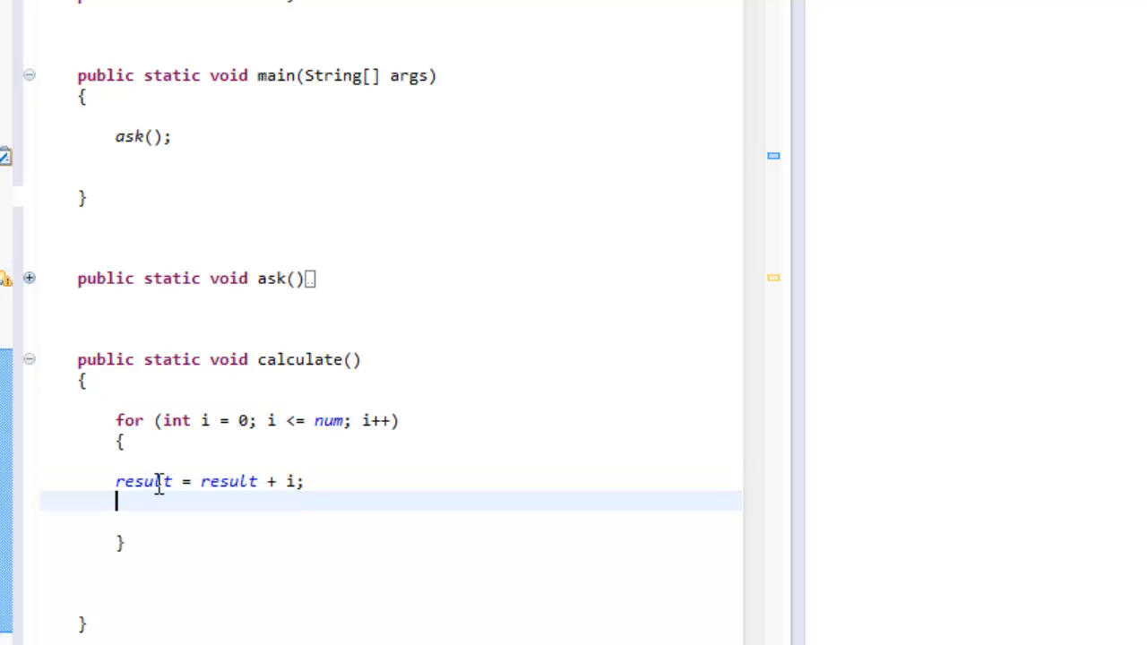
pyautogui.moveTo(294, 482)
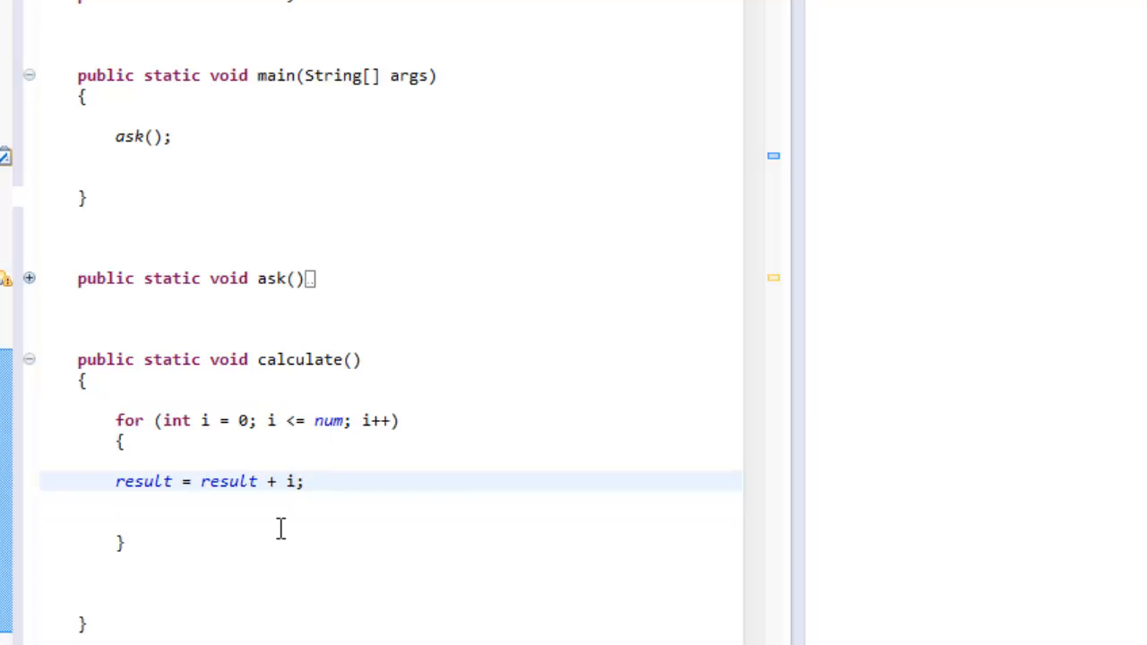
pyautogui.moveTo(156, 513)
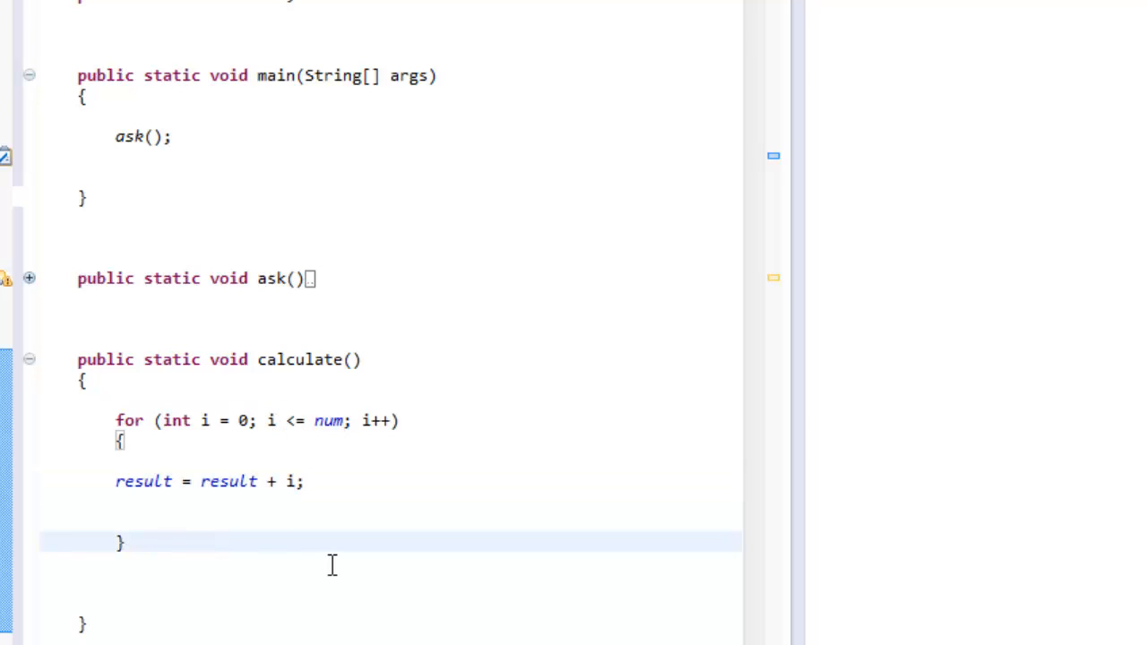
pyautogui.moveTo(168, 380)
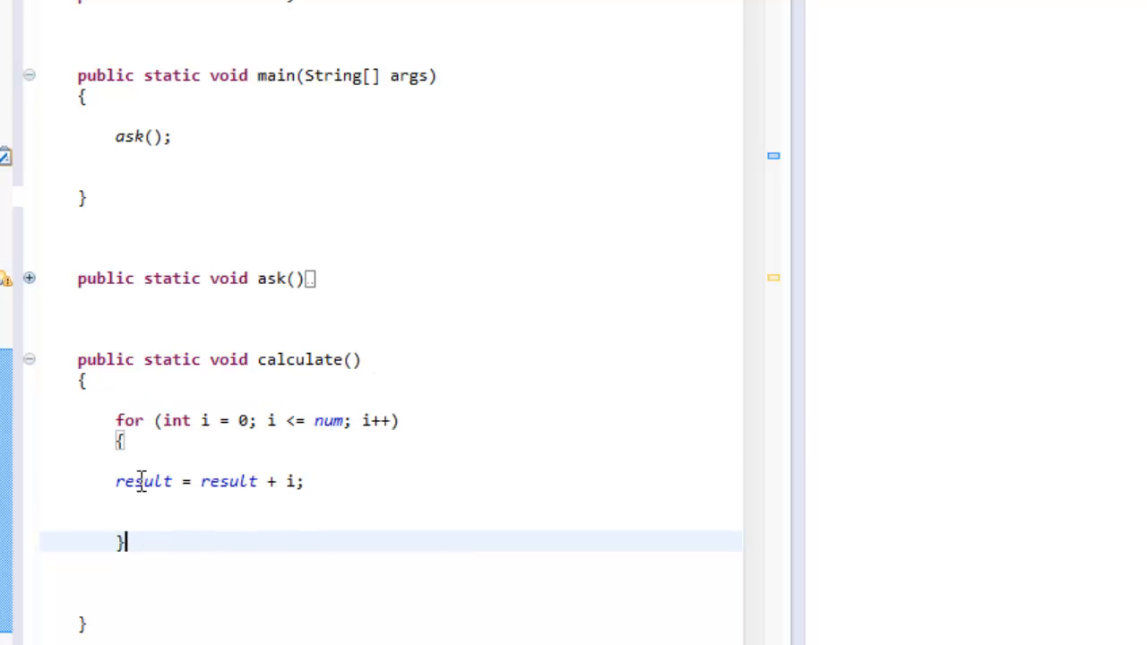
# - Check where result is used, then collapse the calculate() method
pyautogui.doubleClick(143, 480)
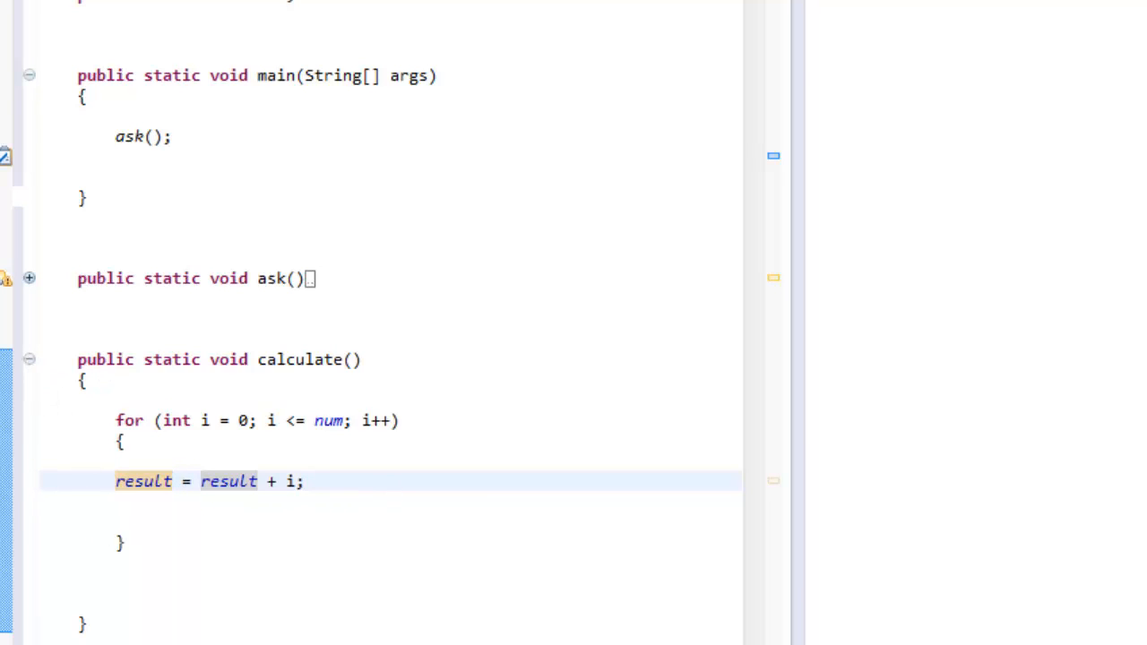
pyautogui.click(29, 358)
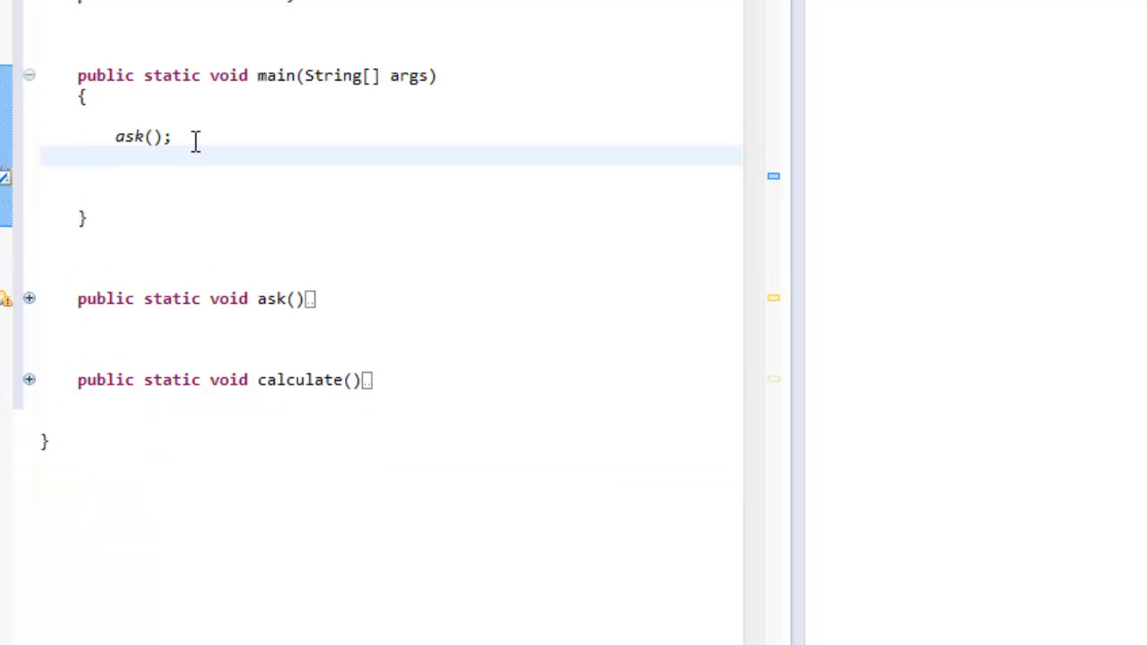
# - Add a calculate(); call after ask() in main and move below the calculate() method
pyautogui.write('cal')
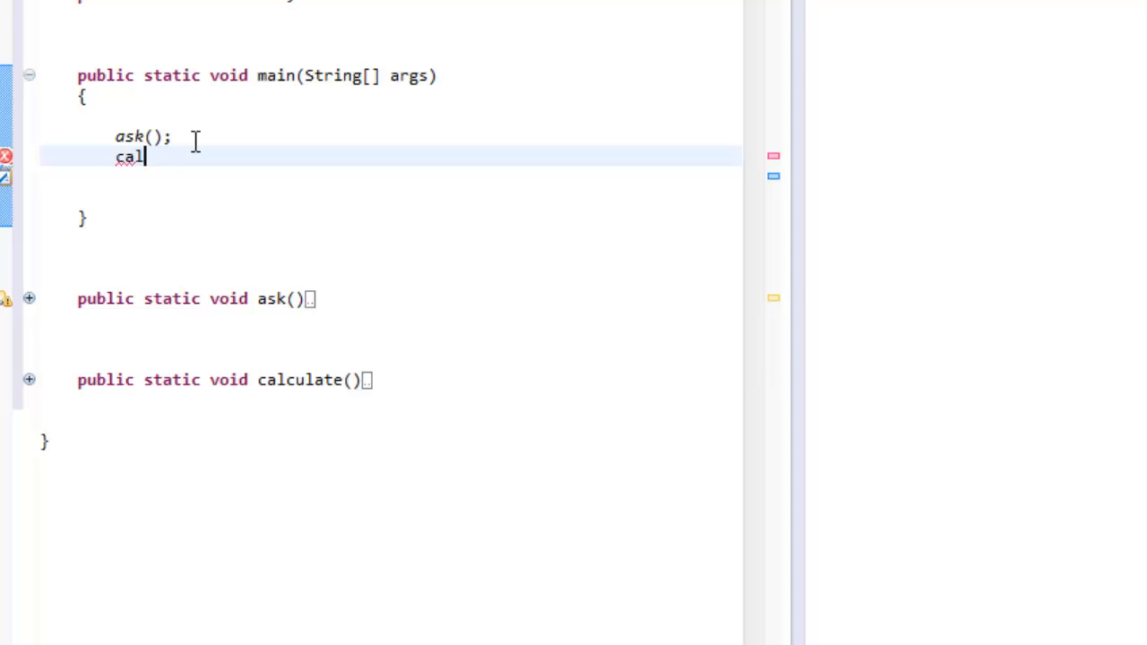
pyautogui.write('culate();')
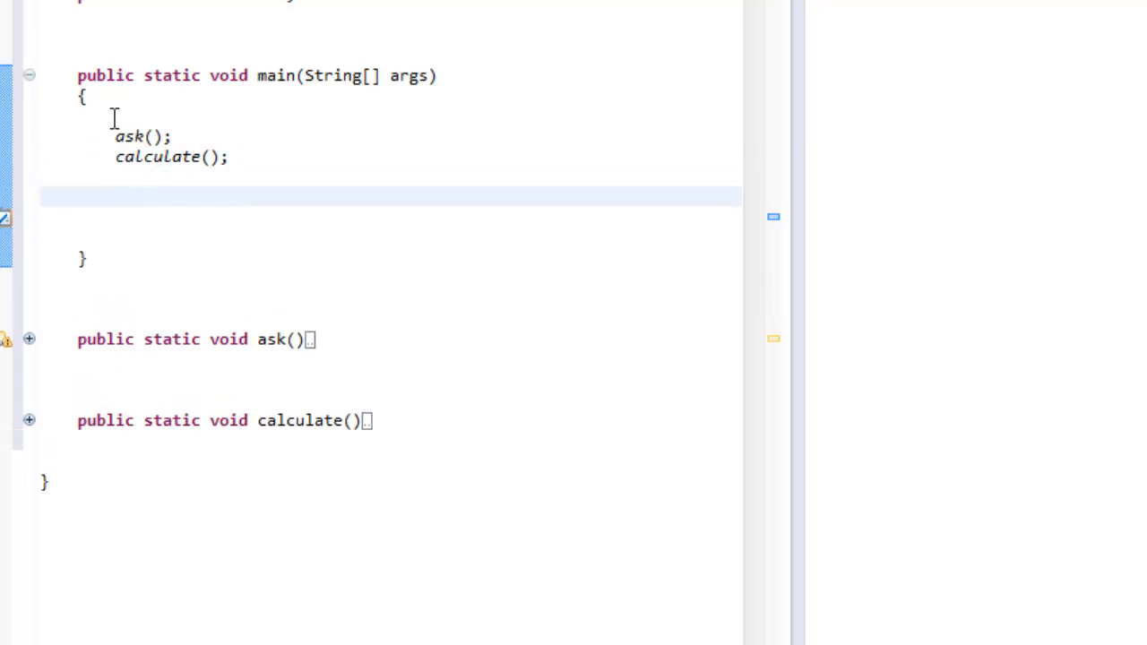
pyautogui.doubleClick(129, 136)
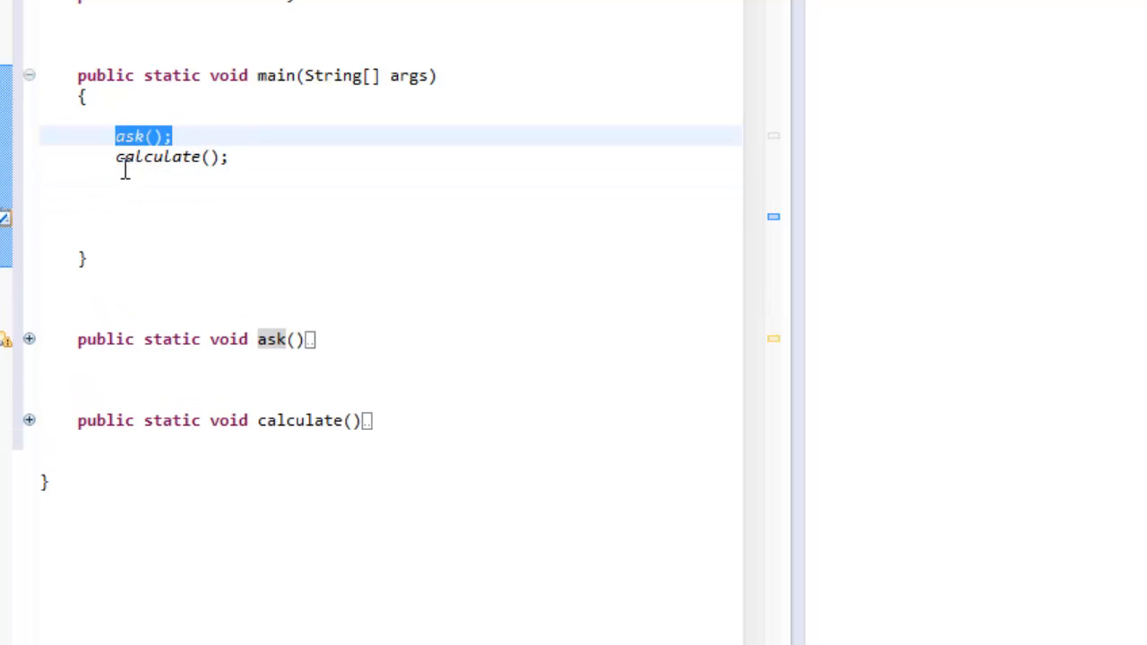
pyautogui.click(230, 236)
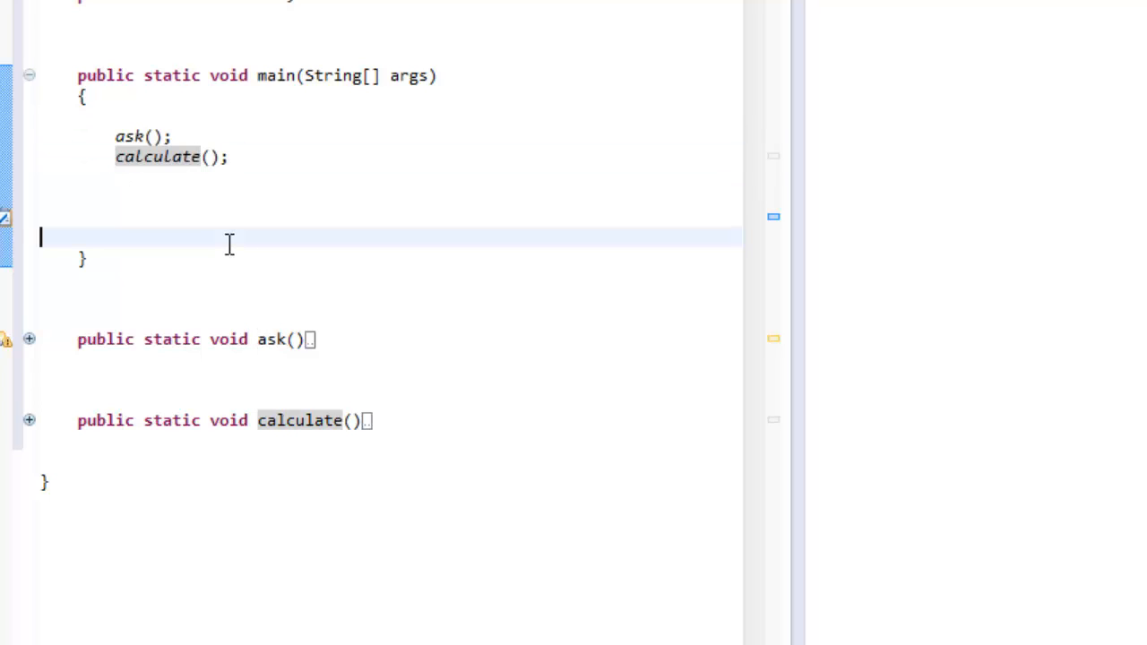
pyautogui.click(374, 432)
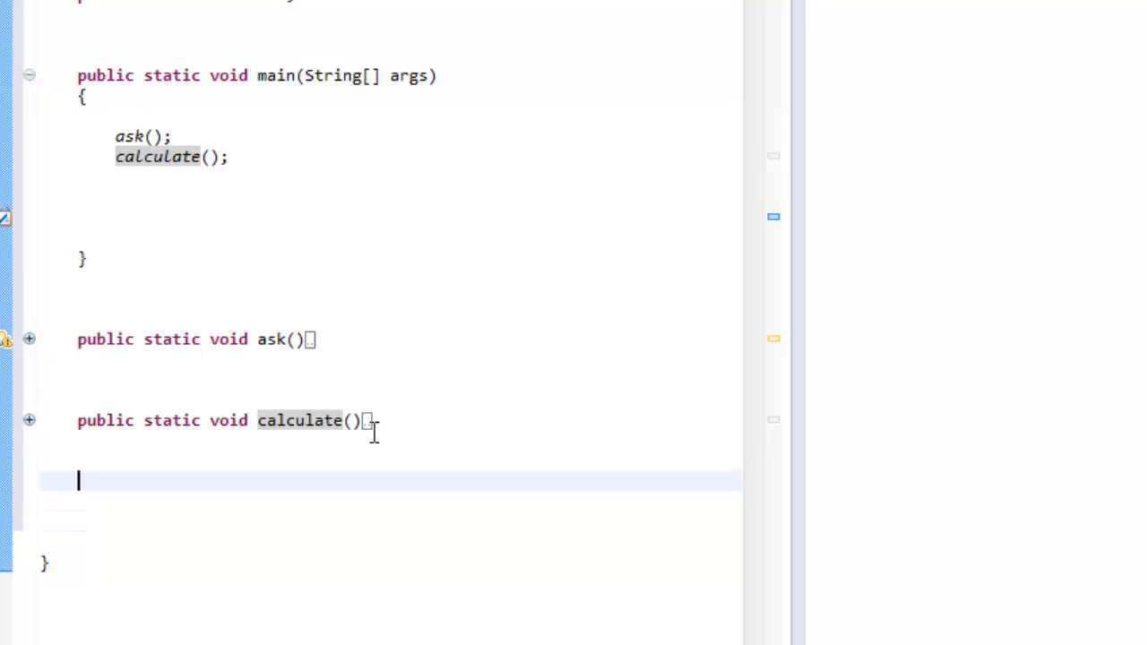
# - Declare a new public static void show() method below calculate()
pyautogui.write('p')
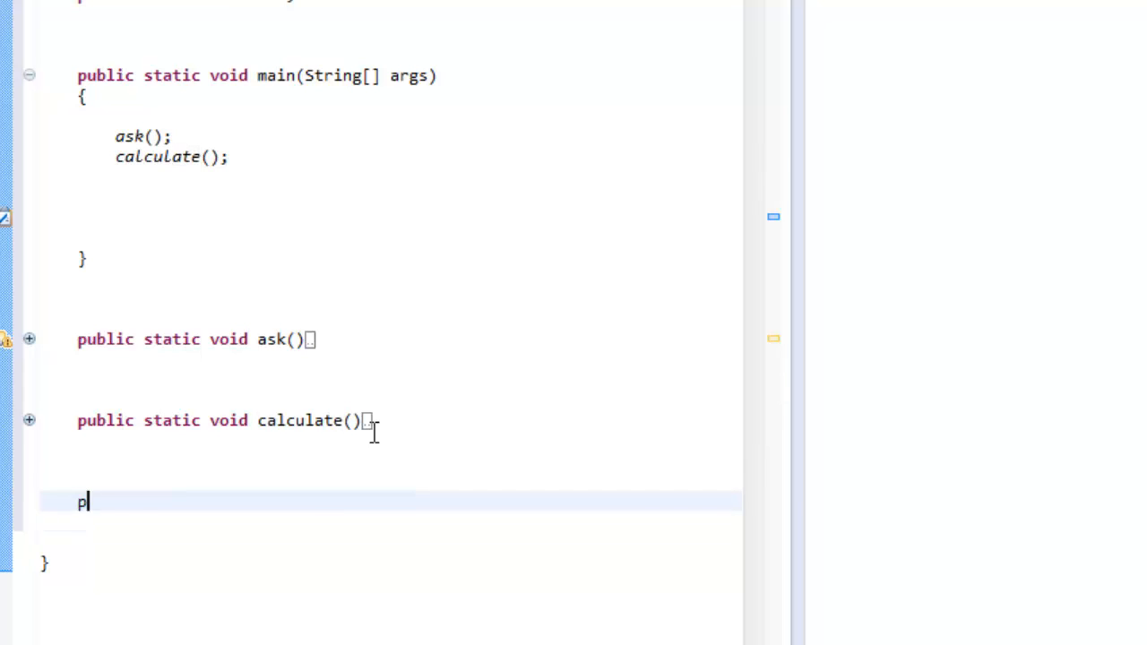
pyautogui.write('ublic static vo')
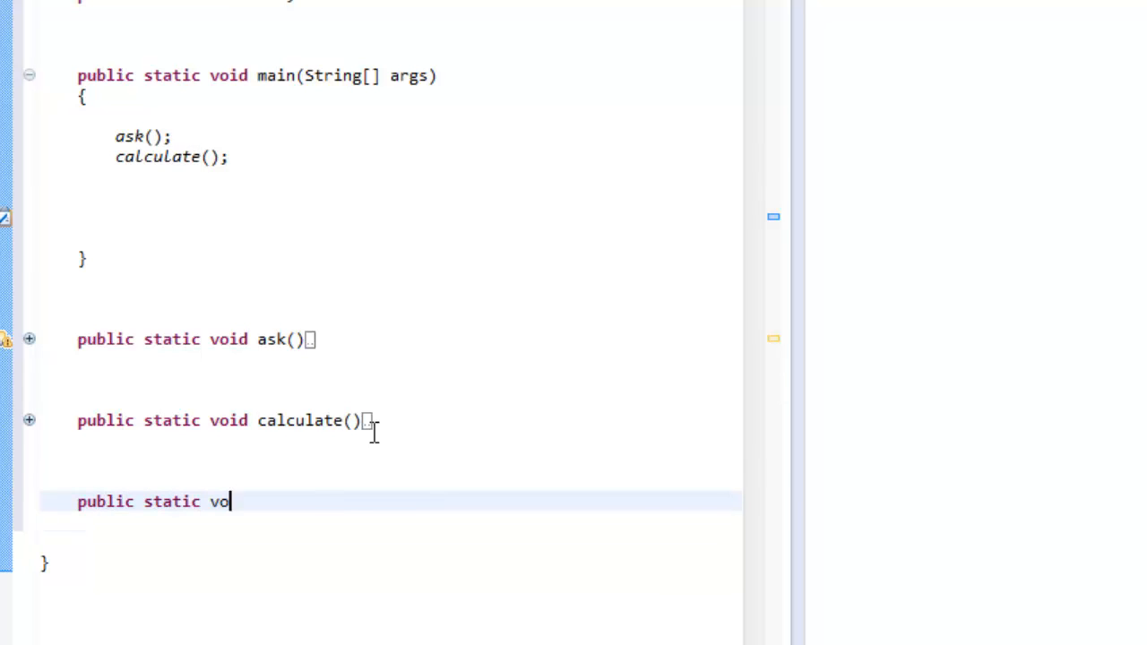
pyautogui.write('id')
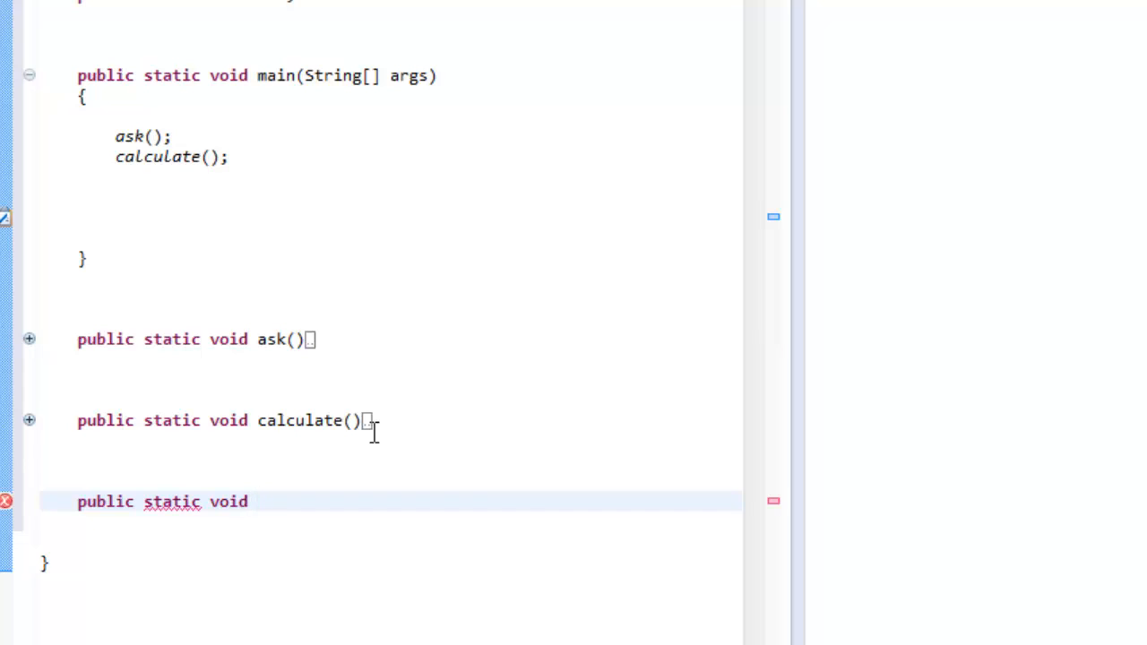
pyautogui.write('show')
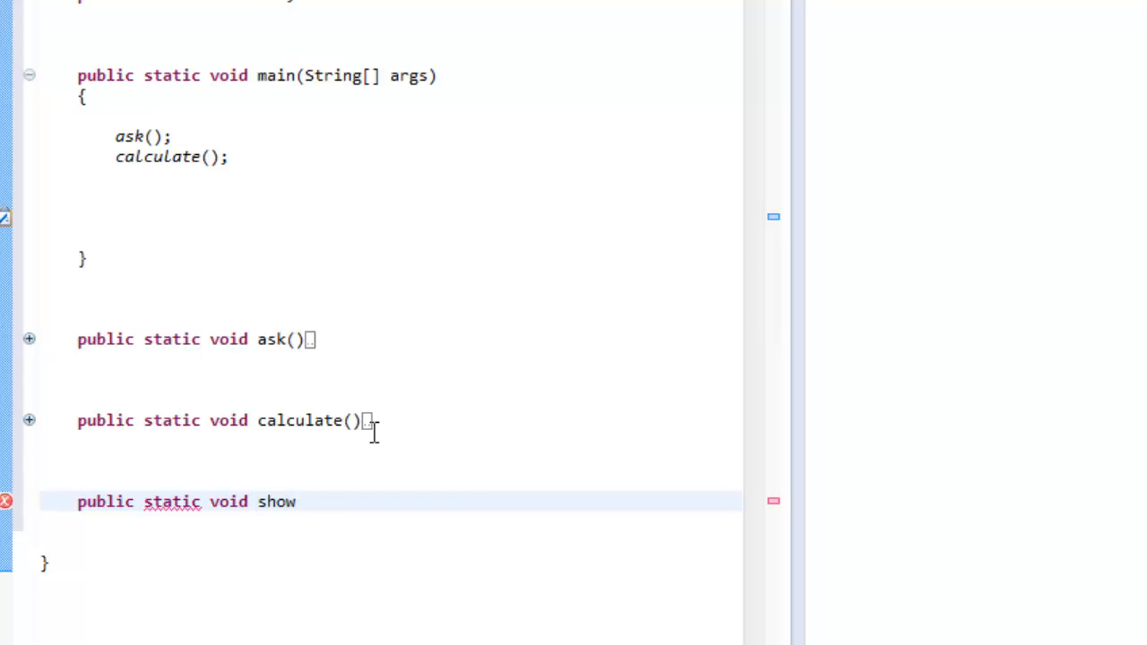
pyautogui.write('()')
pyautogui.write('{')
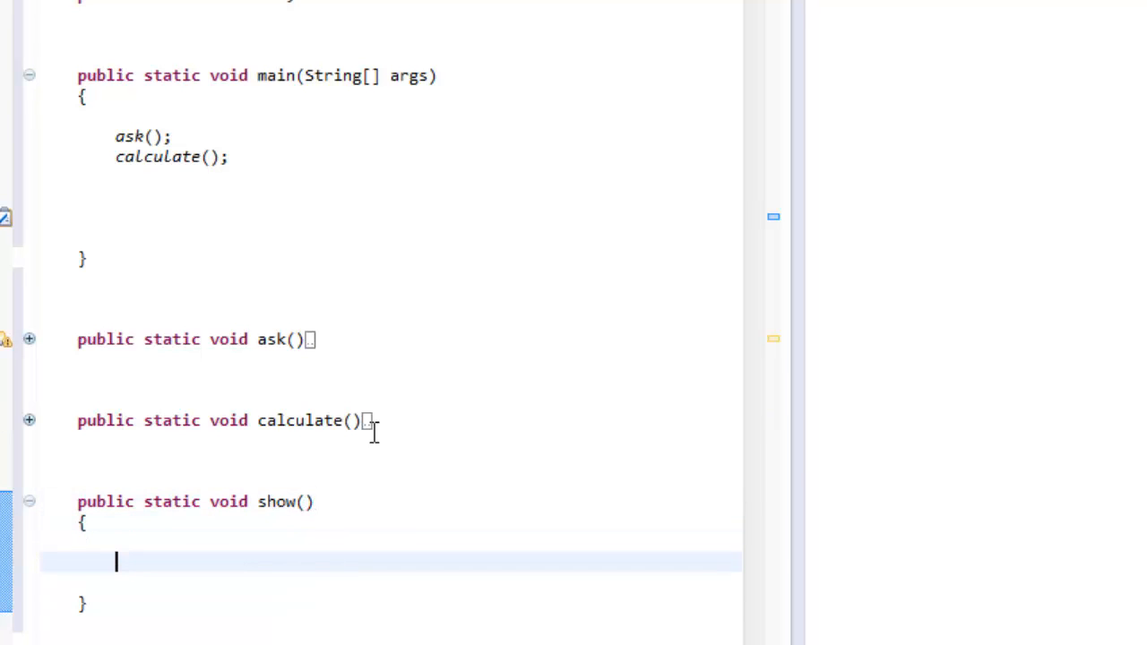
# - Have show() print "The result of the sum is: " + result via System.out.println
pyautogui.write('System')
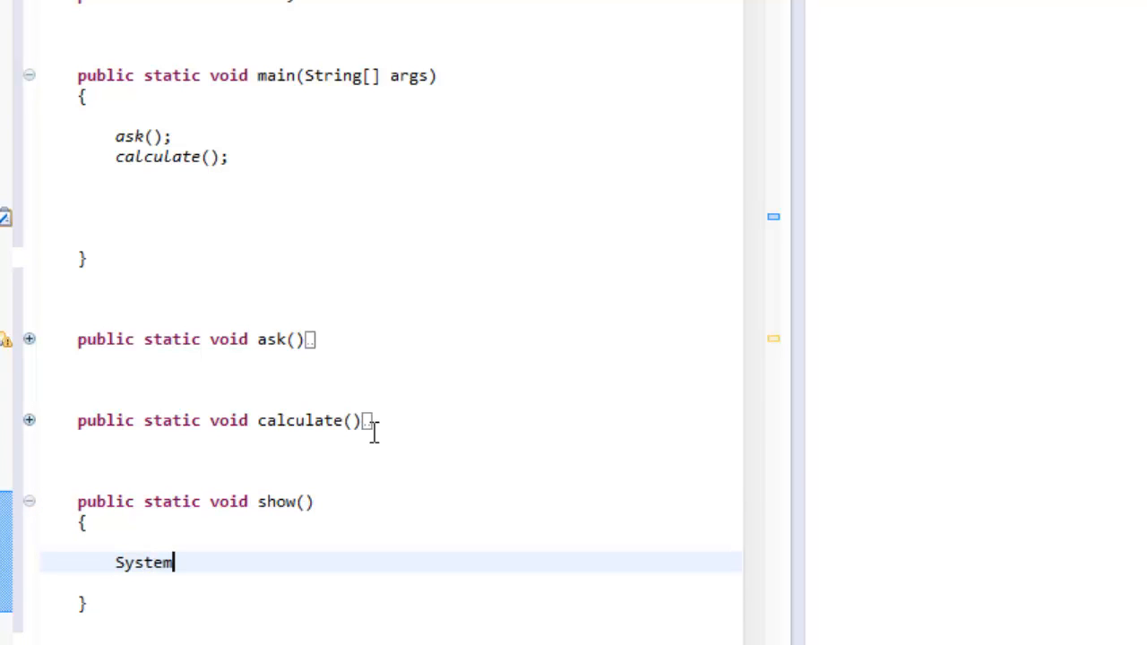
pyautogui.write('.')
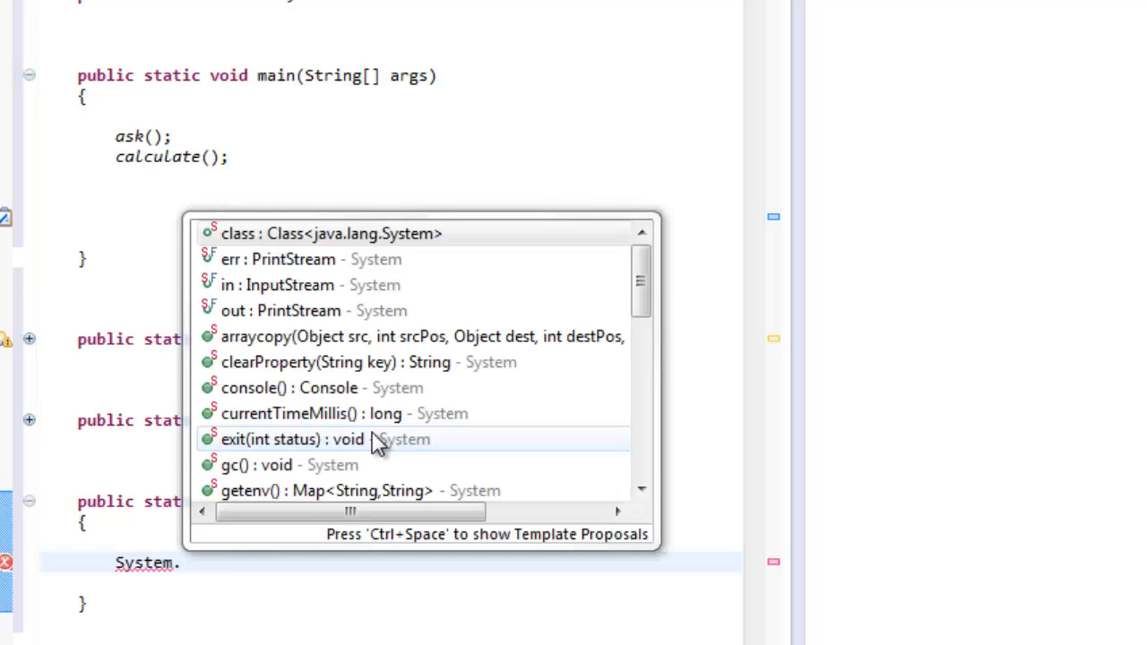
pyautogui.write('ou')
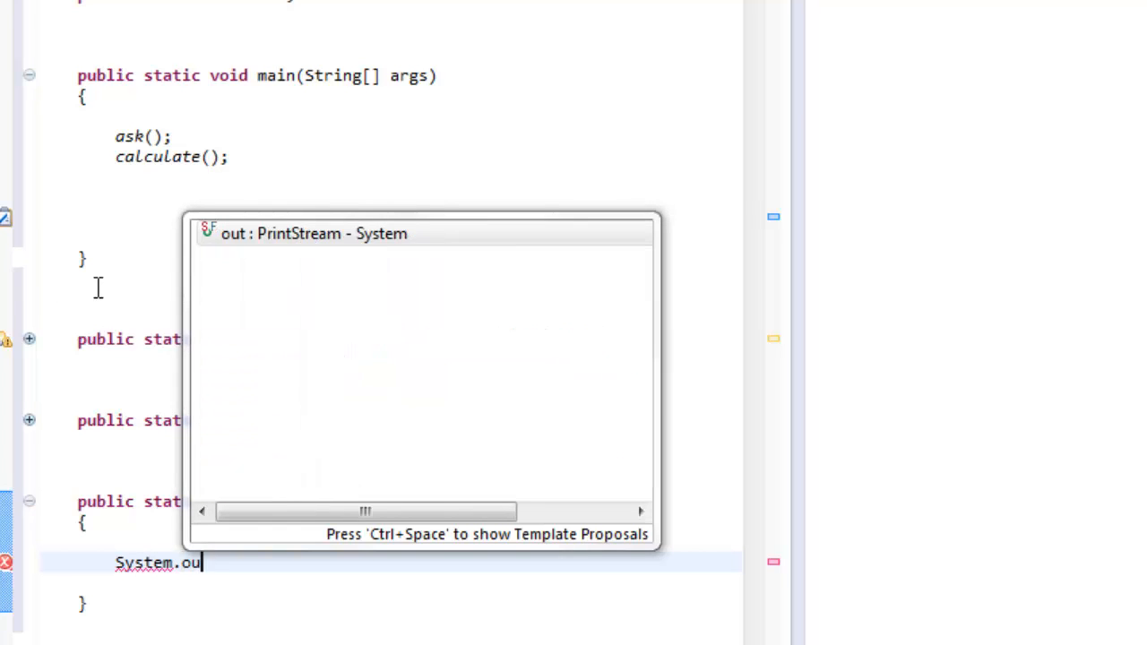
pyautogui.write('.println(')
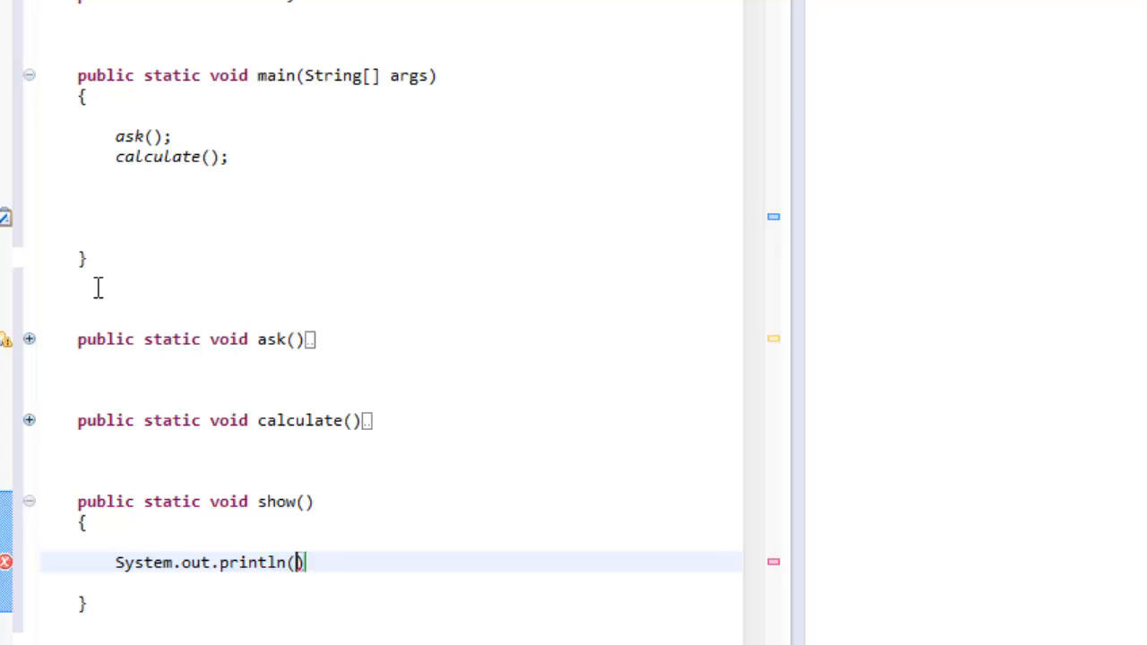
pyautogui.write('"The result of "')
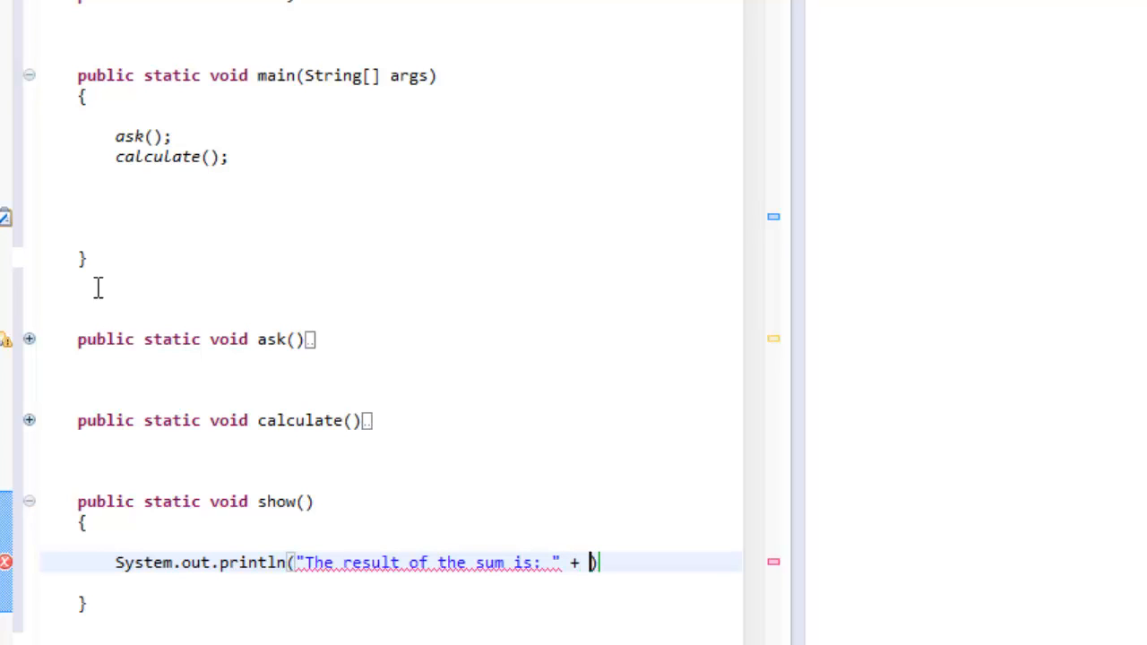
pyautogui.write('result')
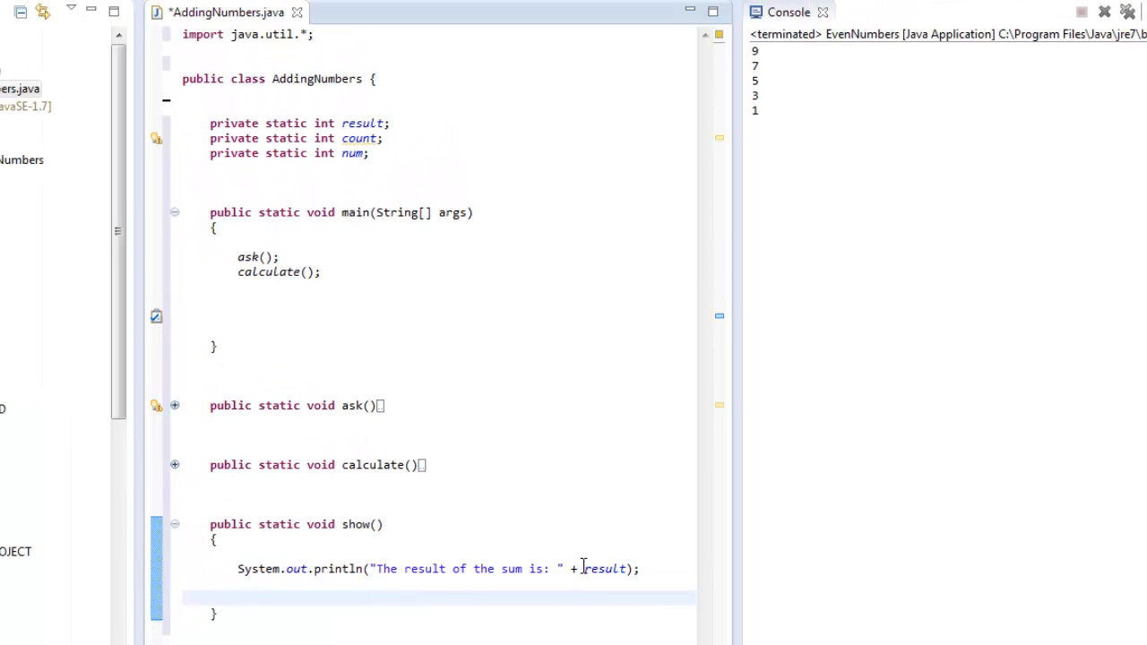
pyautogui.doubleClick(606, 568)
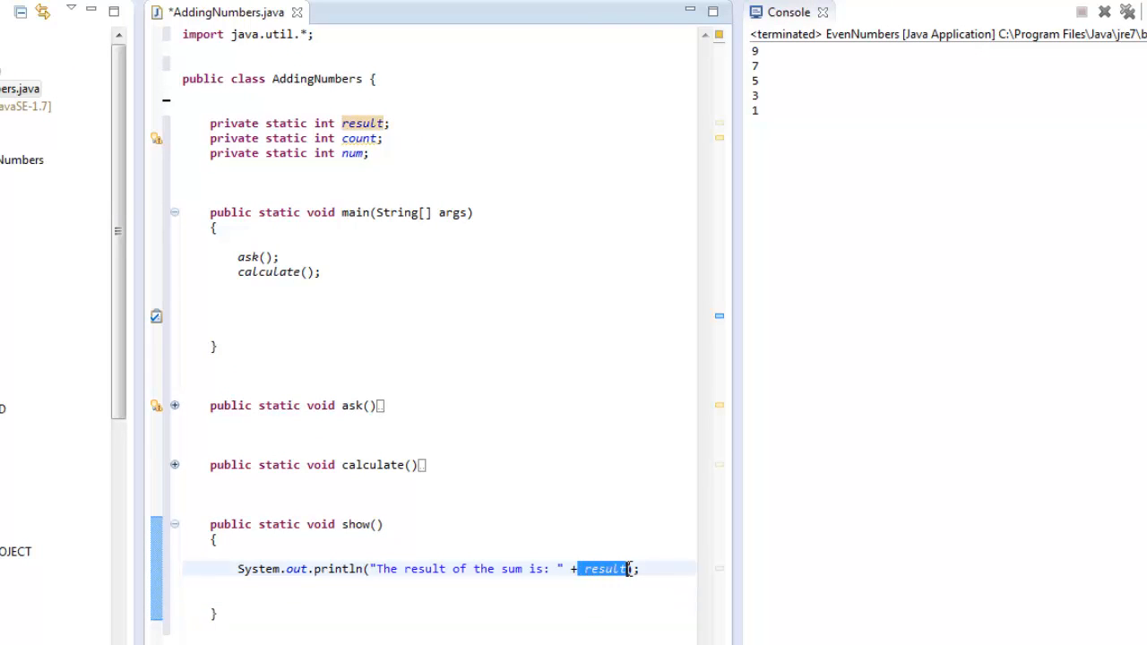
pyautogui.moveTo(415, 171)
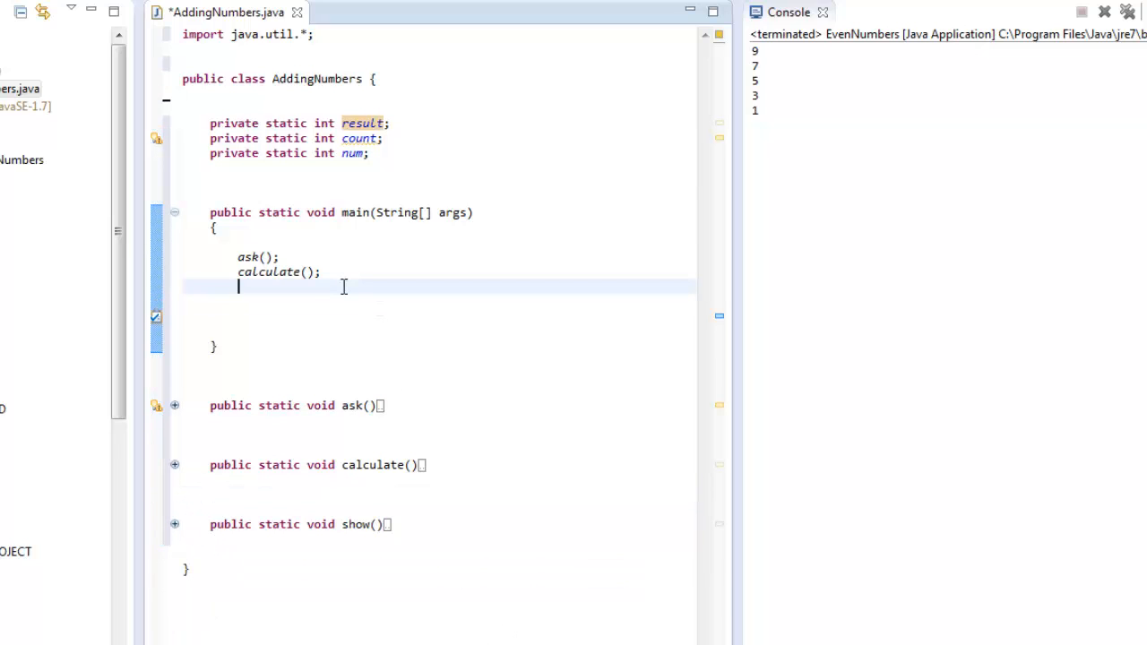
# - Add a show(); call after calculate(); in main and point out each call's method
pyautogui.write('show')
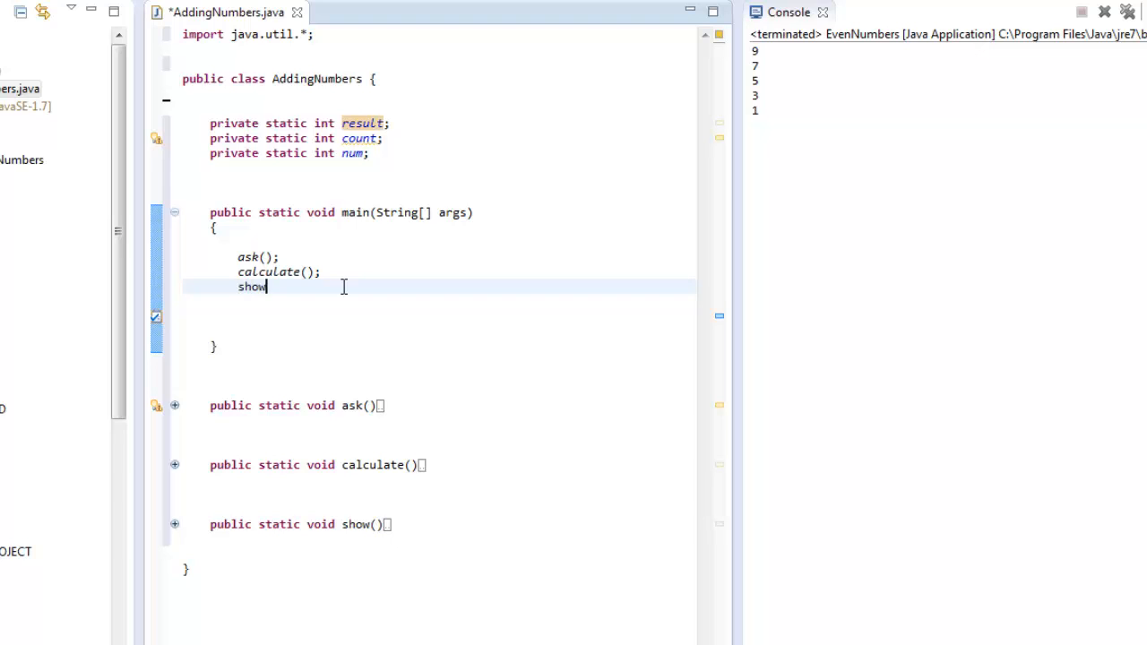
pyautogui.write('();')
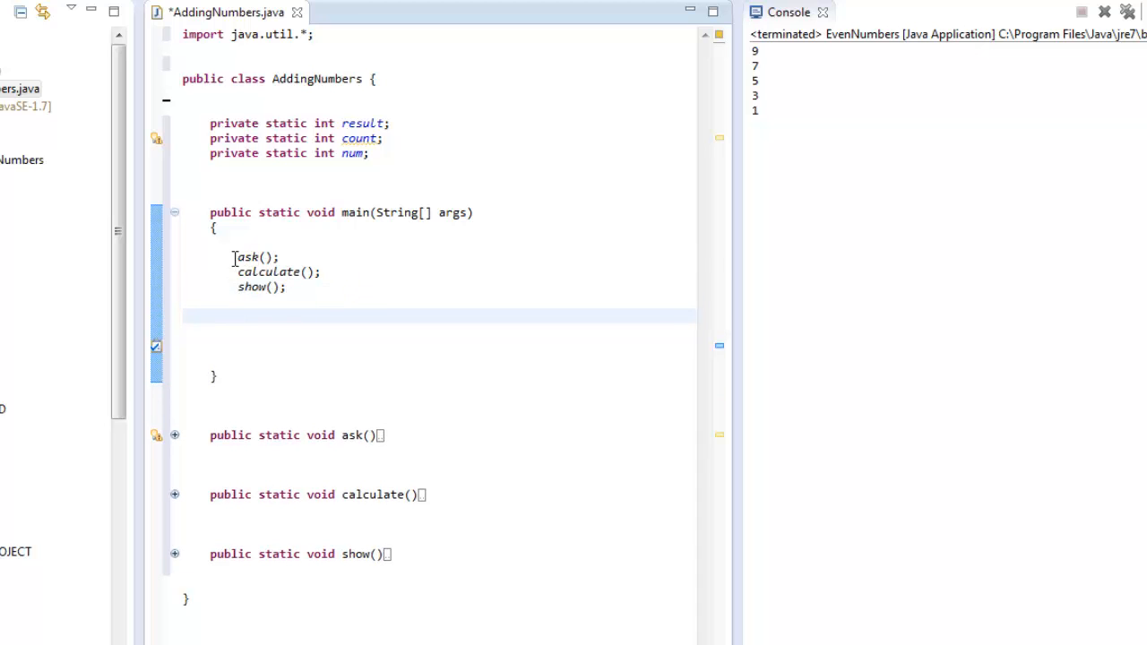
pyautogui.doubleClick(268, 272)
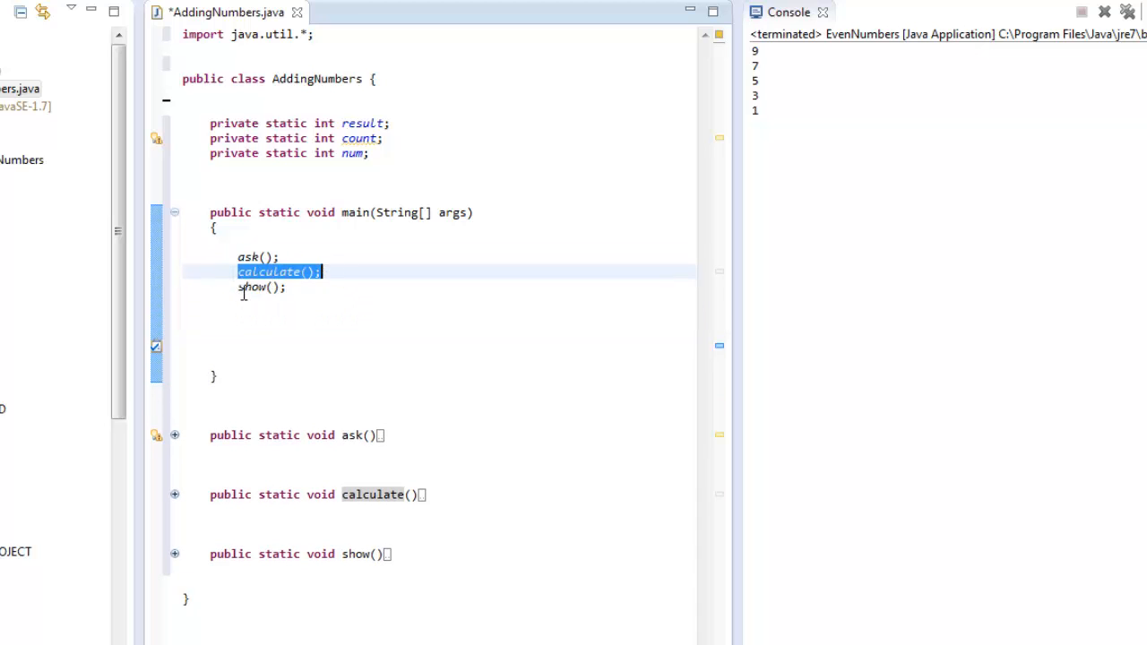
pyautogui.click(262, 287)
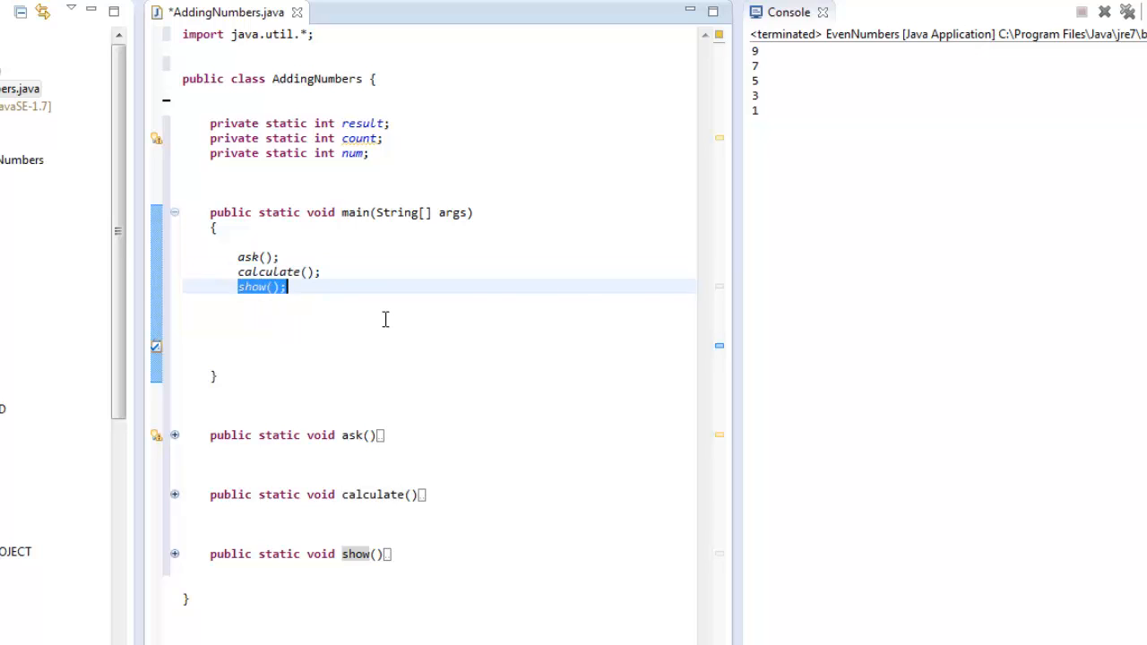
pyautogui.moveTo(175, 443)
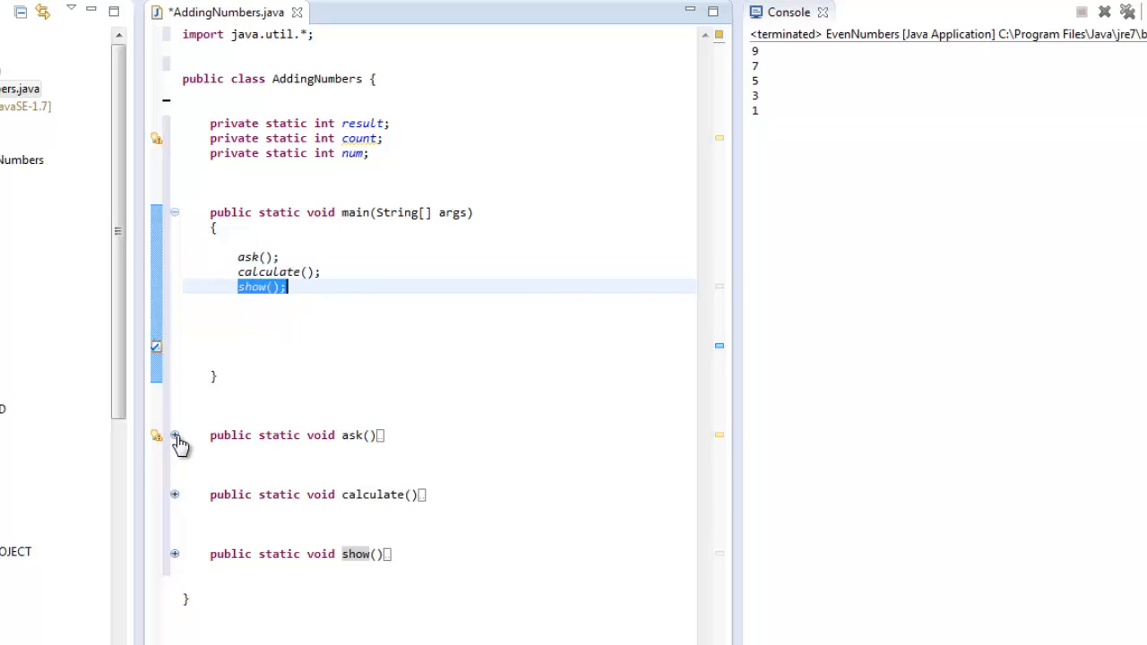
pyautogui.moveTo(408, 437)
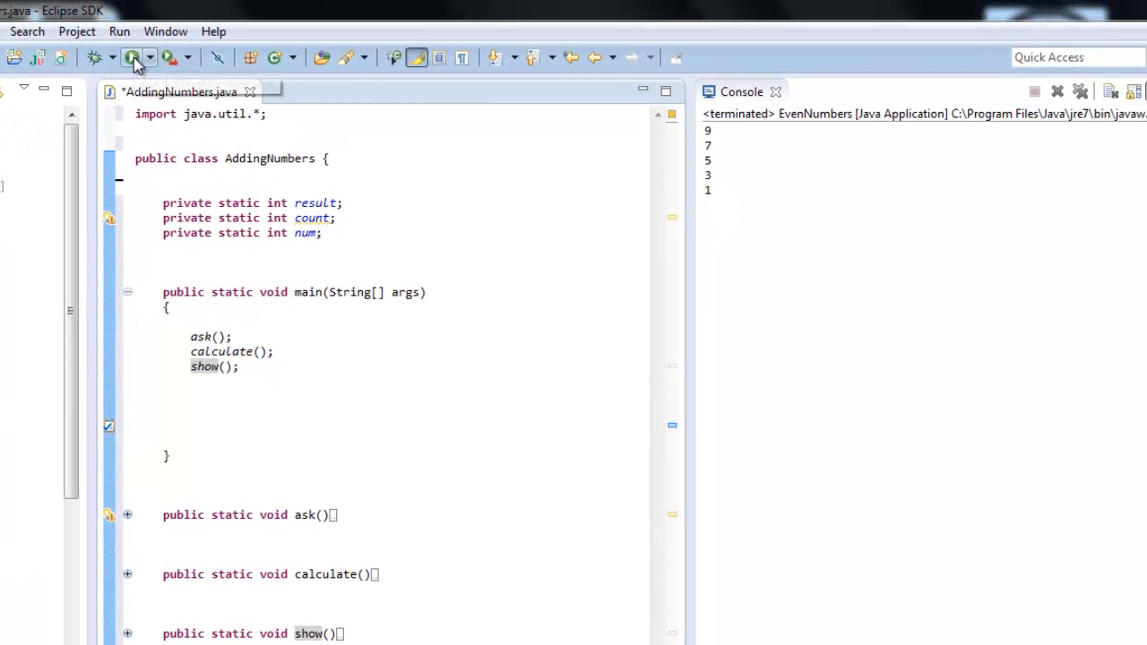
# - Run AddingNumbers and enter 10 so the Console prints "The result of the sum is: 55"
pyautogui.click(132, 57)
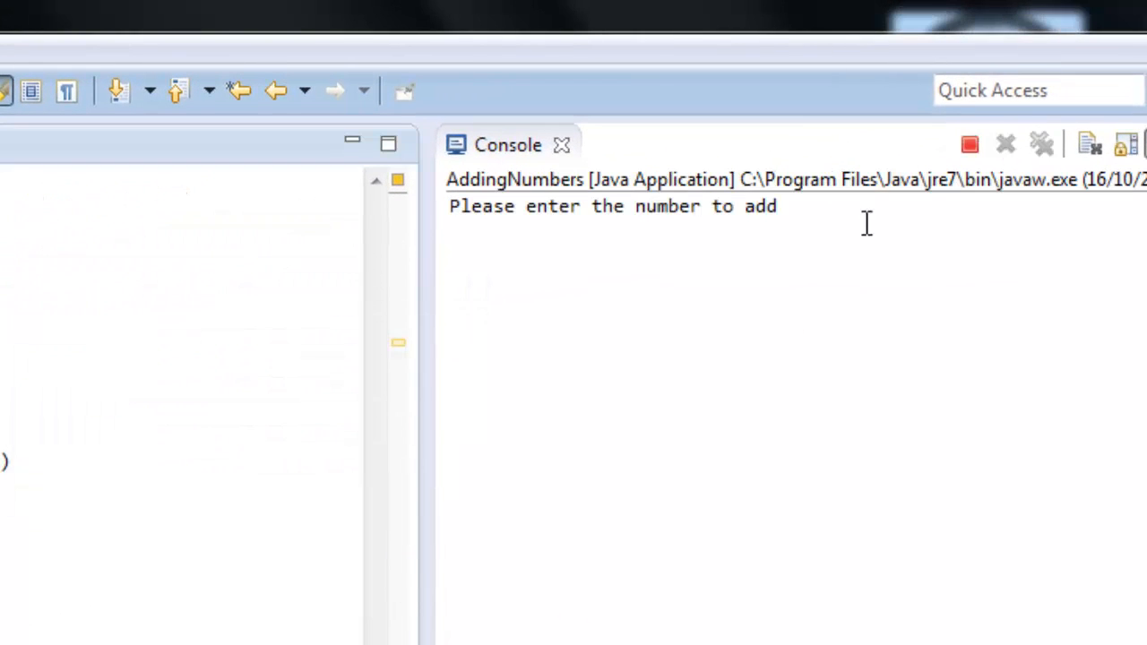
pyautogui.write('10')
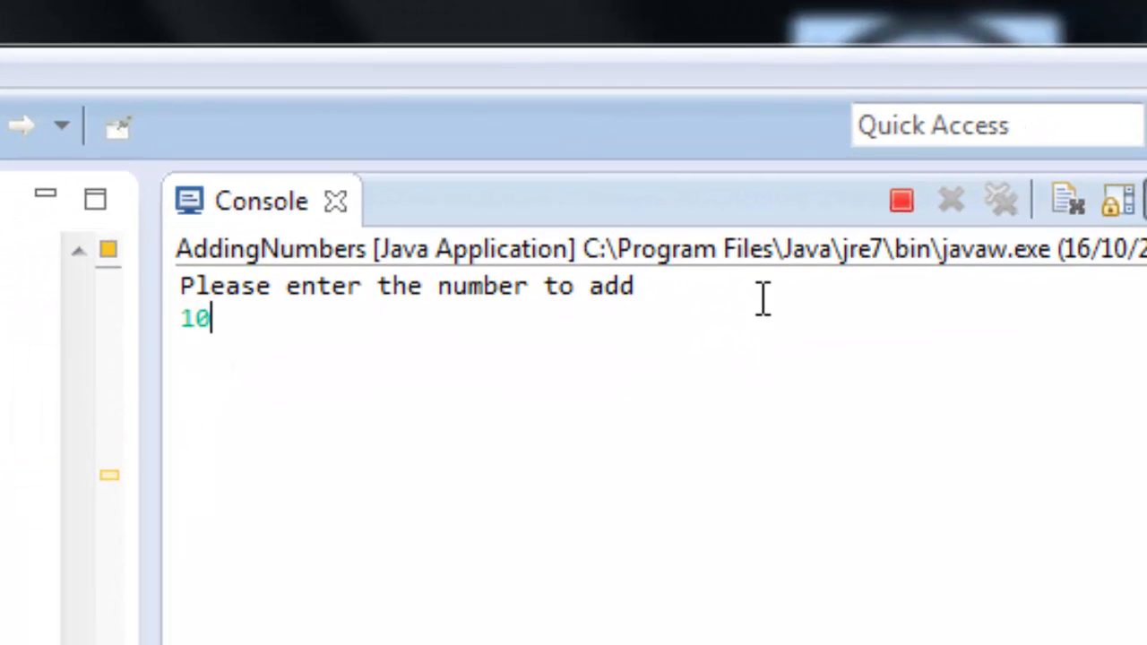
pyautogui.press('enter')
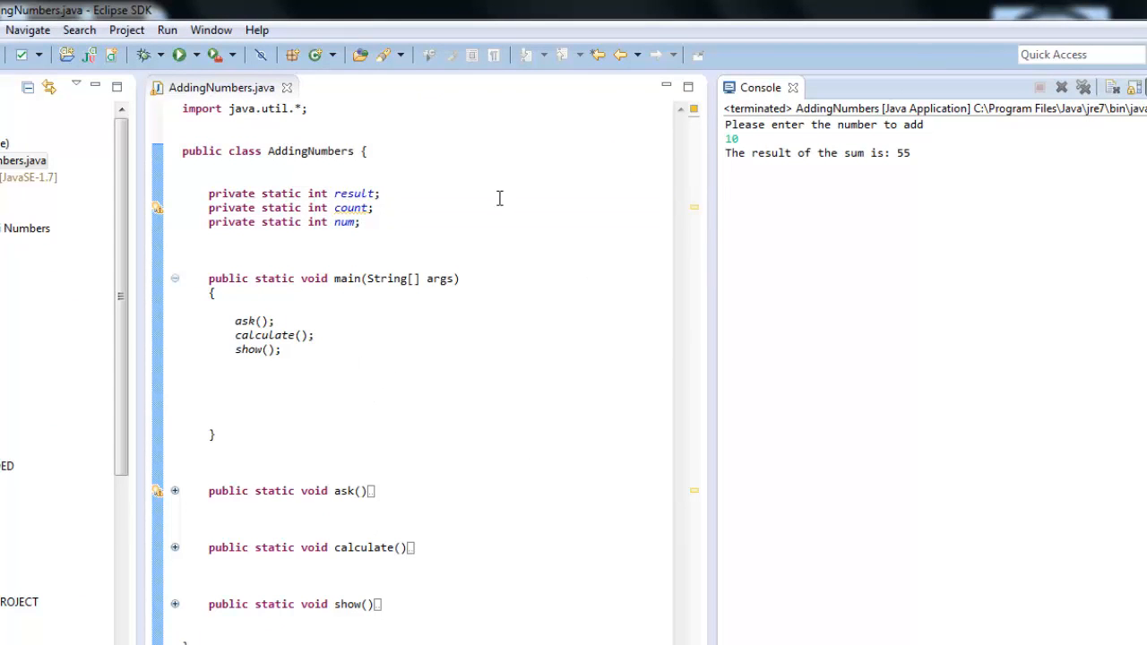
pyautogui.moveTo(181, 54)
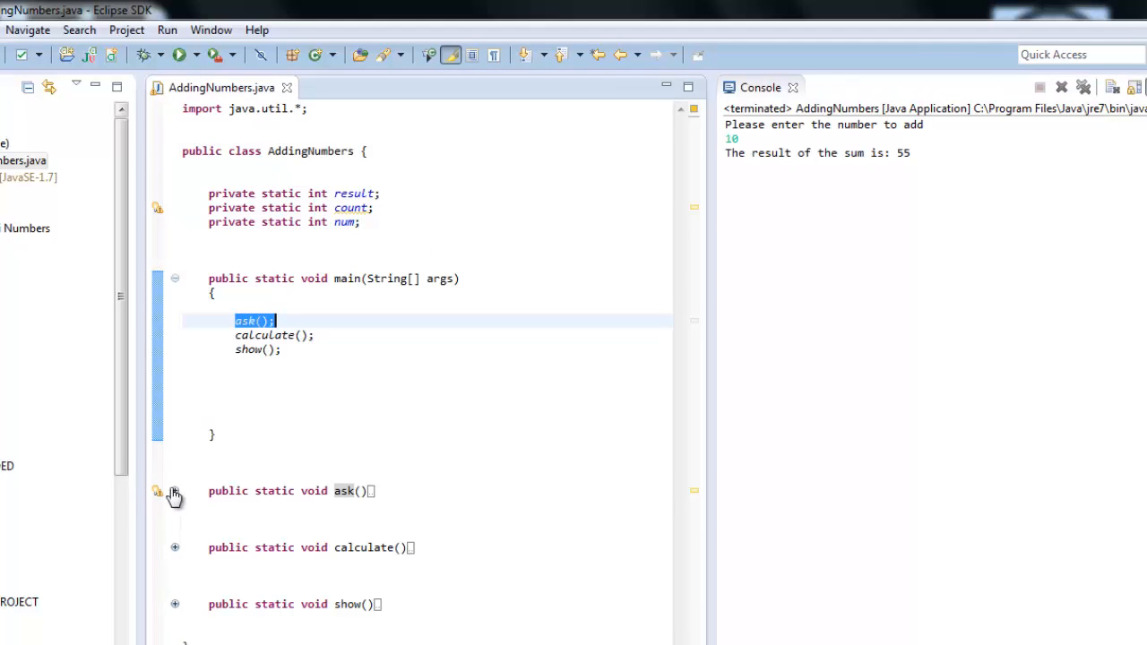
pyautogui.click(173, 493)
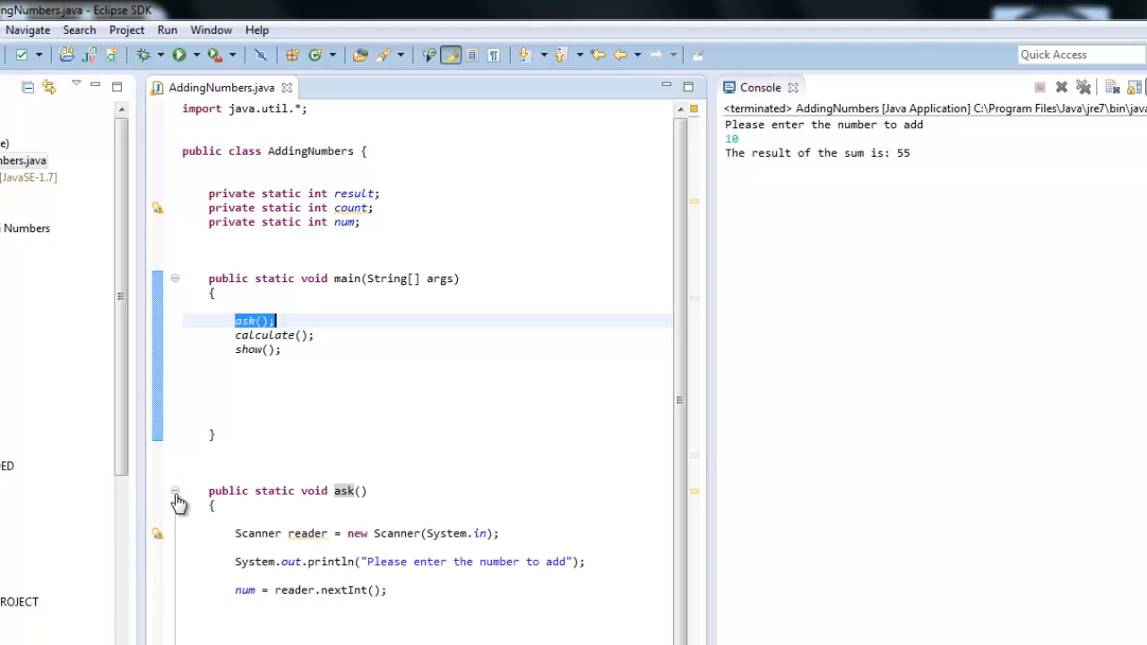
pyautogui.click(176, 493)
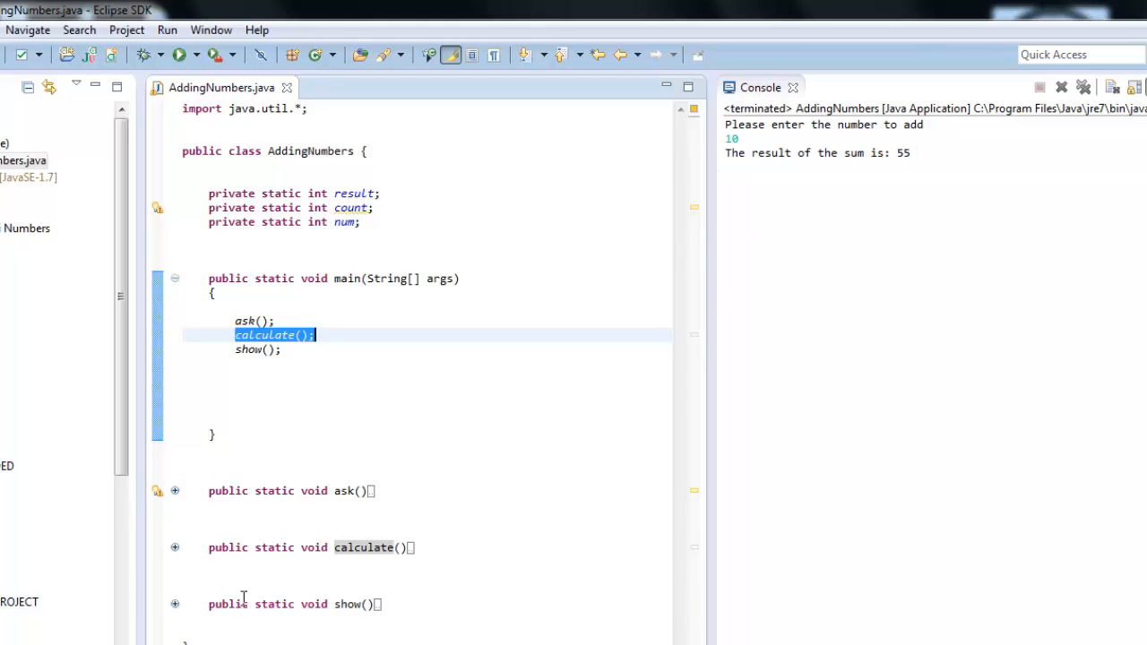
pyautogui.click(176, 548)
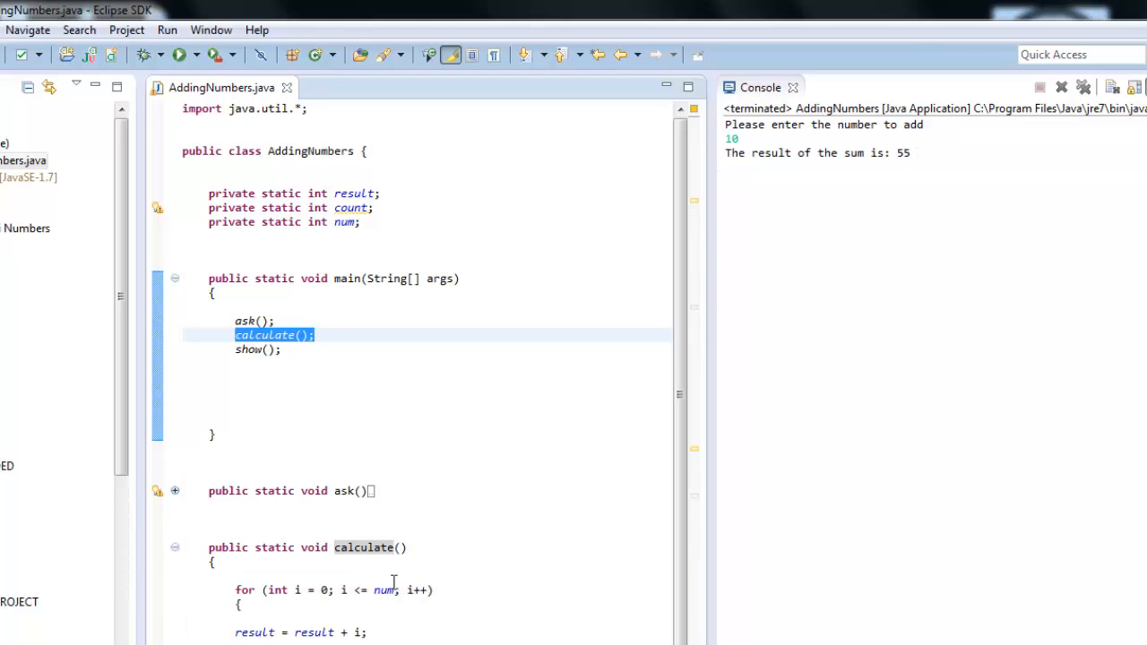
pyautogui.scroll(-3)
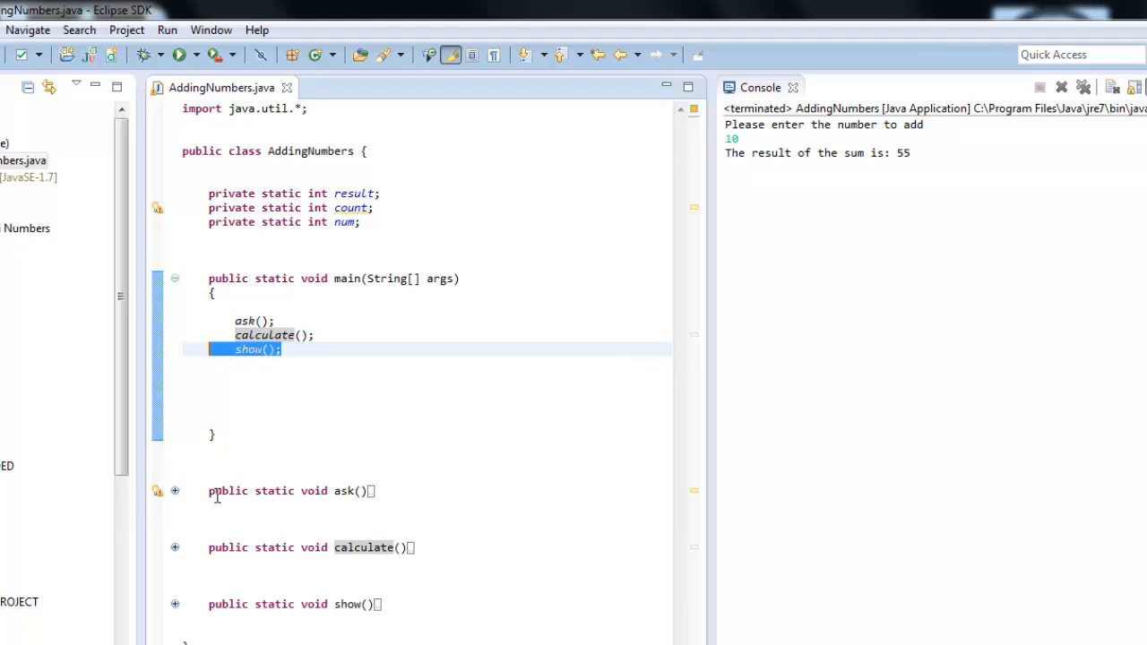
pyautogui.moveTo(182, 619)
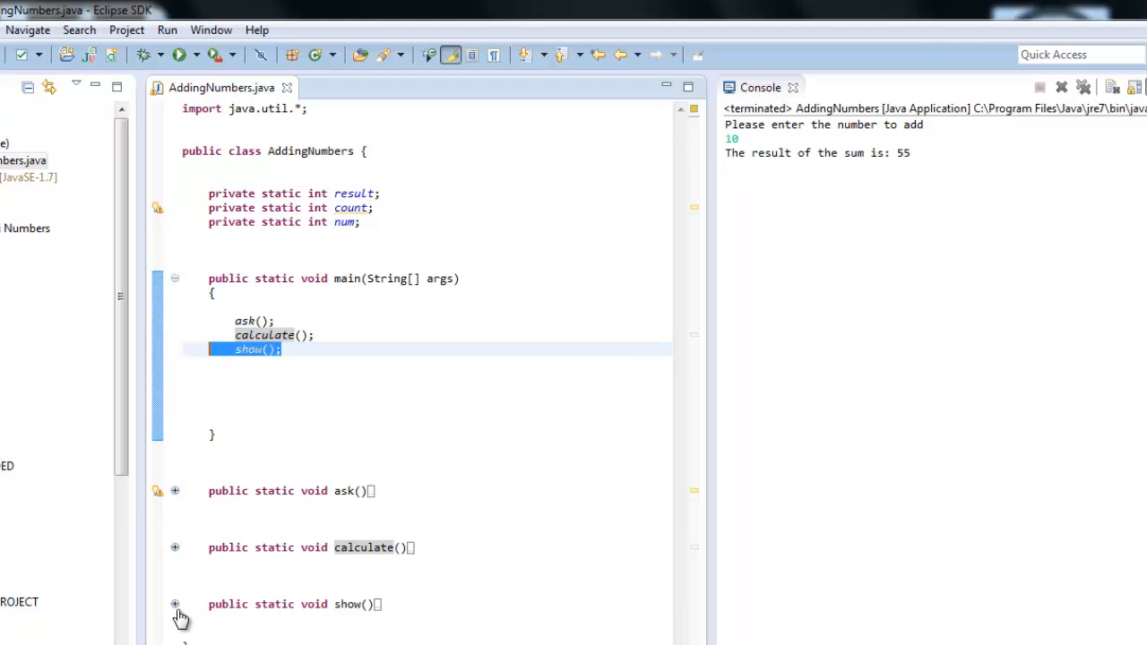
pyautogui.click(176, 604)
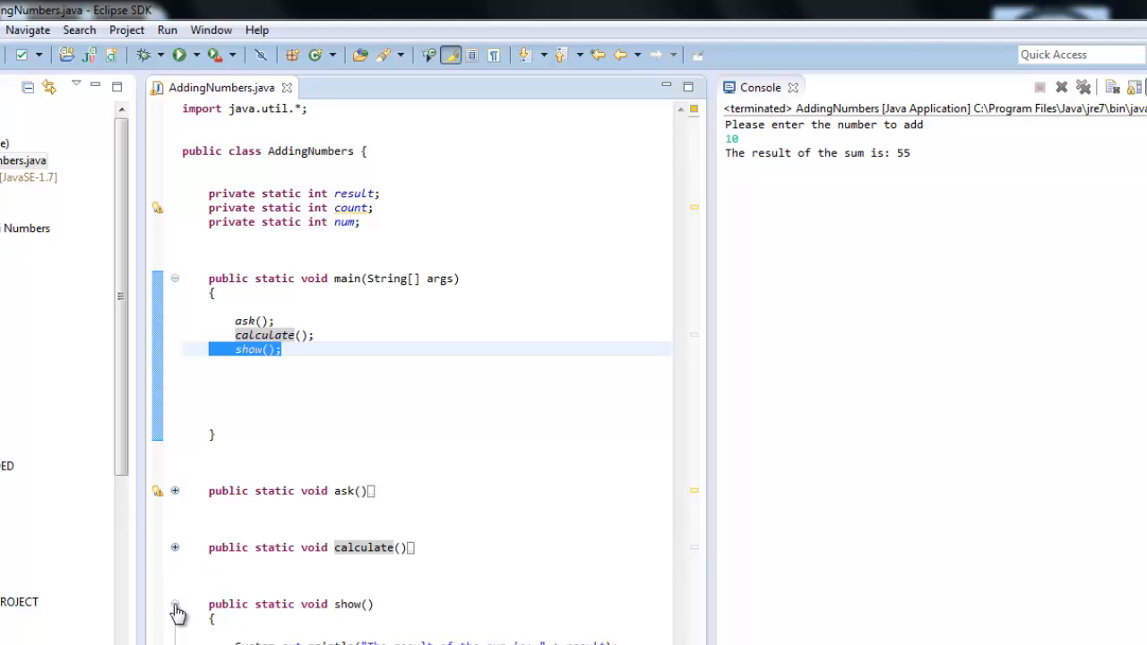
pyautogui.click(176, 604)
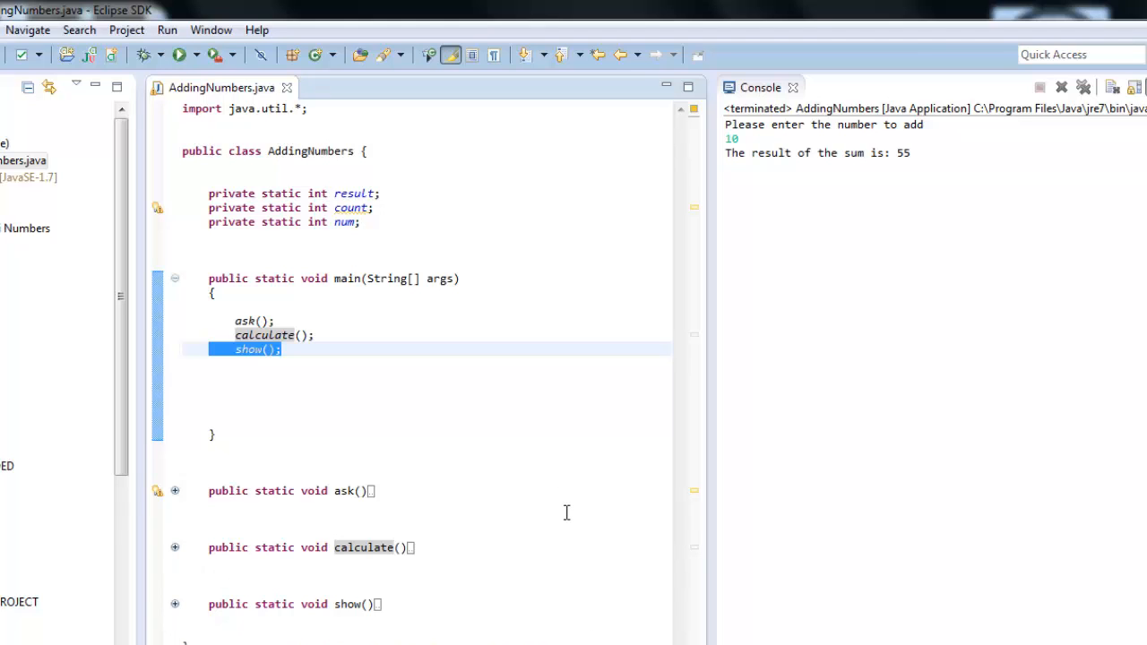